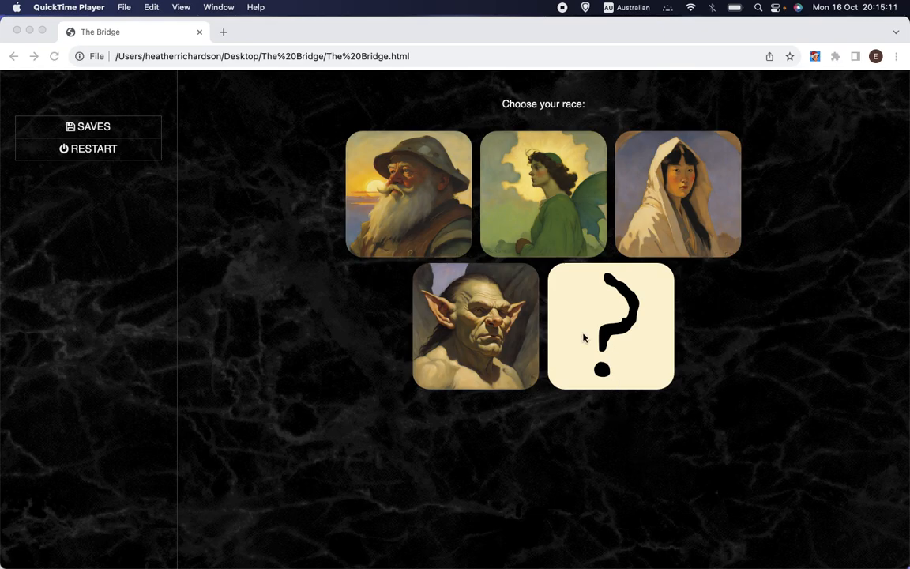
Let the game assign a random race and review the character's stats in the sidebar
left_click(475, 326)
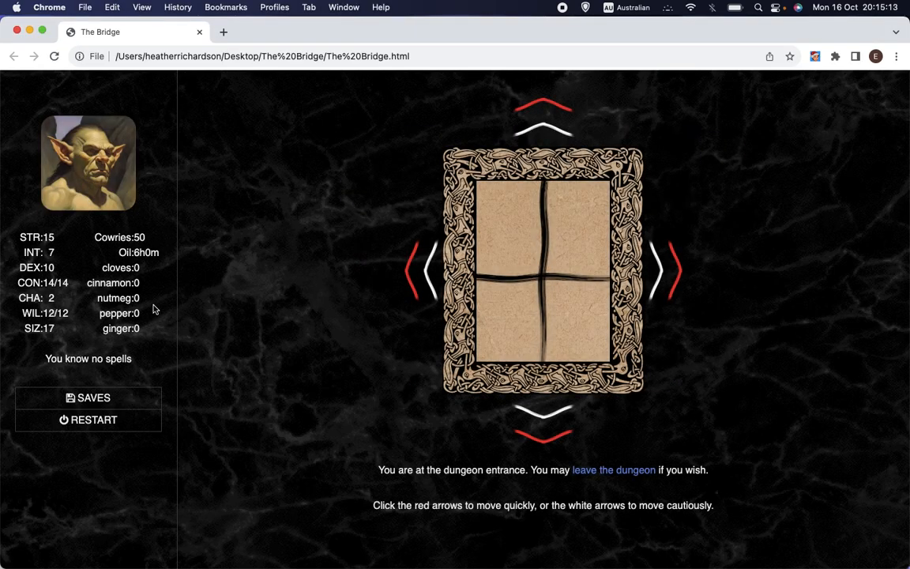
mouse_move(20, 239)
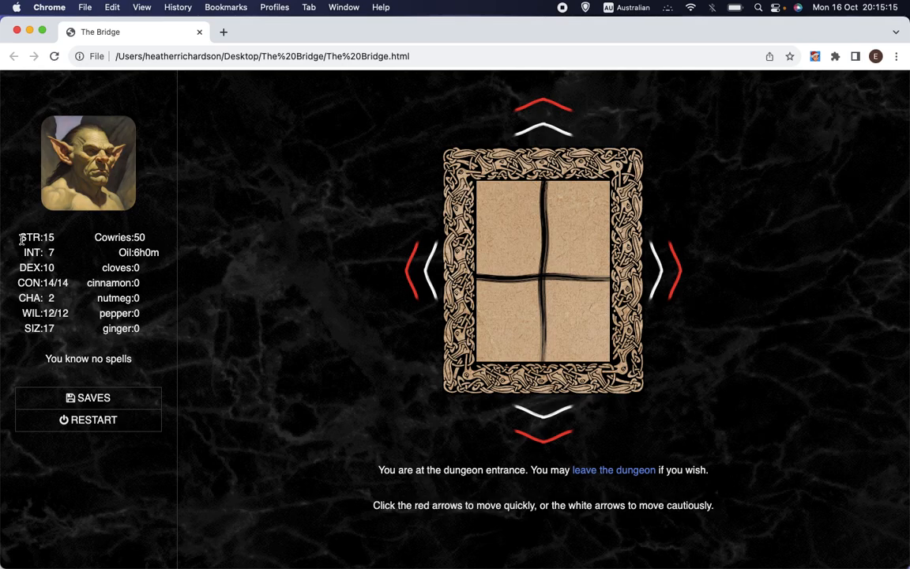
double_click(31, 237)
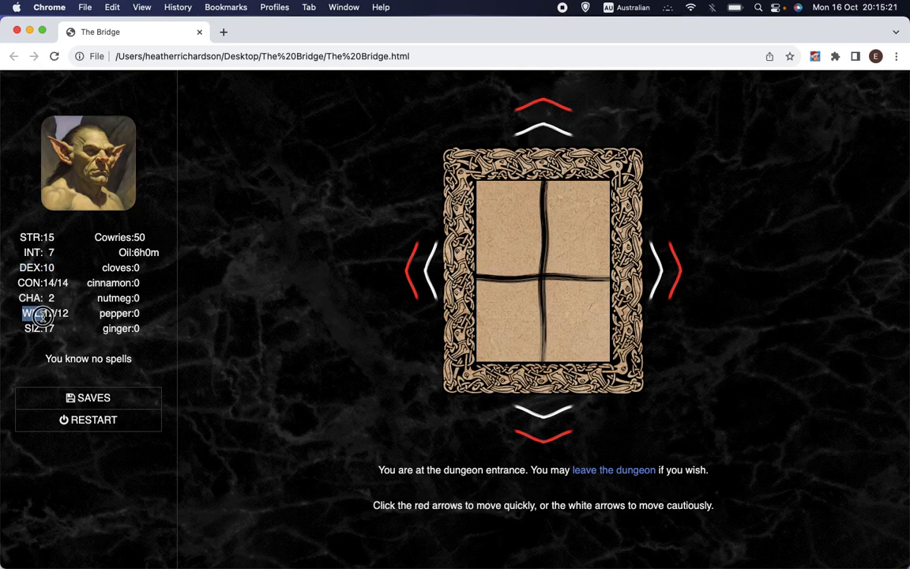
double_click(44, 312)
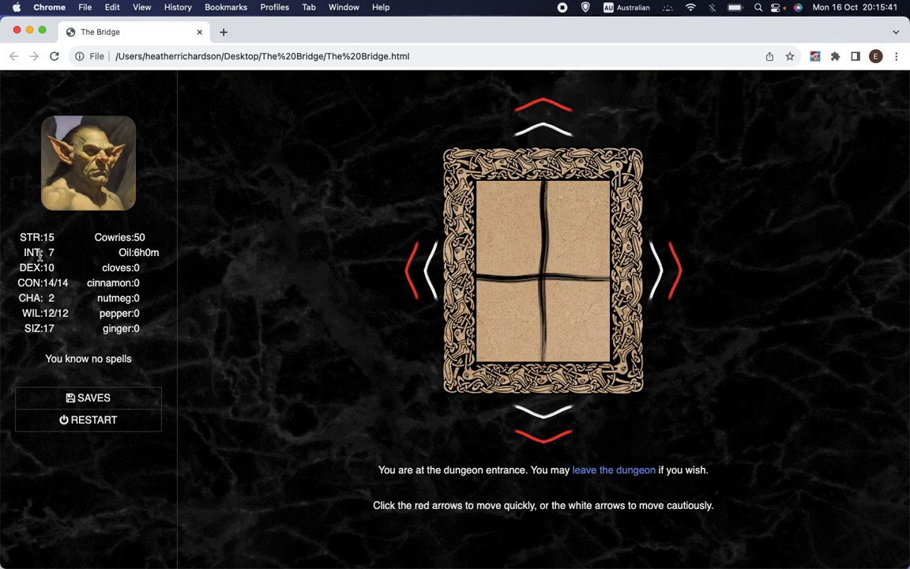
double_click(32, 237)
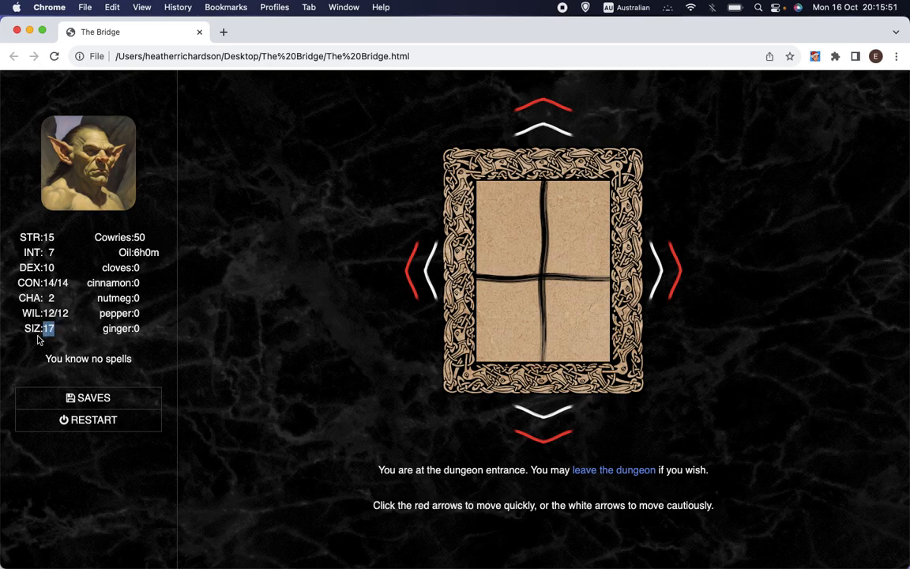
left_click(56, 302)
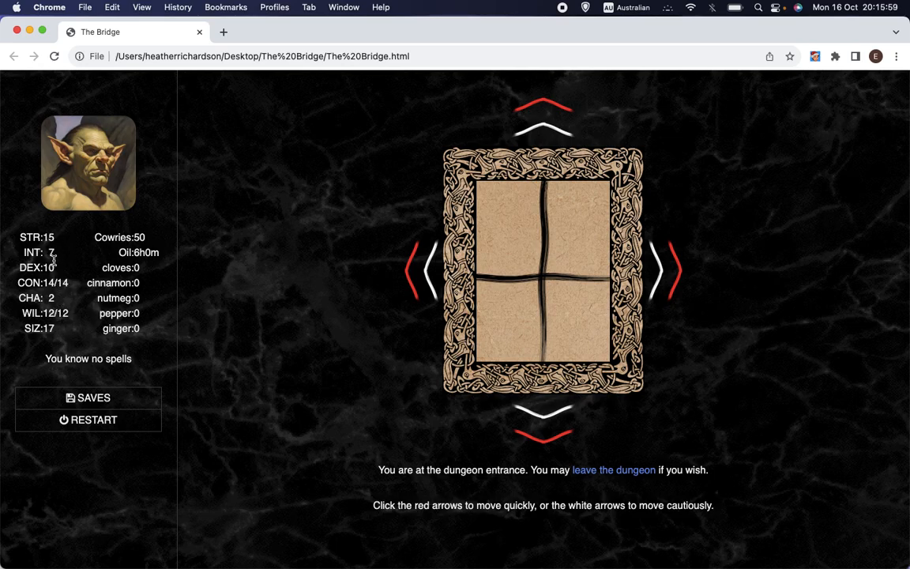
mouse_move(24, 355)
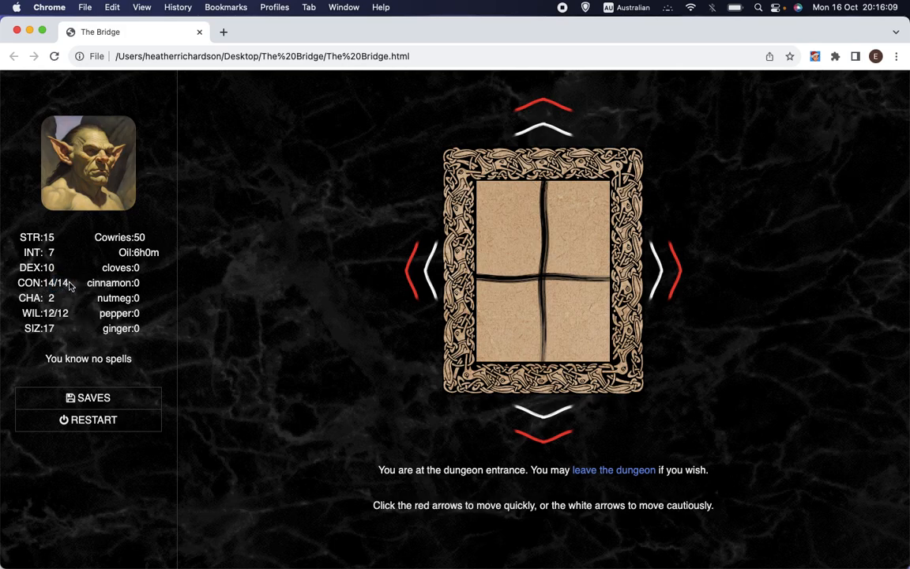
double_click(59, 282)
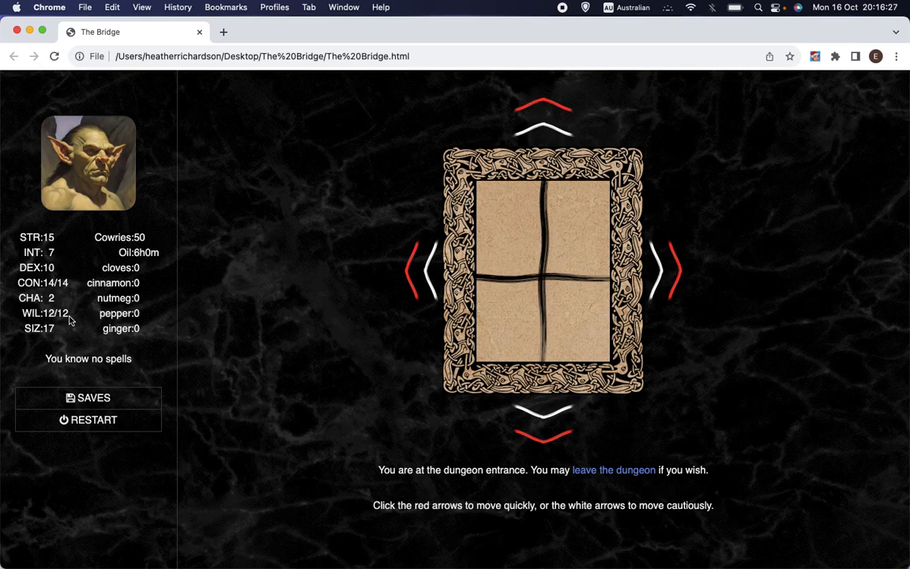
mouse_move(45, 343)
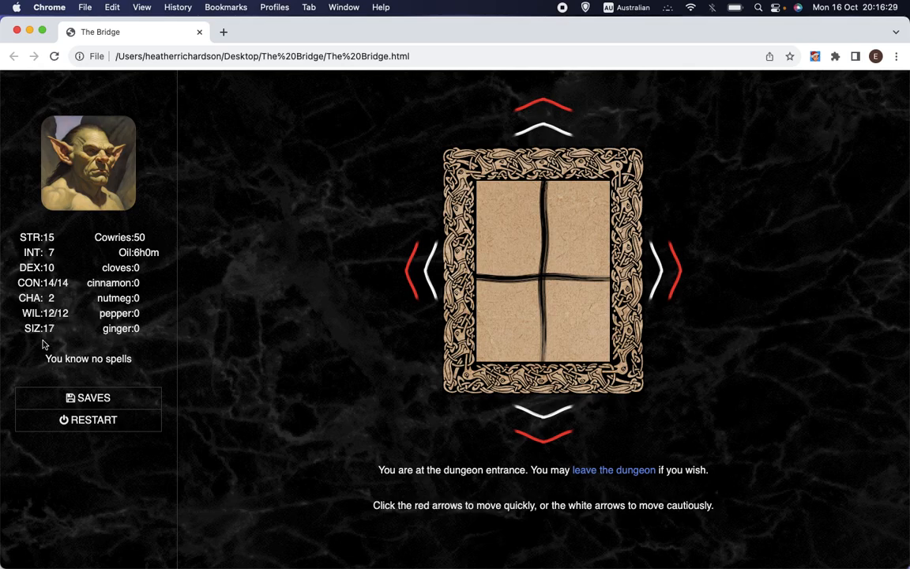
mouse_move(31, 358)
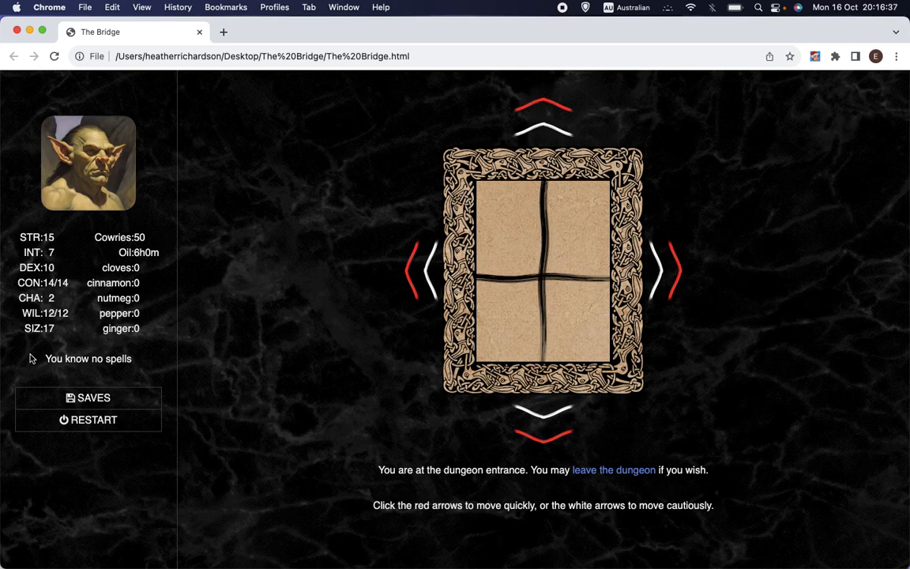
mouse_move(6, 313)
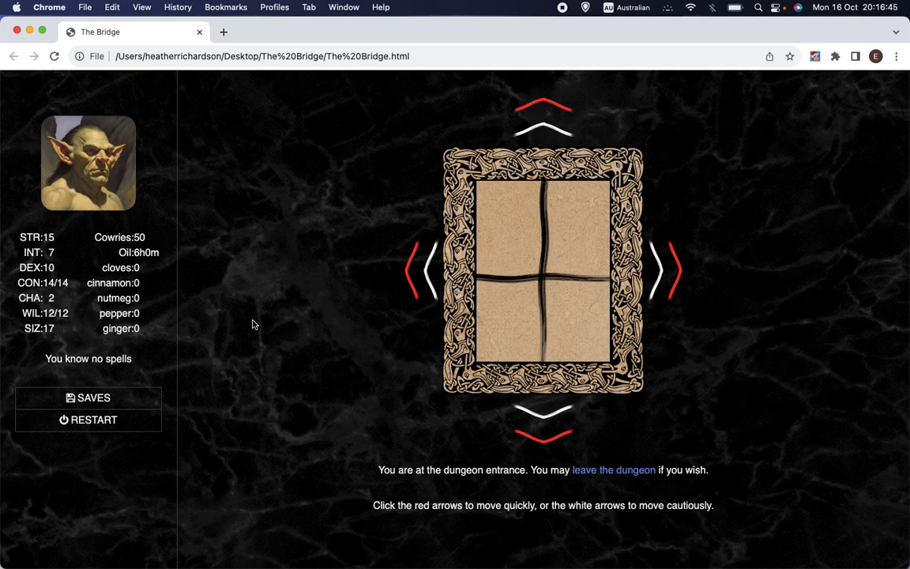
mouse_move(63, 296)
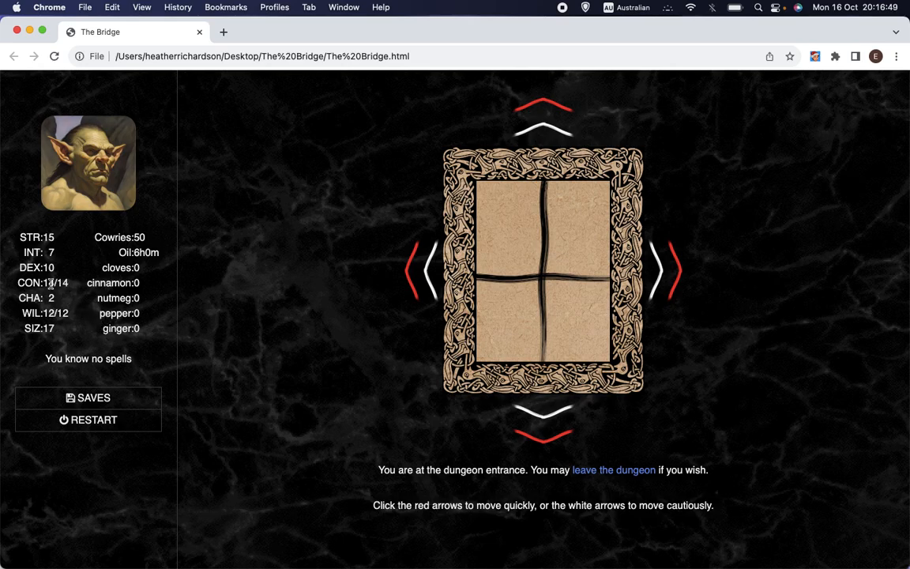
double_click(58, 283)
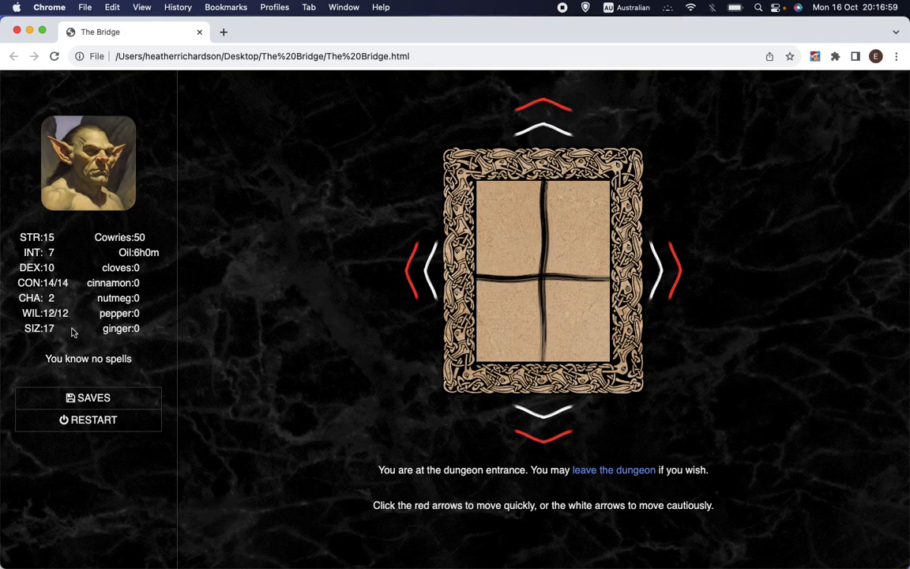
mouse_move(194, 329)
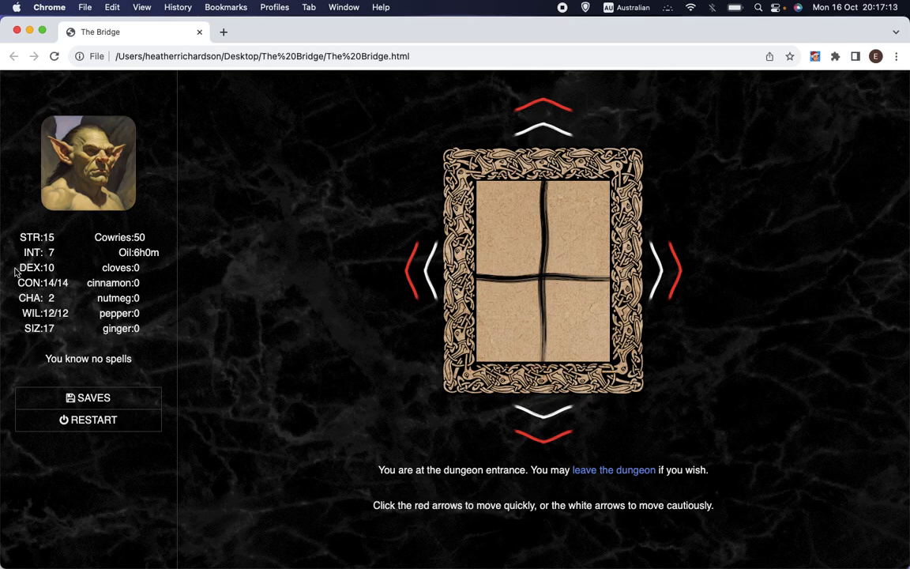
mouse_move(12, 242)
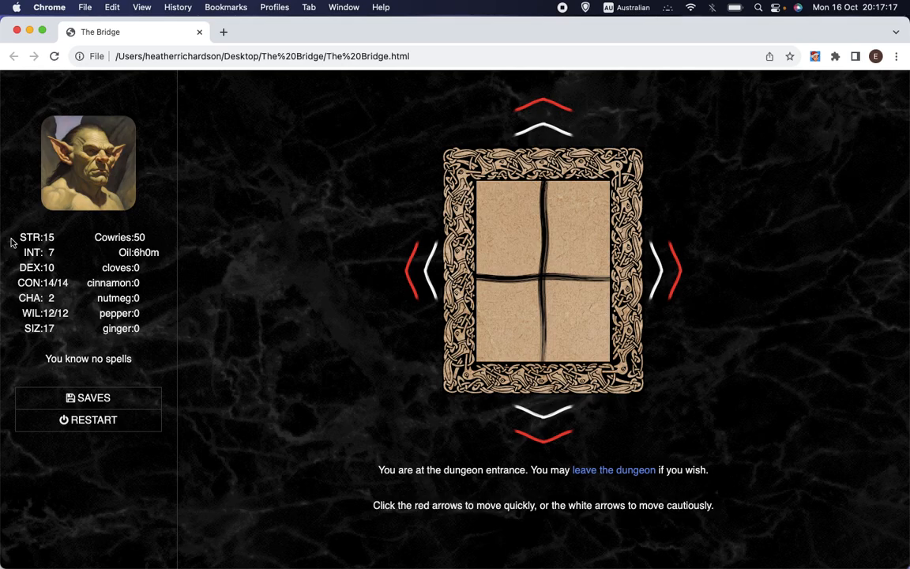
mouse_move(33, 267)
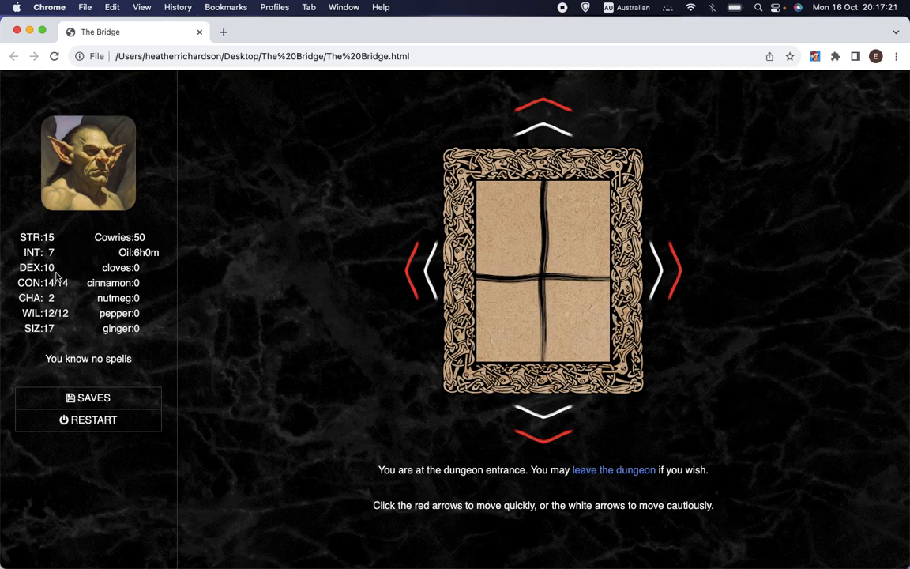
mouse_move(32, 356)
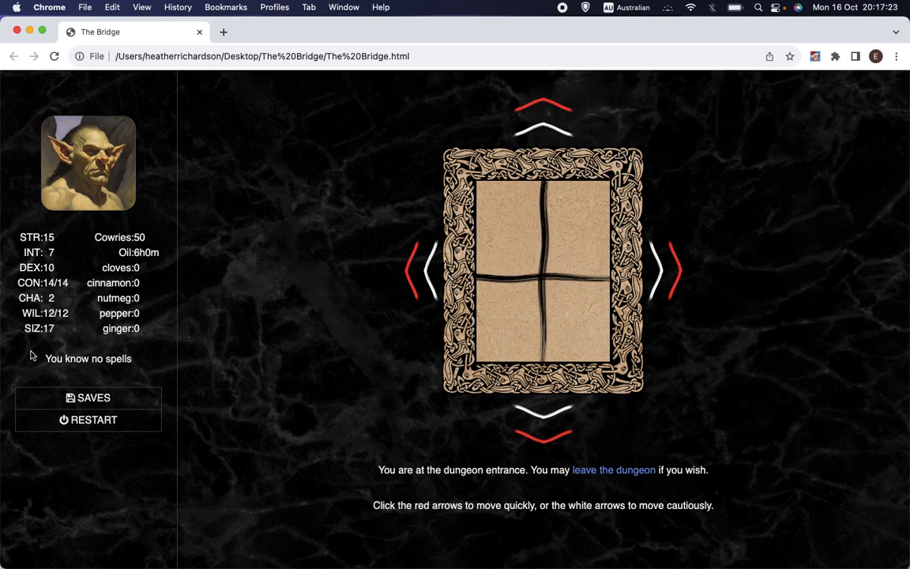
mouse_move(299, 223)
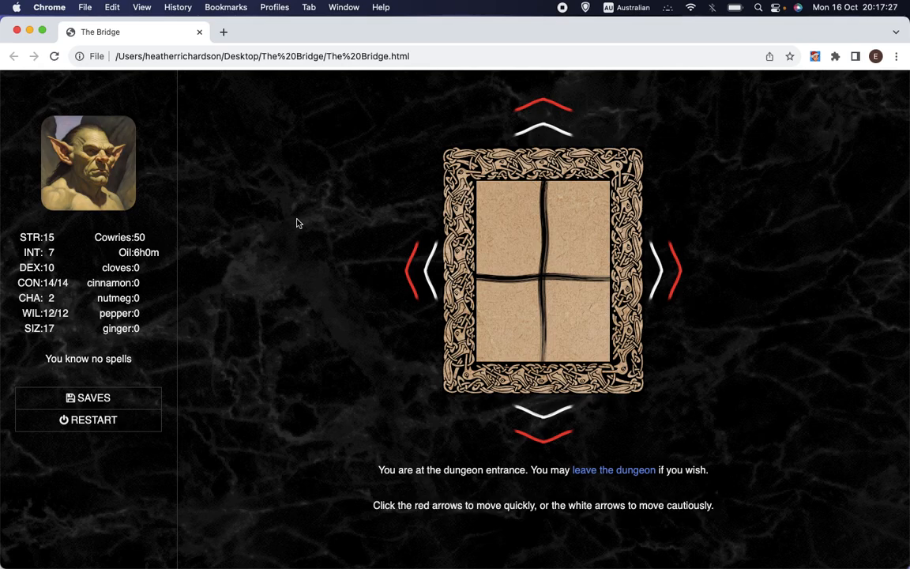
mouse_move(283, 292)
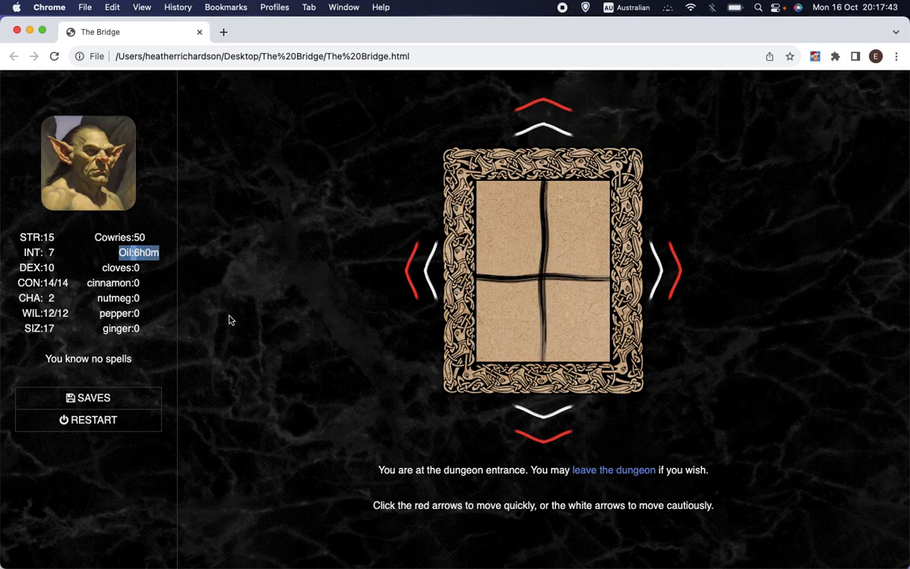
mouse_move(330, 262)
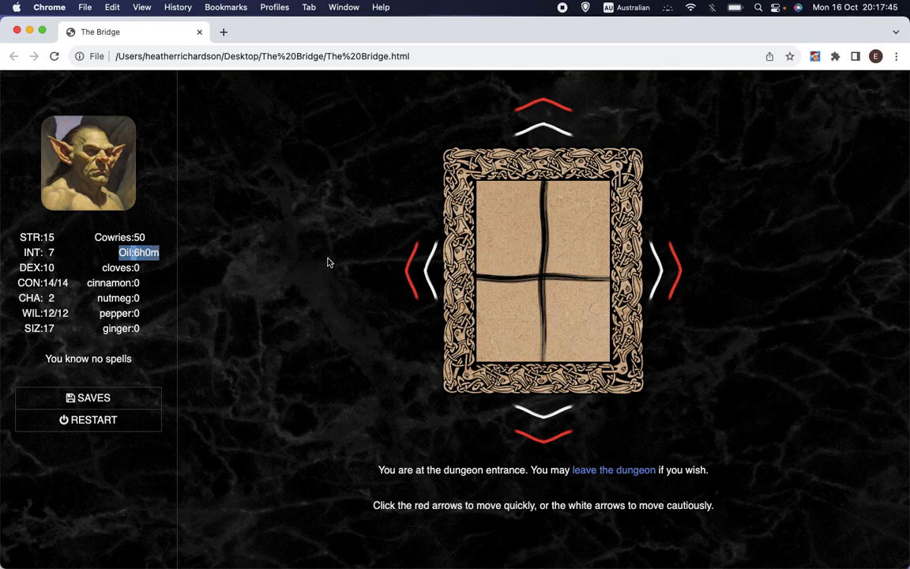
mouse_move(340, 320)
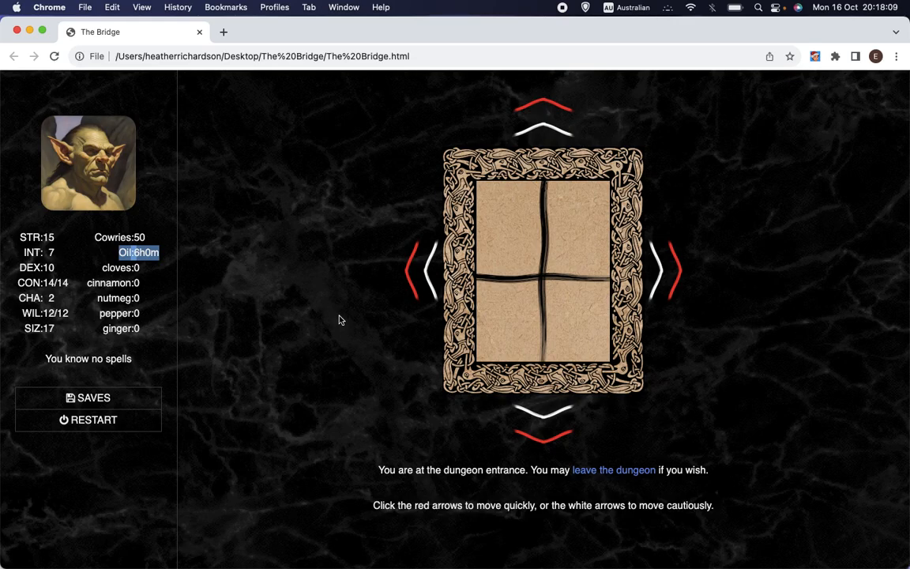
mouse_move(312, 297)
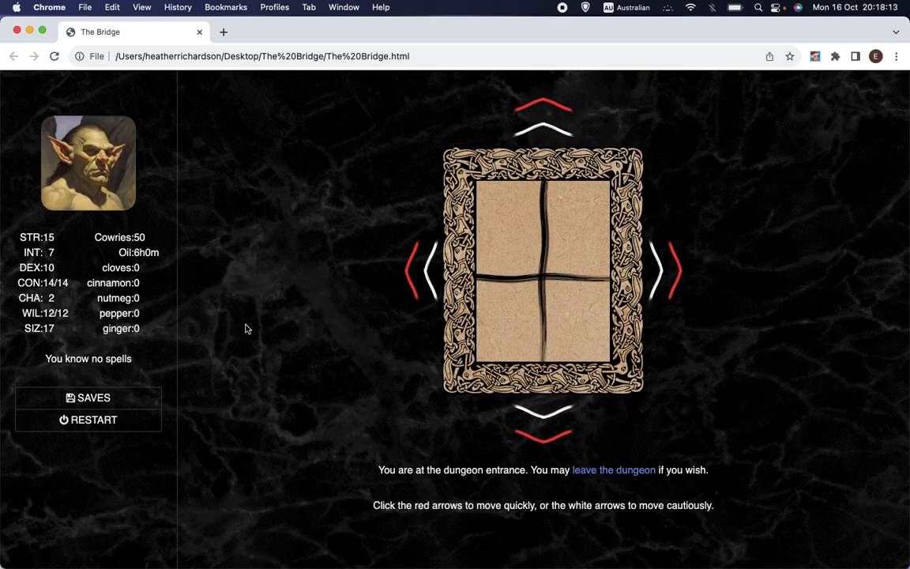
mouse_move(288, 260)
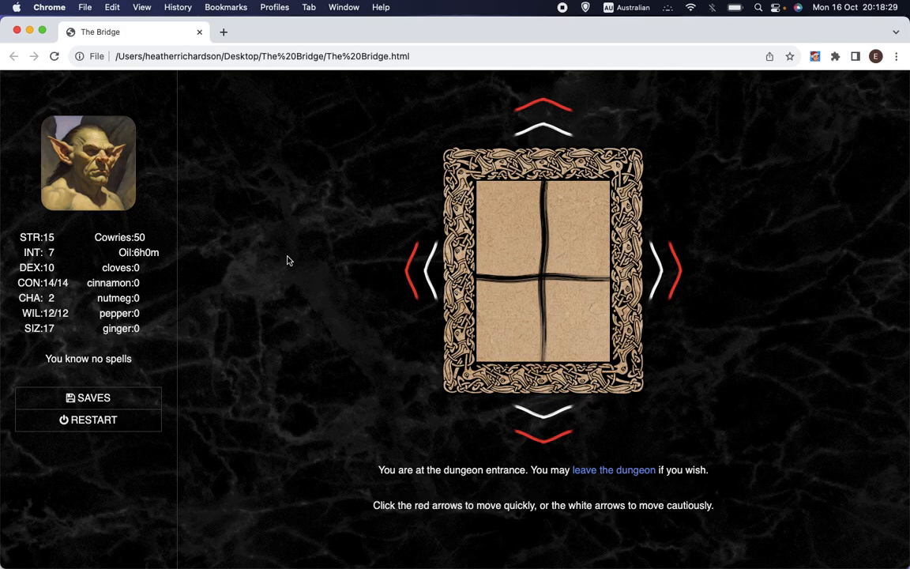
mouse_move(275, 254)
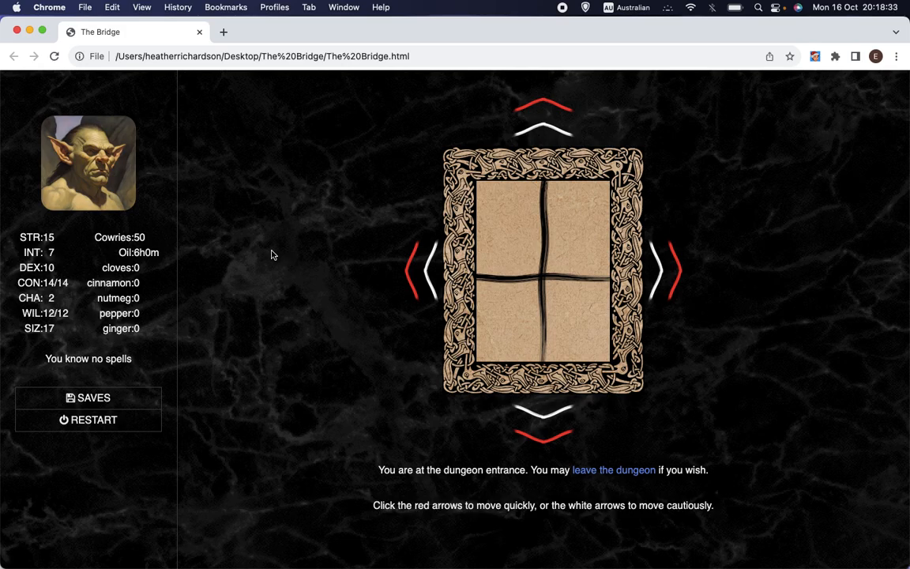
mouse_move(156, 256)
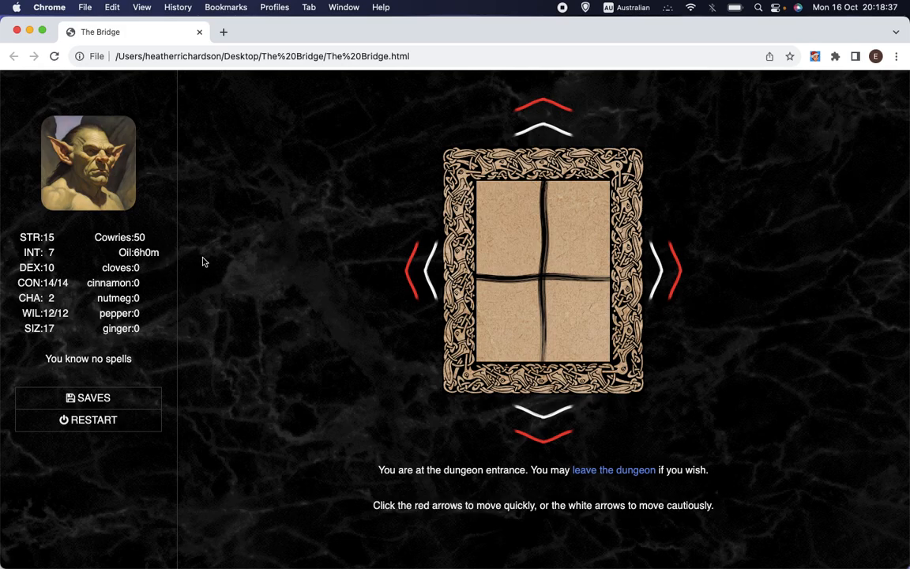
mouse_move(331, 385)
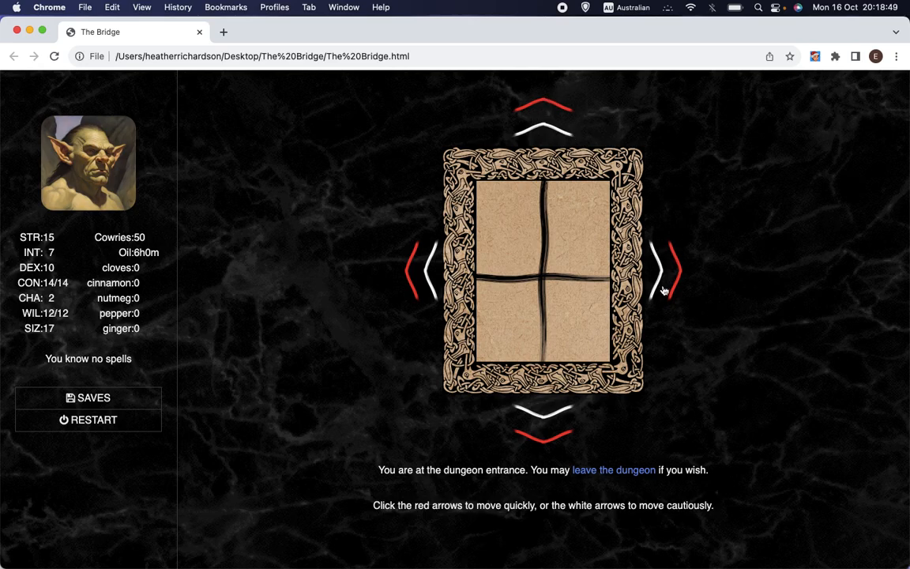
mouse_move(409, 249)
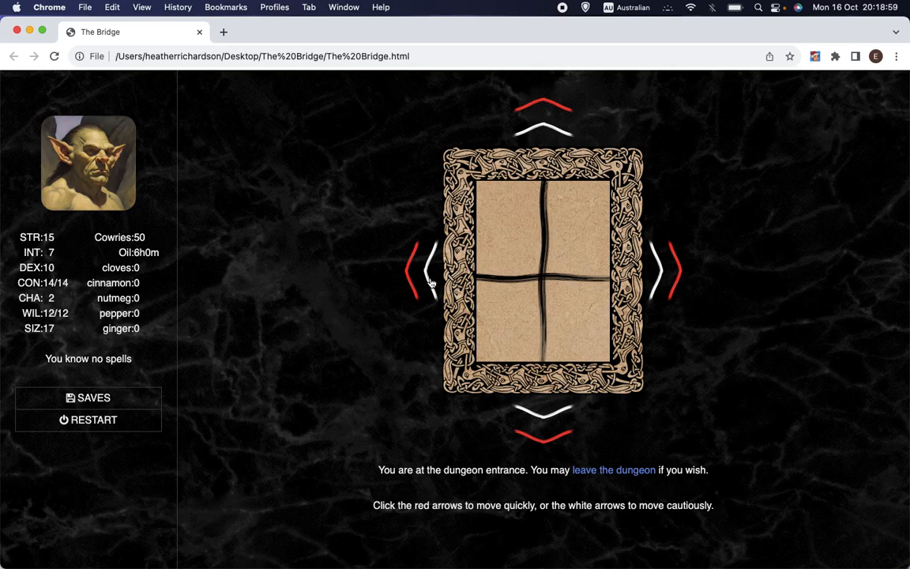
mouse_move(638, 460)
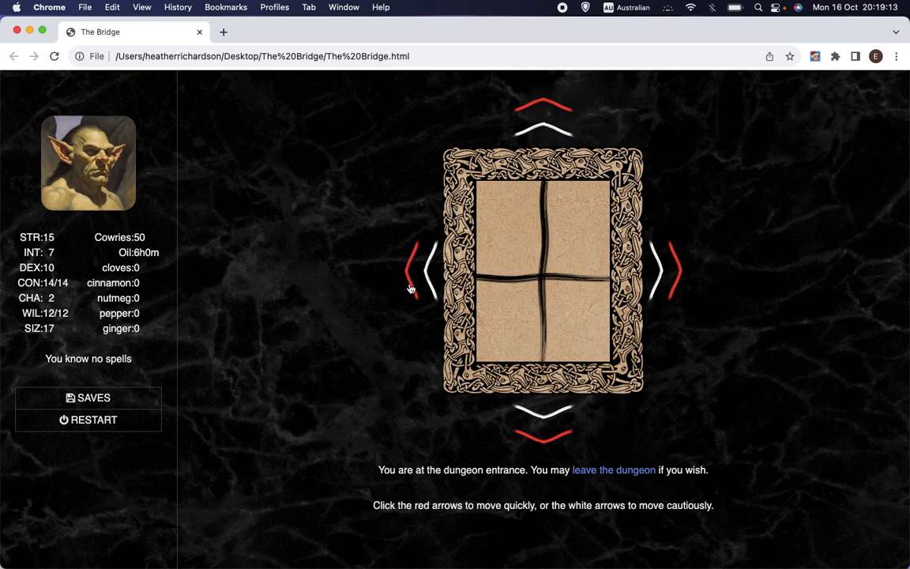
mouse_move(543, 131)
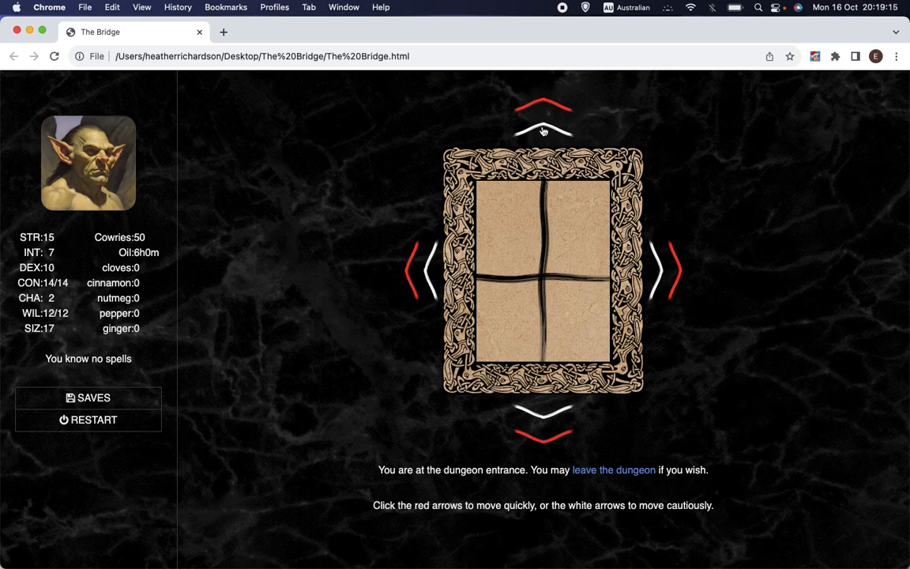
mouse_move(542, 131)
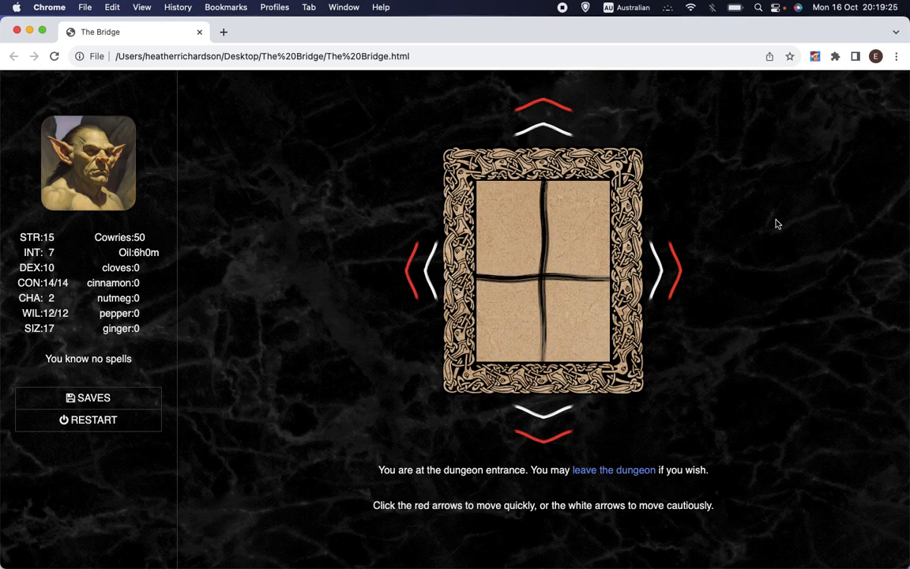
mouse_move(781, 211)
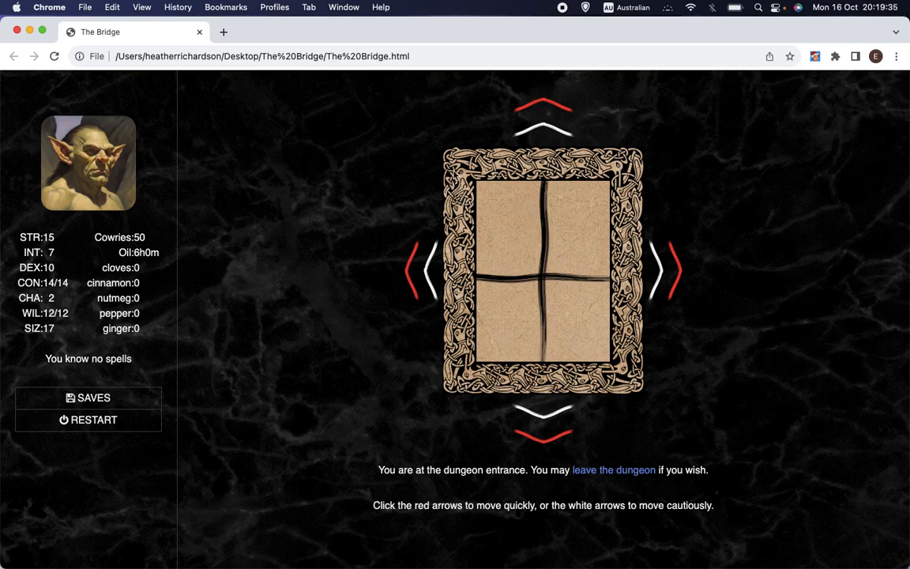
mouse_move(585, 332)
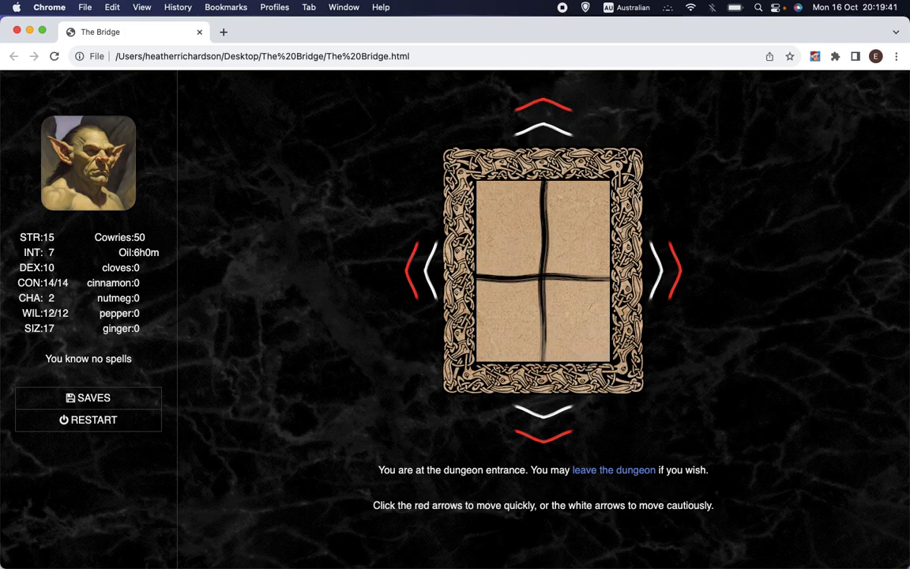
mouse_move(506, 216)
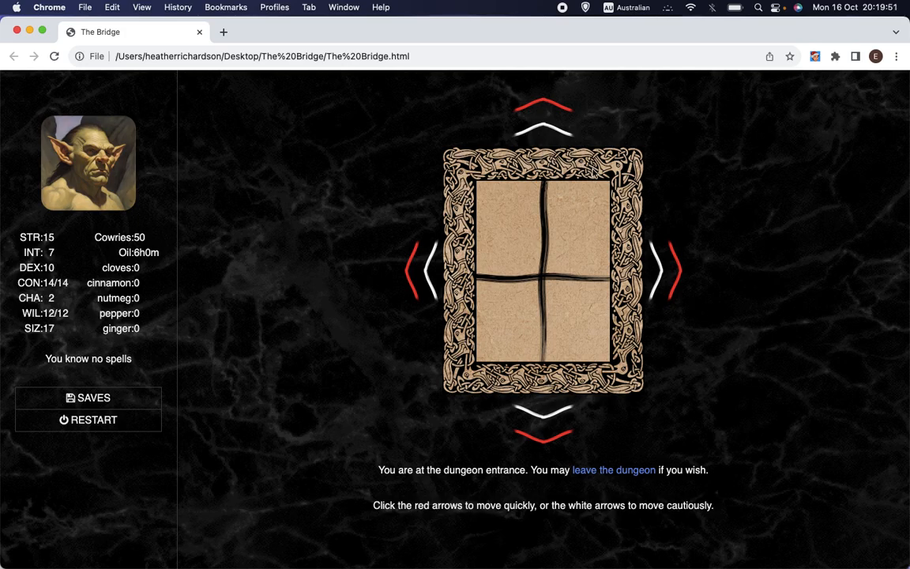
mouse_move(528, 282)
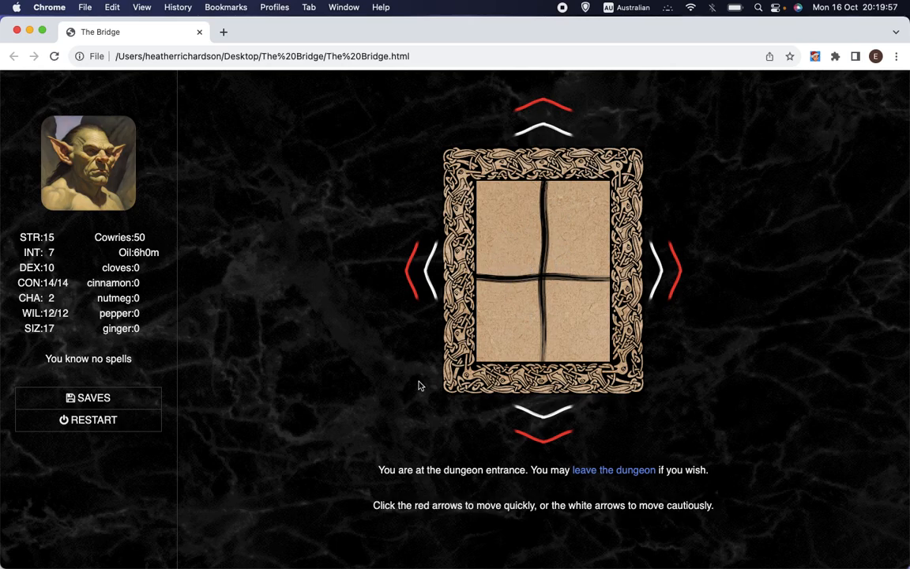
mouse_move(694, 157)
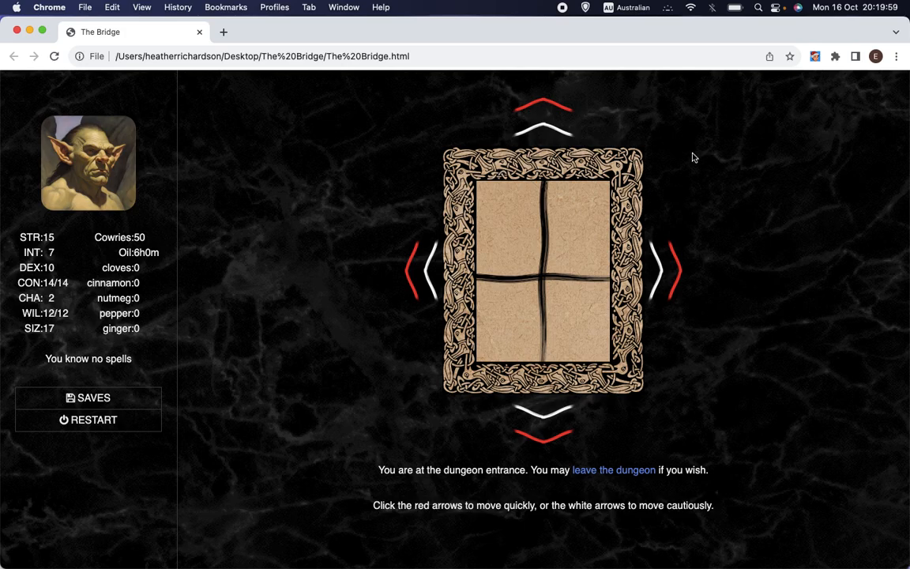
mouse_move(701, 171)
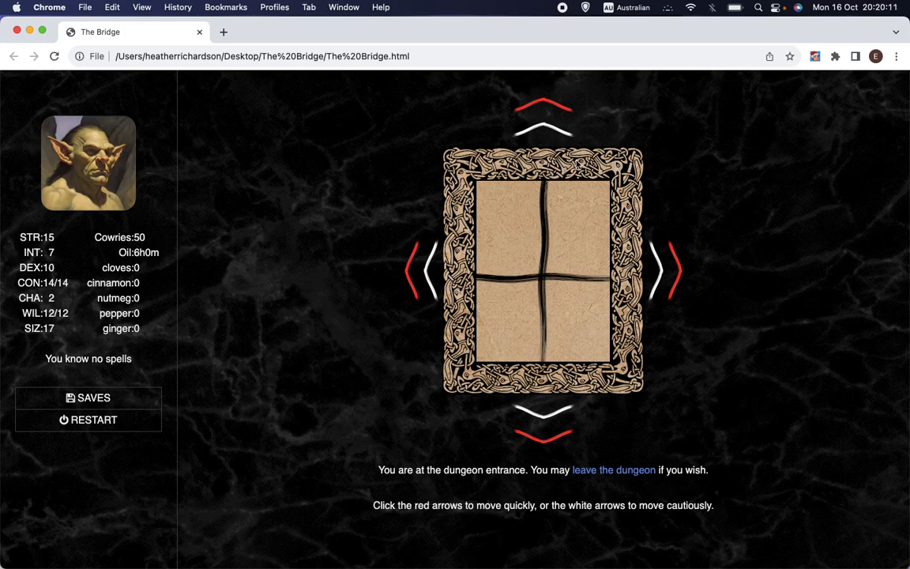
mouse_move(468, 208)
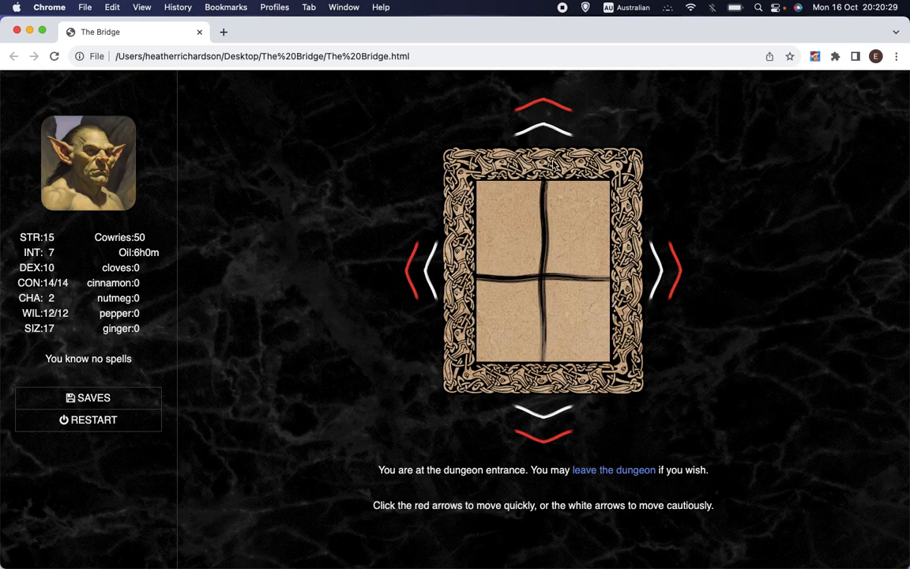
mouse_move(553, 273)
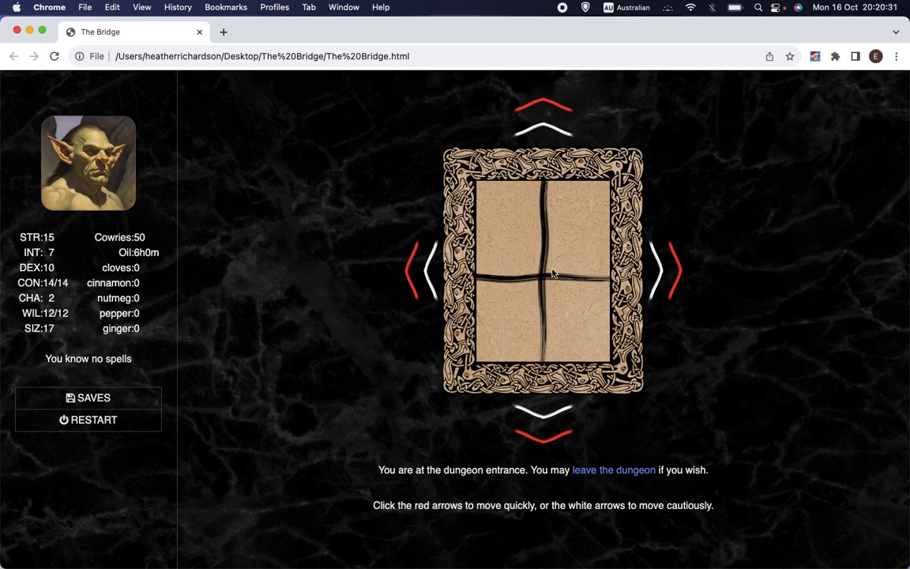
mouse_move(547, 282)
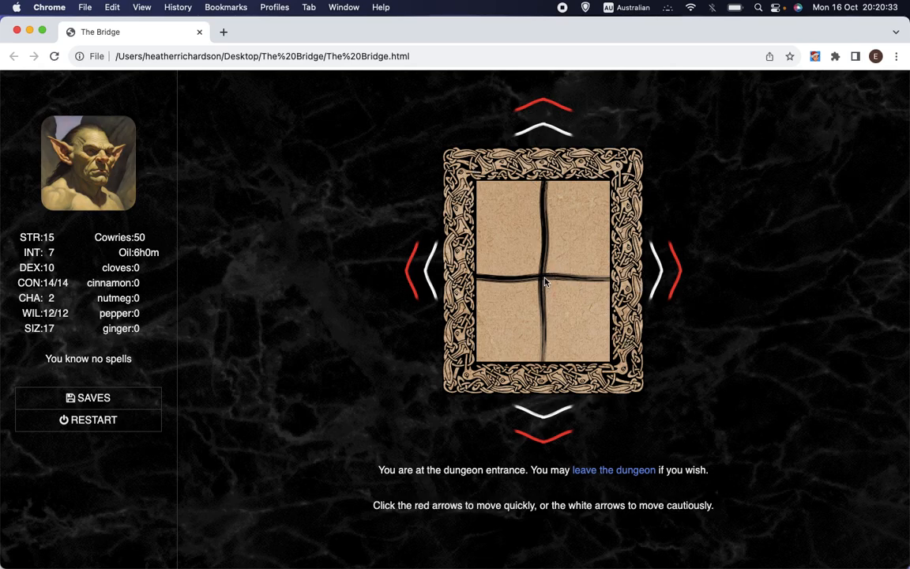
mouse_move(366, 202)
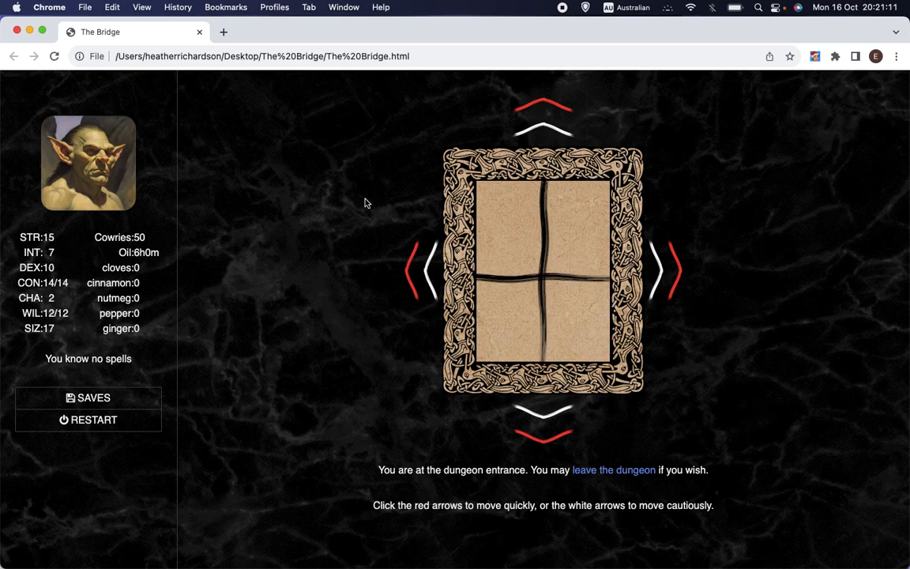
mouse_move(752, 253)
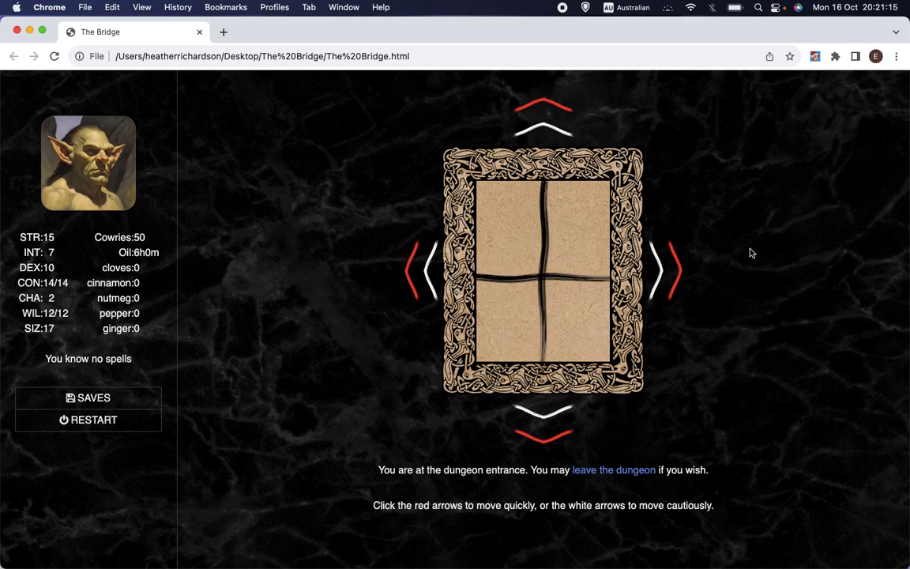
mouse_move(287, 163)
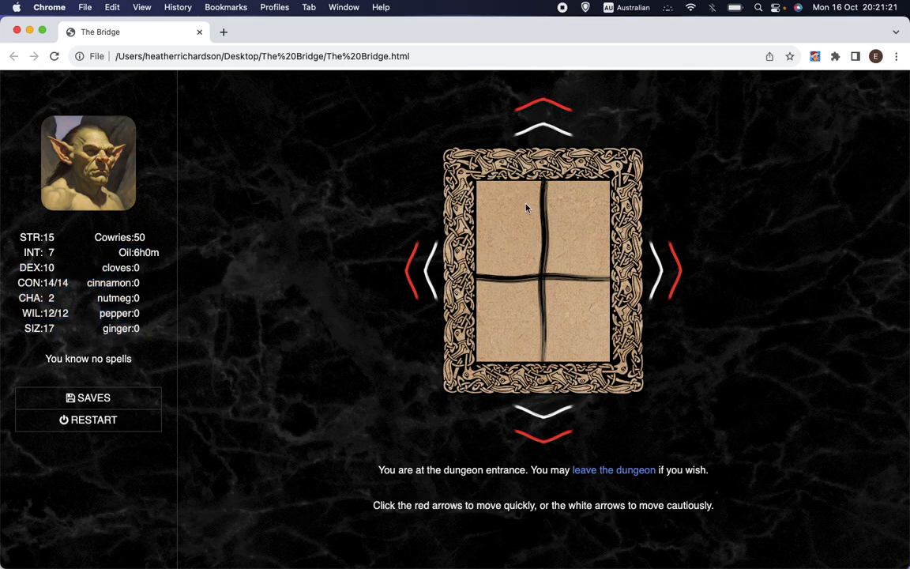
mouse_move(516, 215)
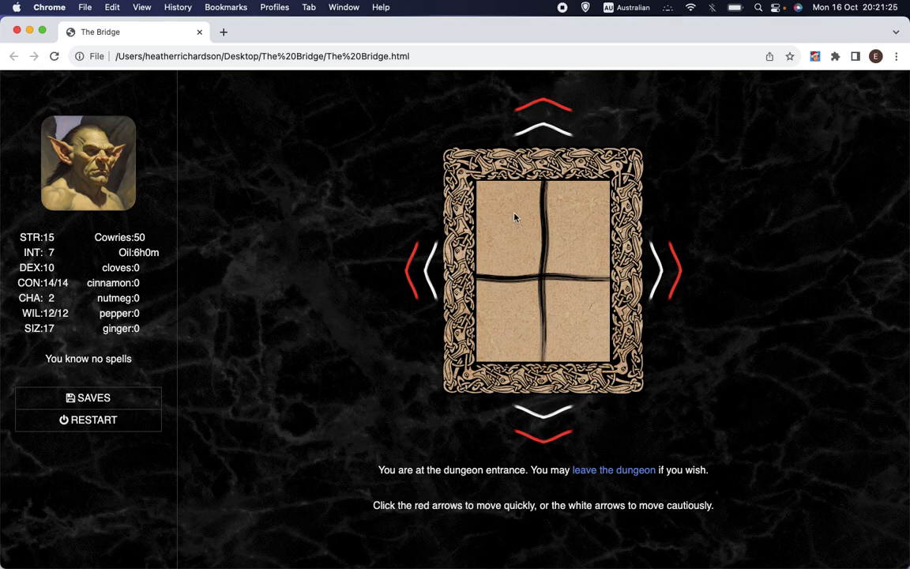
mouse_move(477, 237)
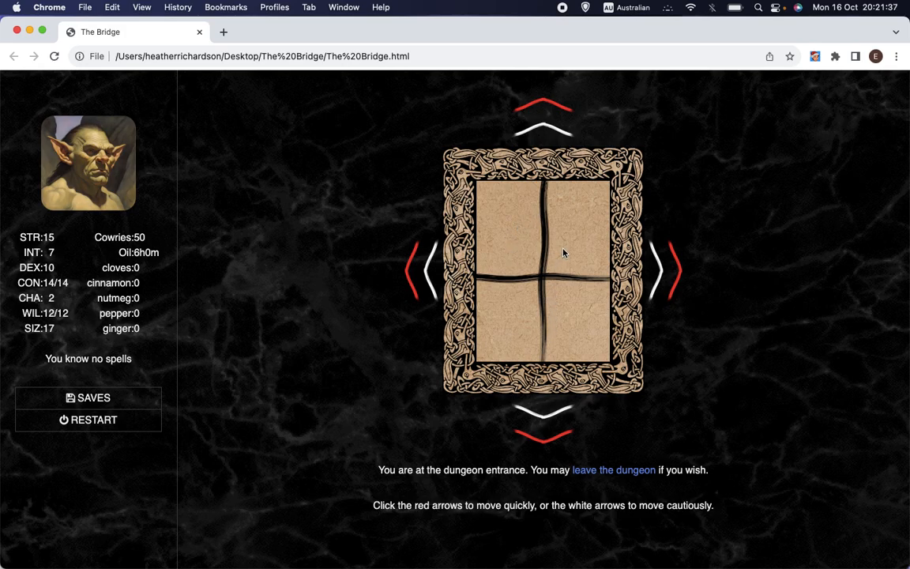
mouse_move(563, 255)
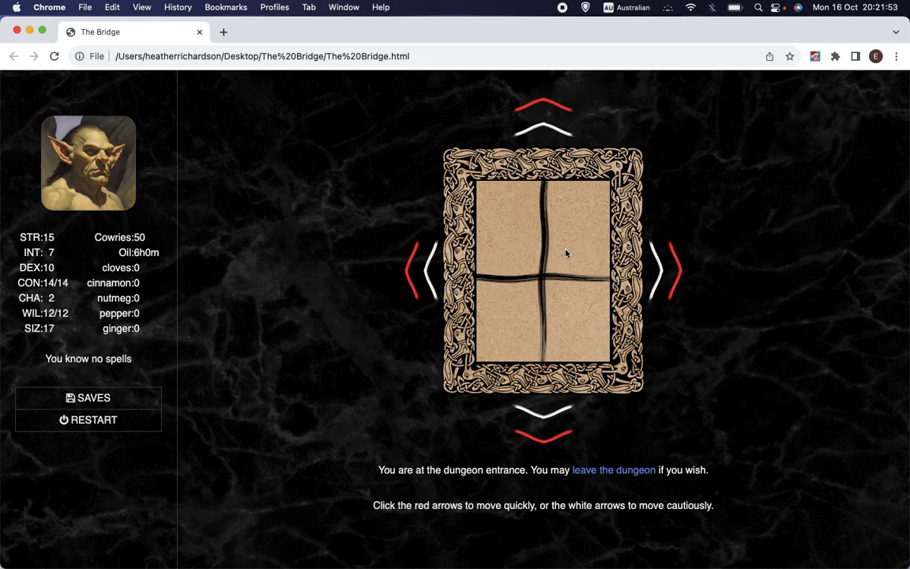
mouse_move(540, 218)
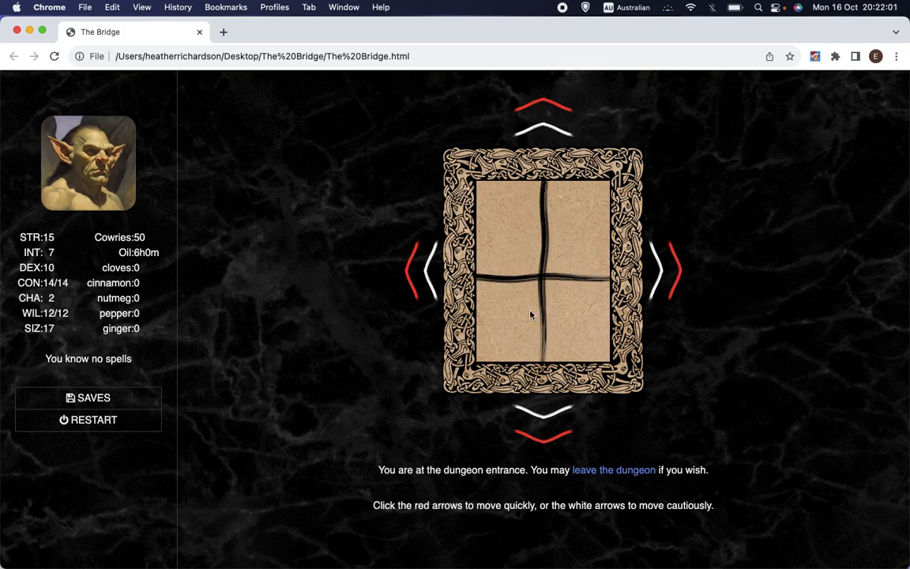
mouse_move(502, 269)
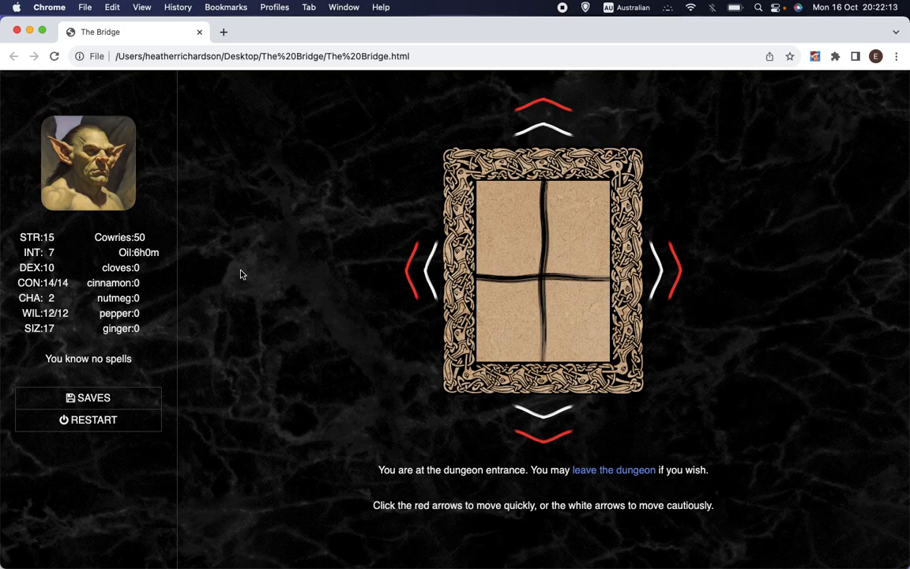
mouse_move(262, 289)
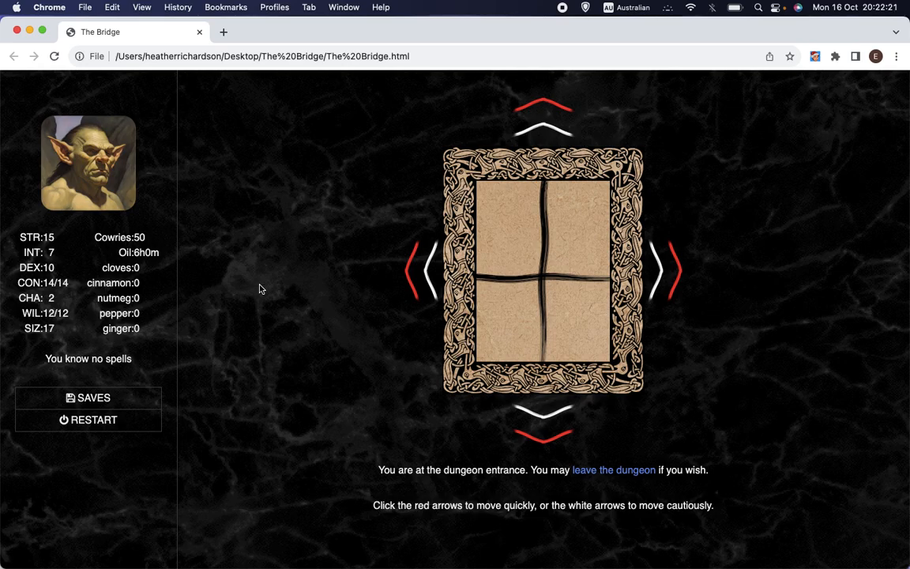
mouse_move(270, 283)
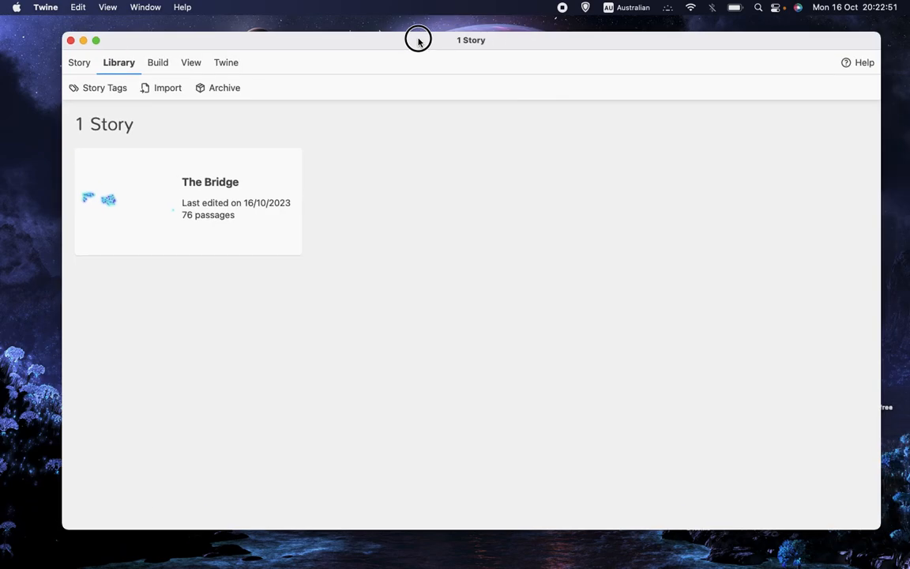
Open The Bridge story card from the Twine Library
double_click(188, 201)
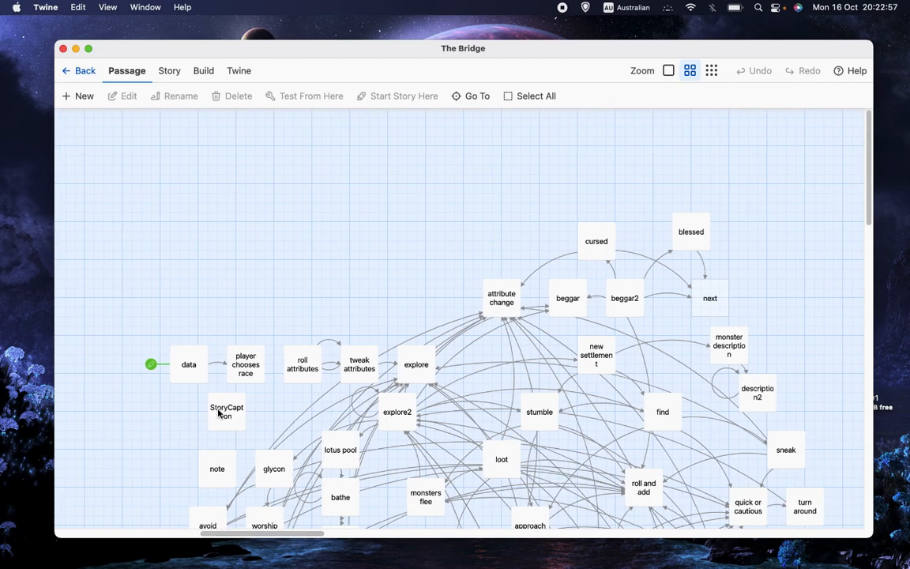
Open the data passage and scroll to the $lt array and $lo lantern oil line
double_click(188, 364)
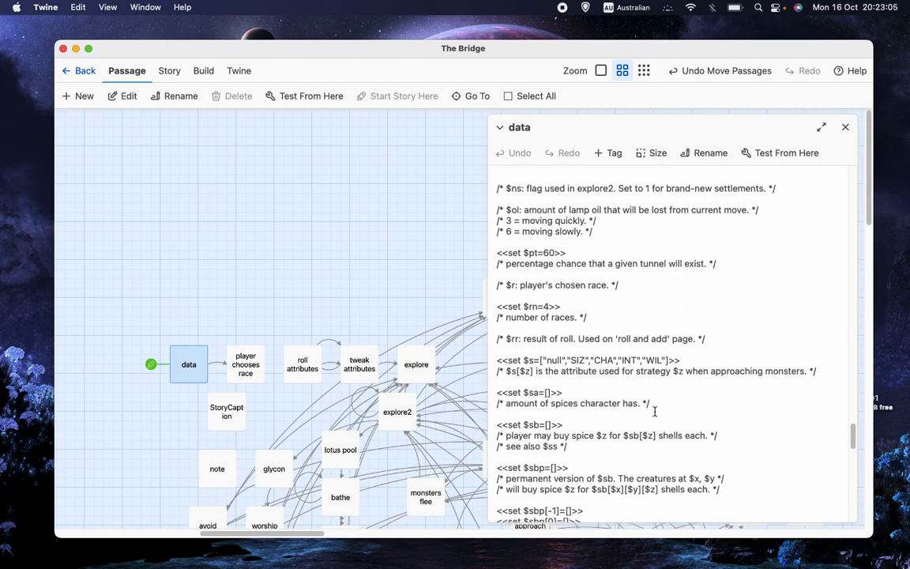
scroll("down", 3)
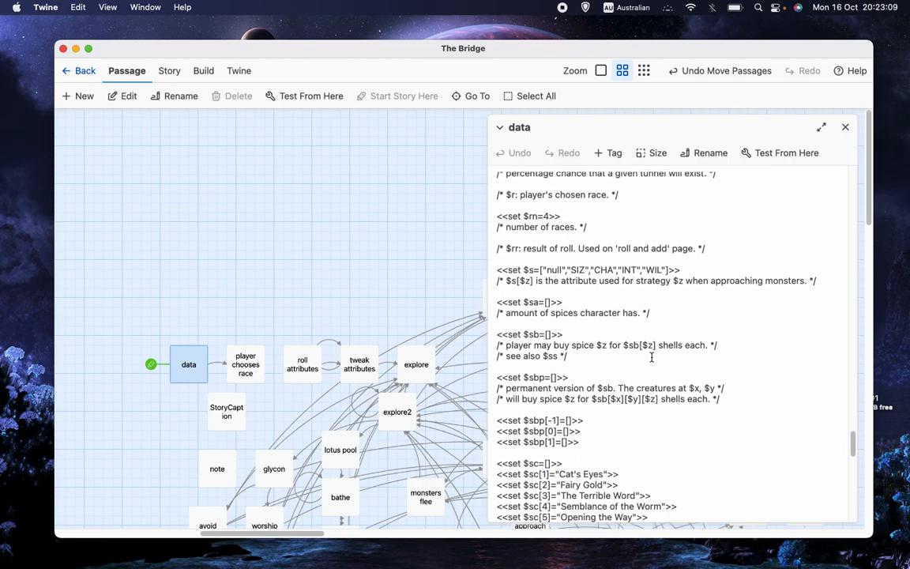
scroll("down", 3)
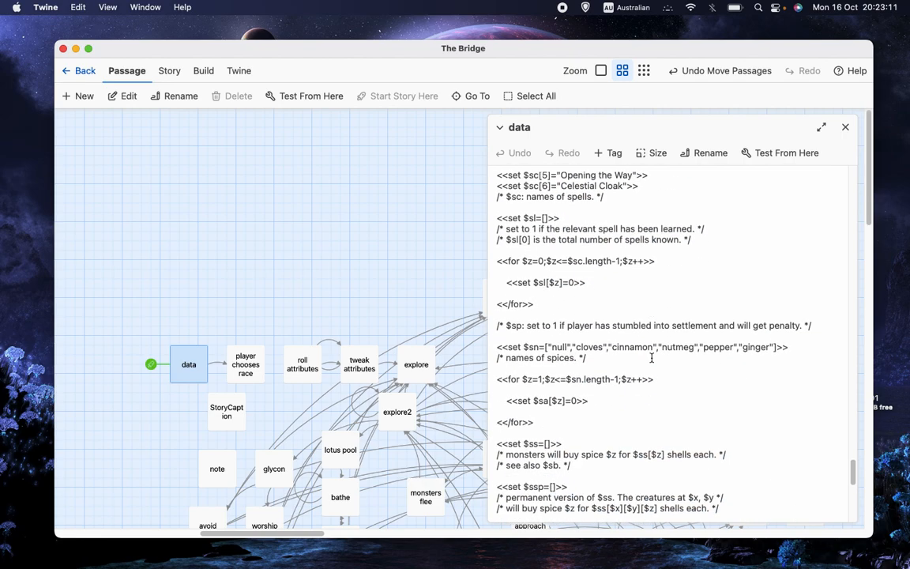
scroll("down", 3)
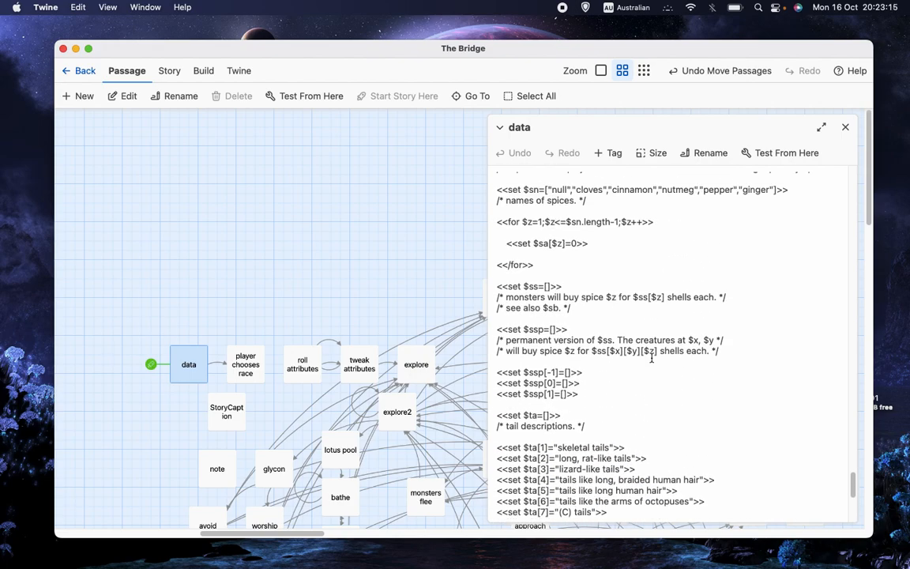
scroll("down", 3)
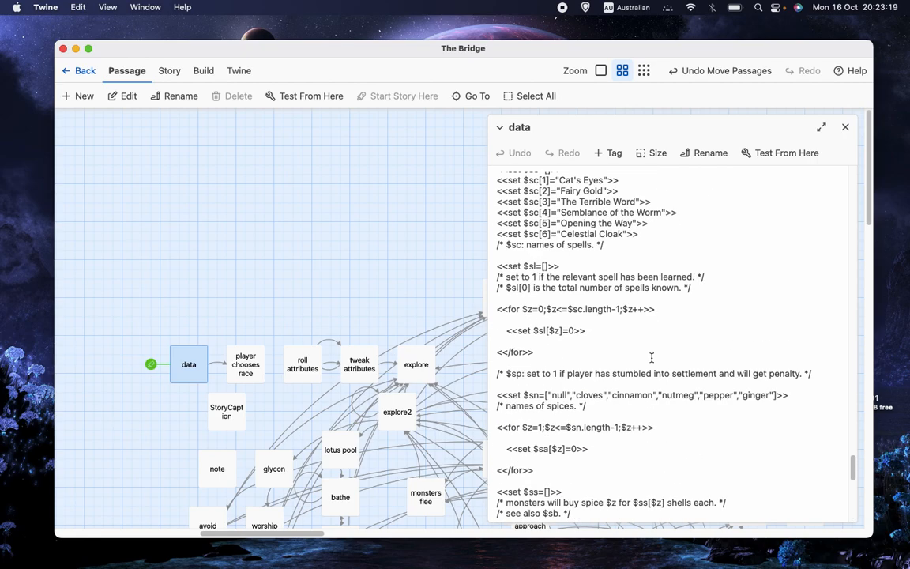
scroll("down", 3)
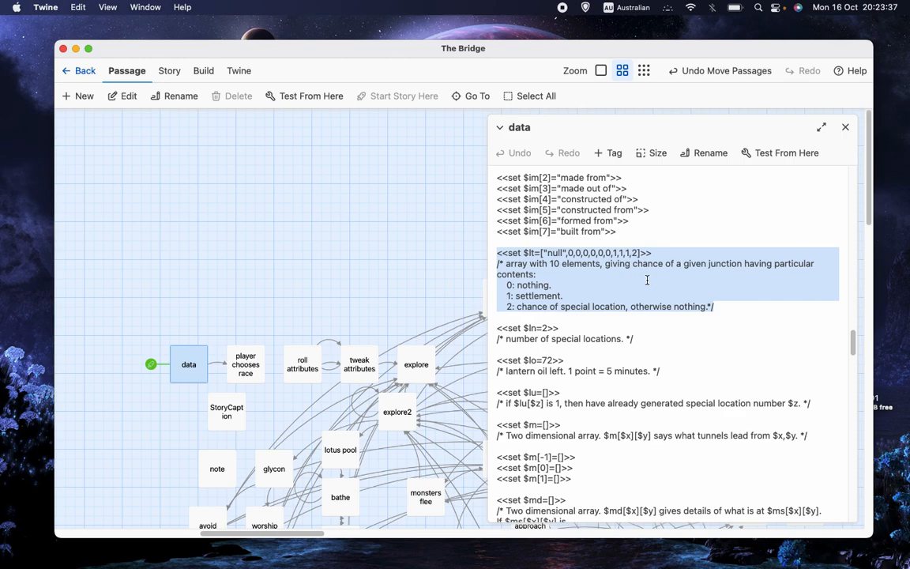
left_click(553, 285)
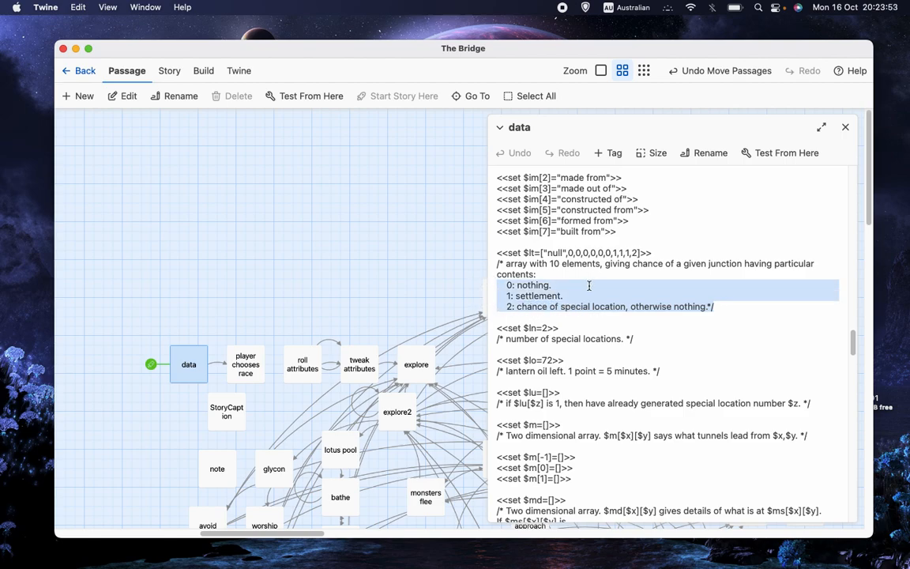
left_click(522, 284)
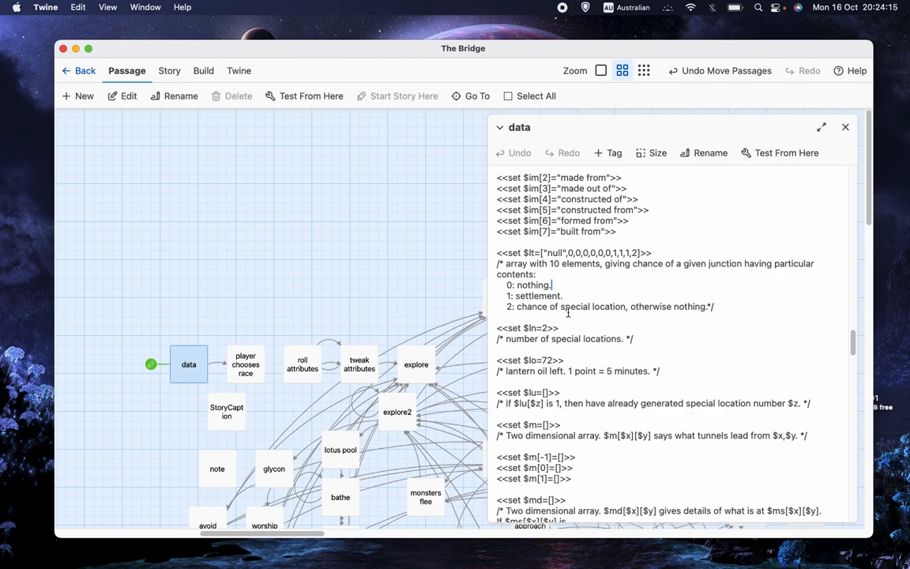
mouse_move(707, 280)
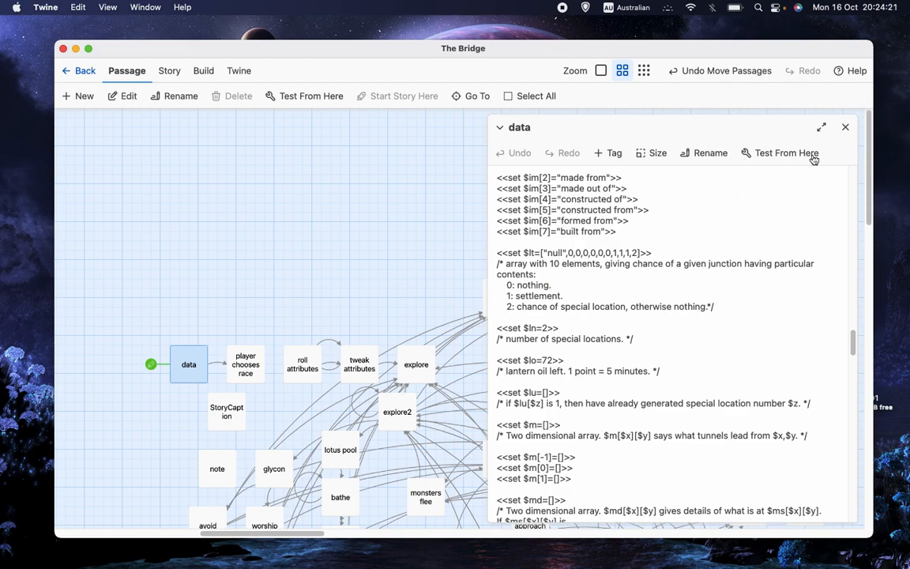
mouse_move(844, 128)
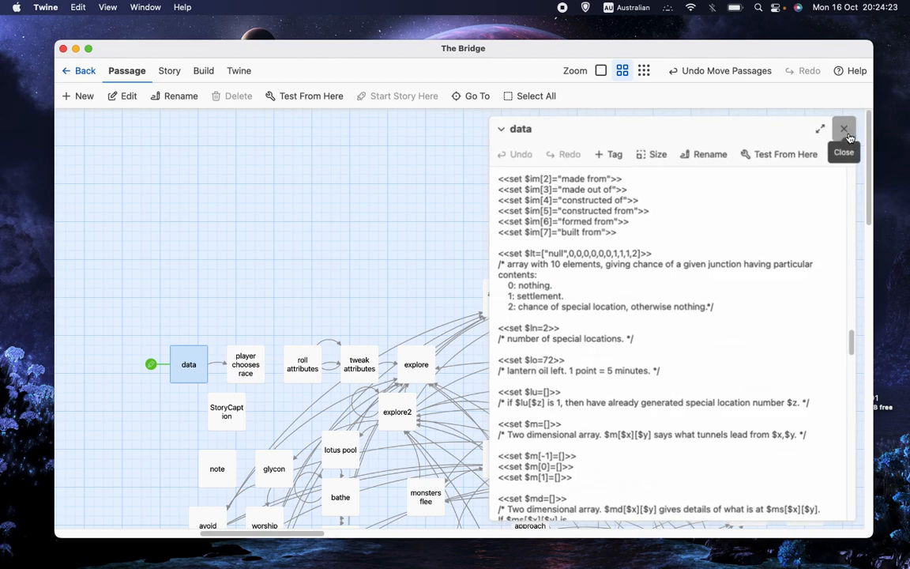
Close the data passage editor
left_click(844, 128)
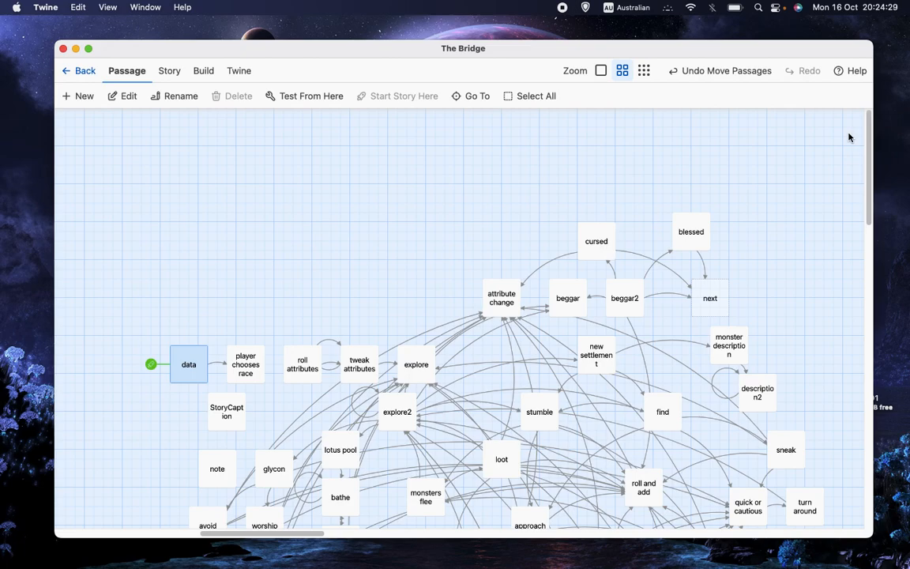
mouse_move(766, 176)
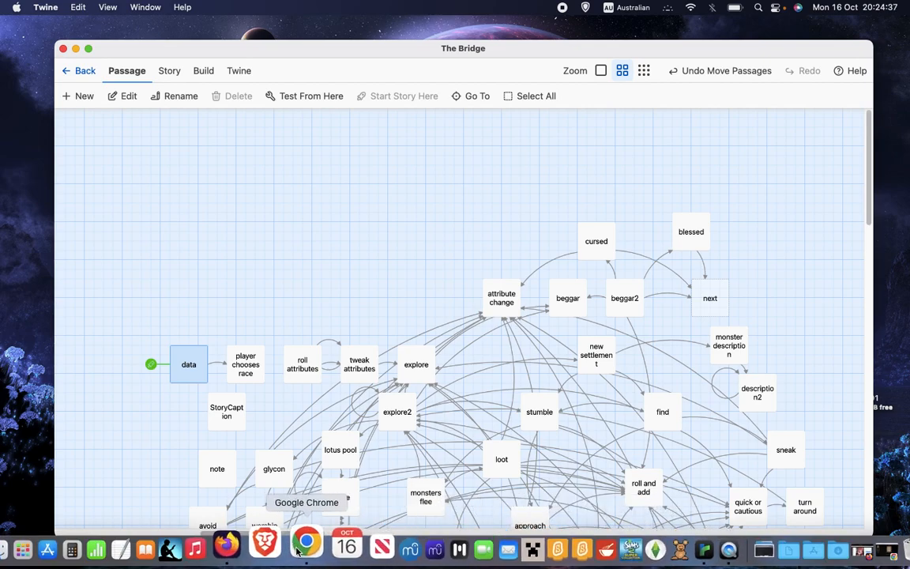
Return to the game in Chrome and move cautiously west from the dungeon entrance
left_click(307, 546)
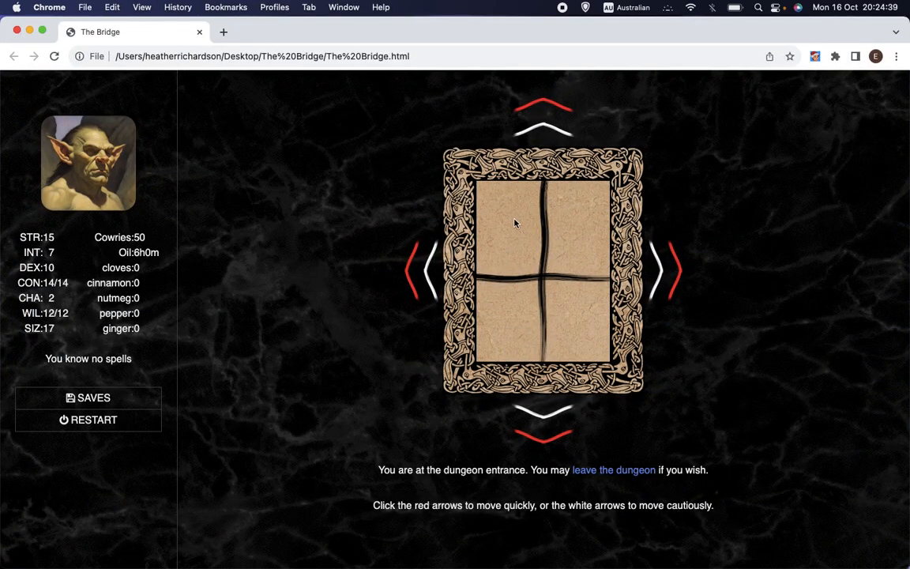
mouse_move(646, 263)
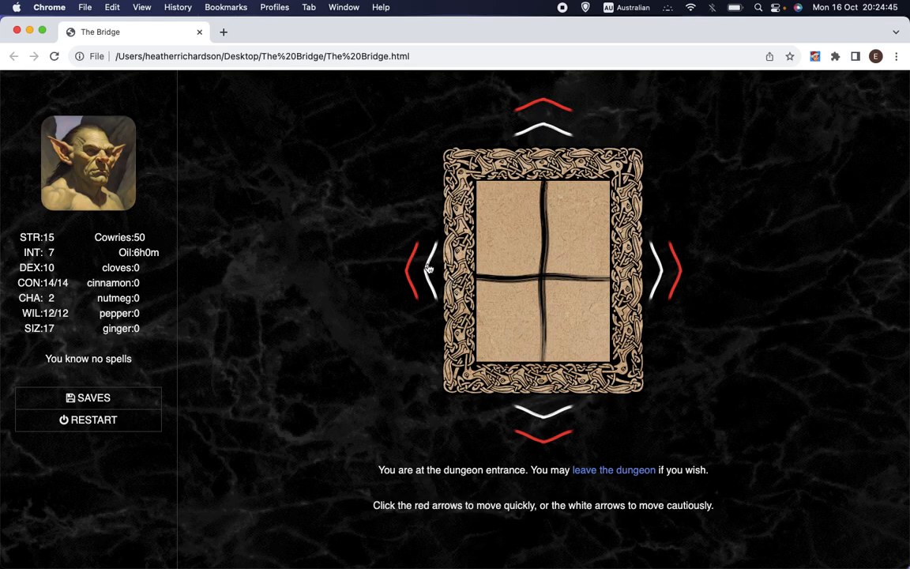
left_click(543, 122)
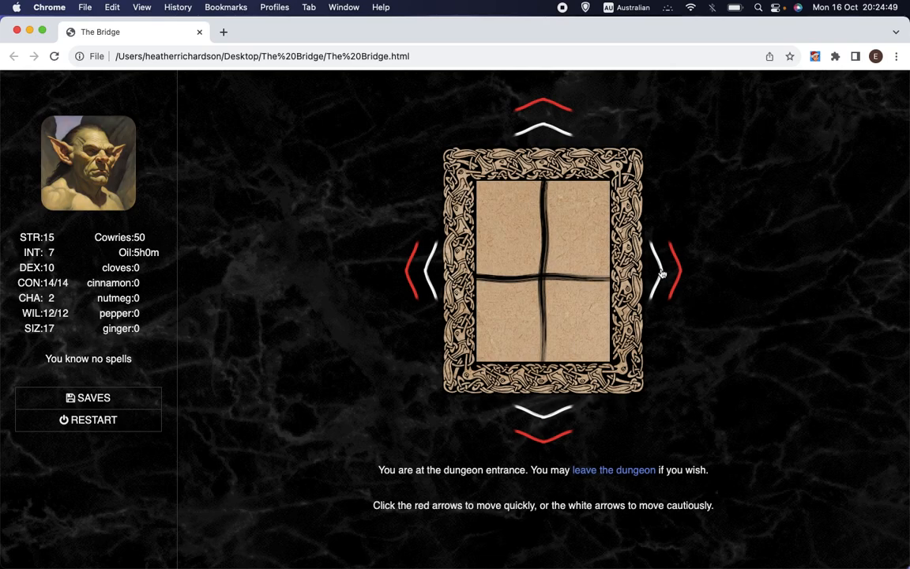
mouse_move(529, 252)
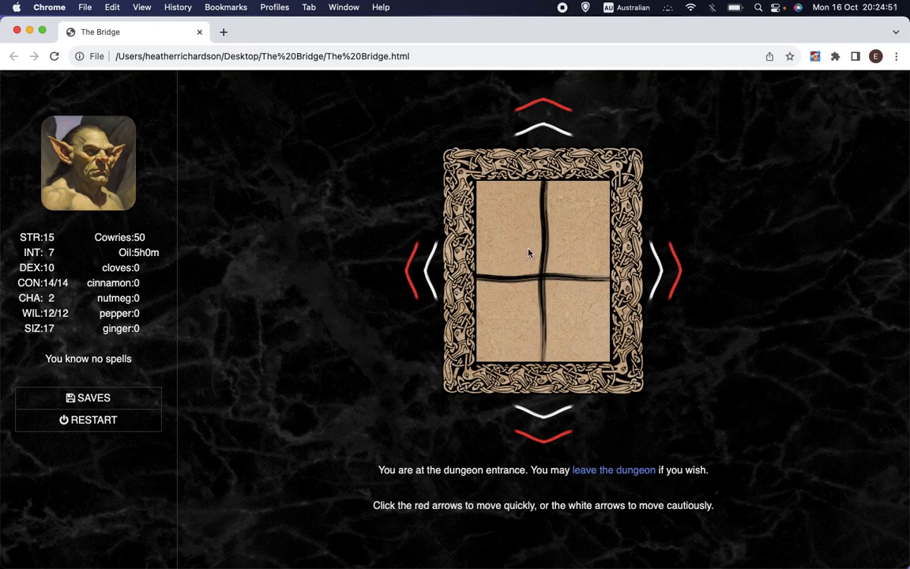
mouse_move(360, 286)
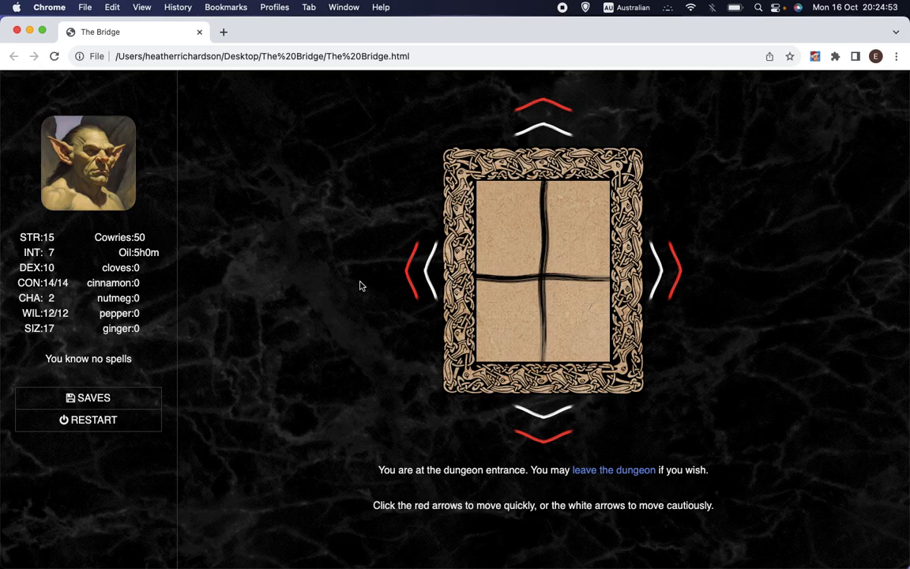
mouse_move(26, 49)
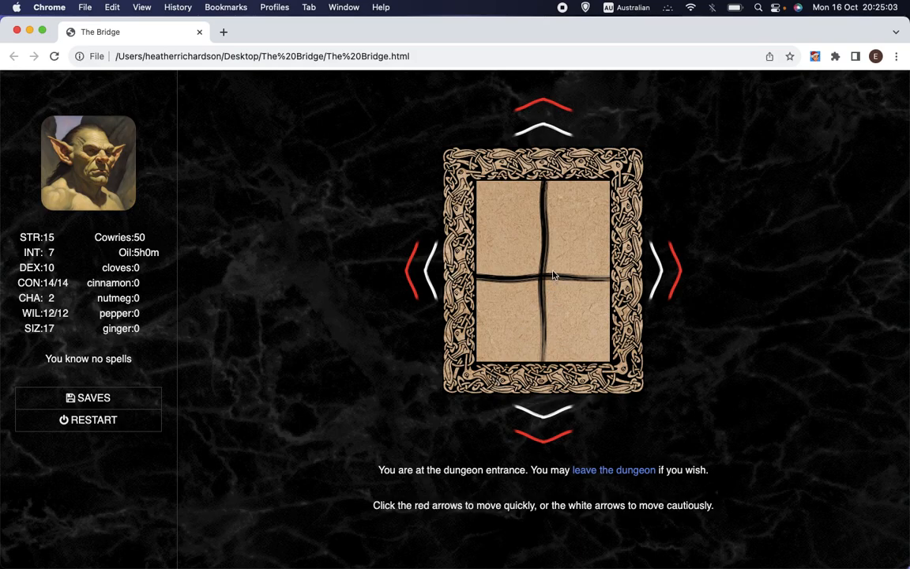
mouse_move(556, 249)
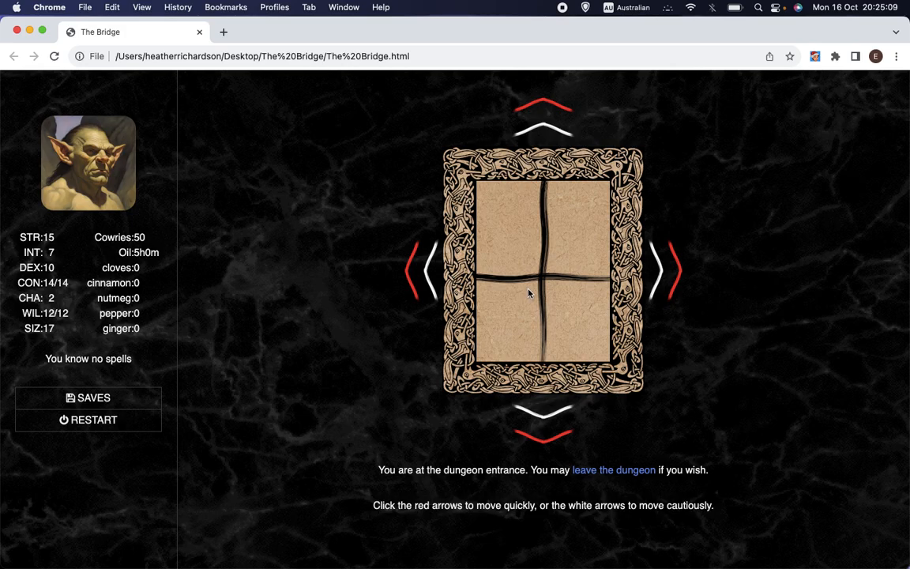
mouse_move(531, 259)
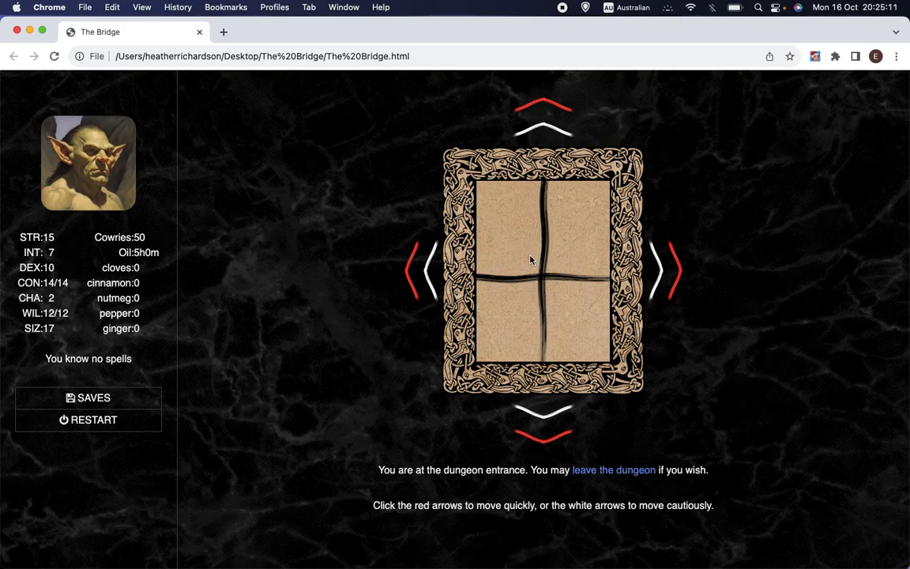
mouse_move(488, 213)
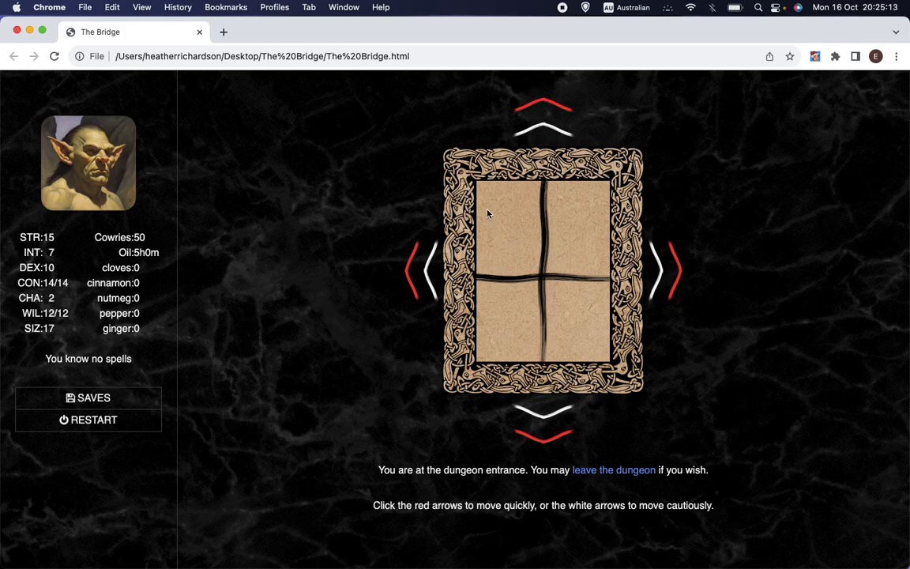
mouse_move(497, 294)
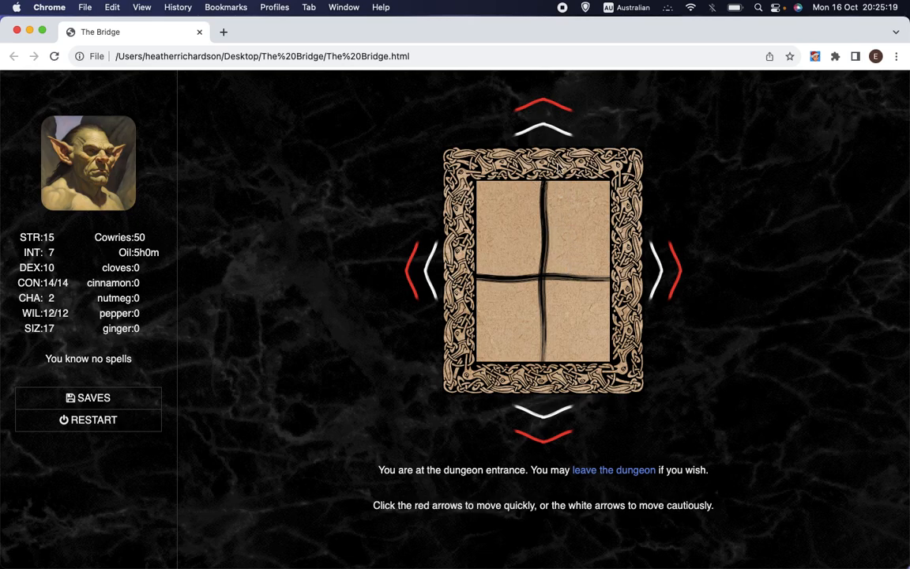
mouse_move(528, 339)
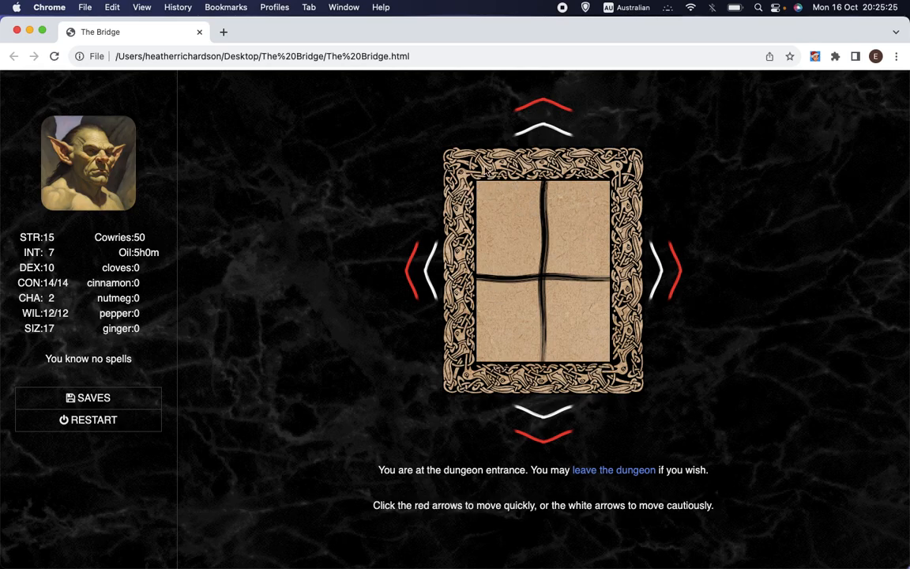
mouse_move(529, 220)
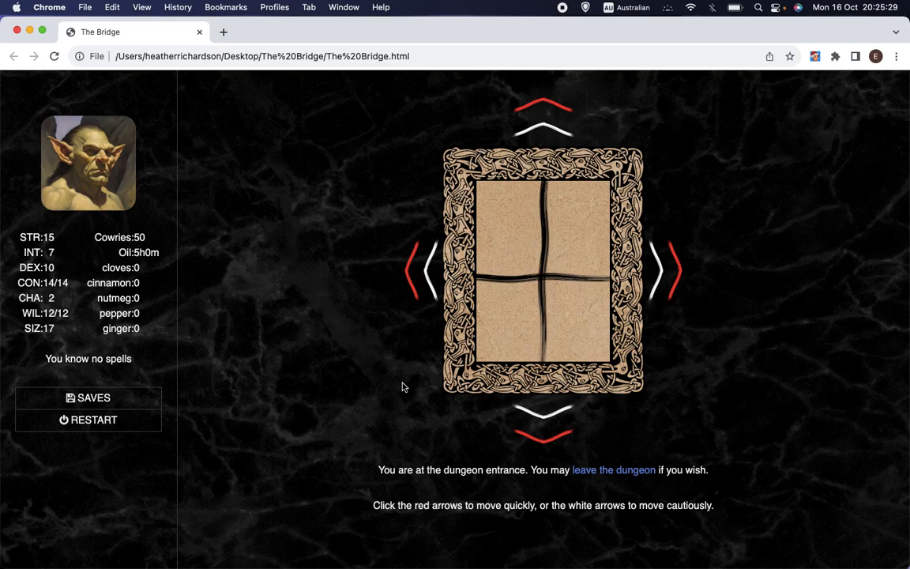
mouse_move(551, 234)
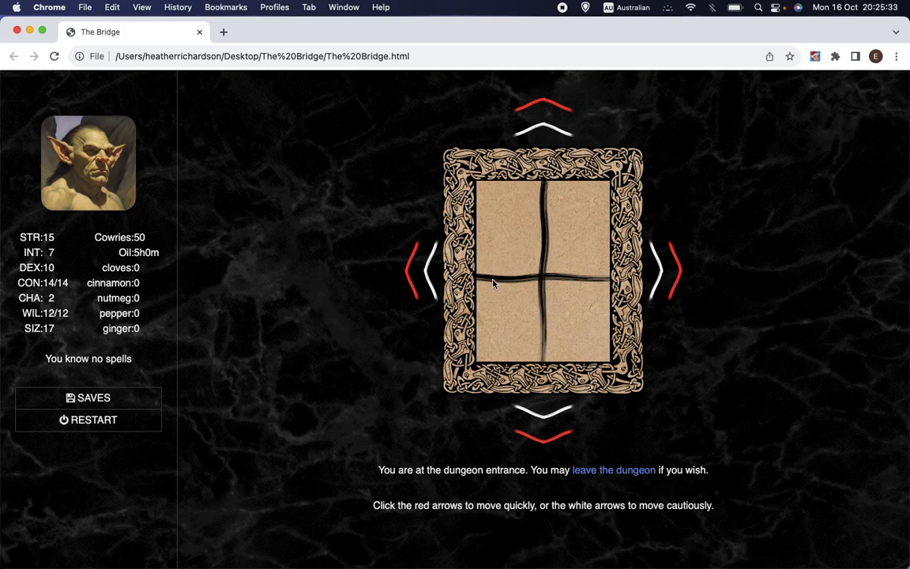
mouse_move(543, 253)
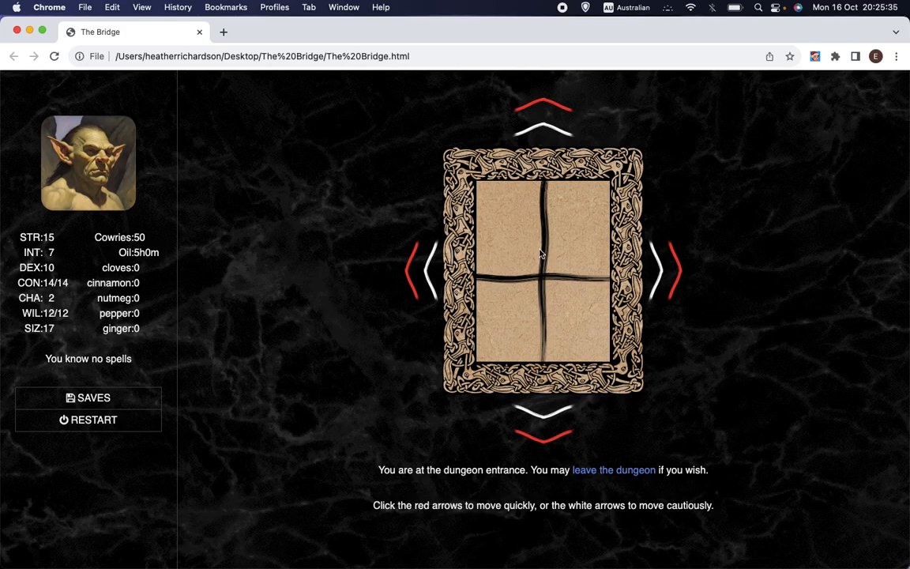
mouse_move(549, 230)
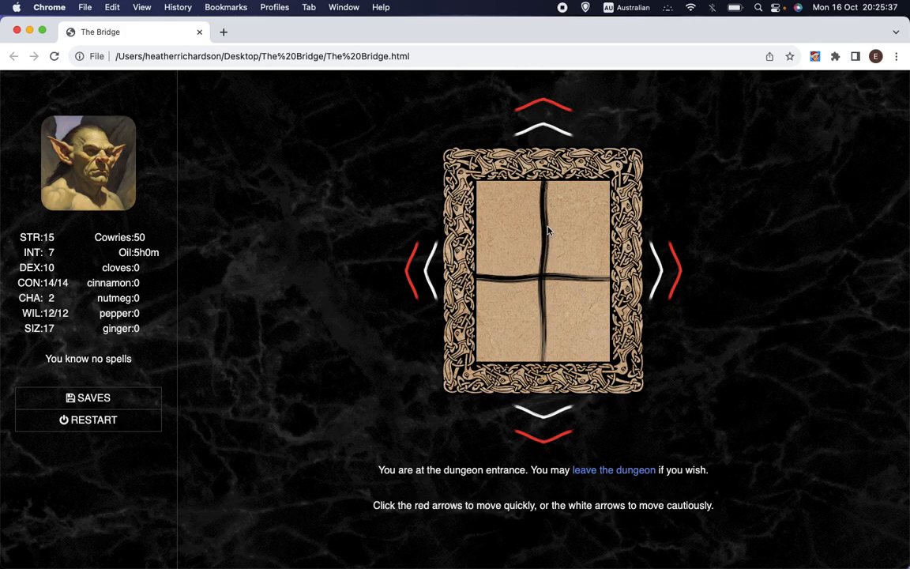
mouse_move(527, 294)
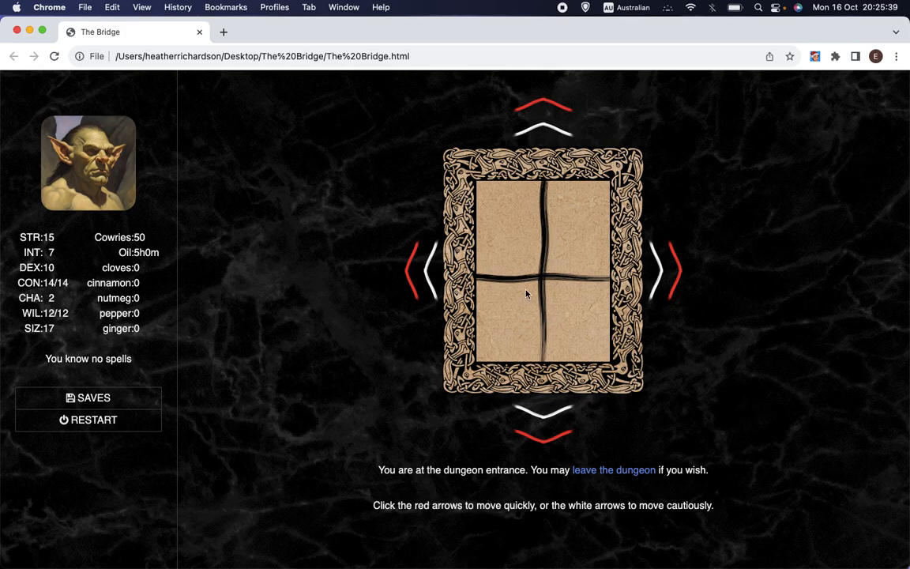
mouse_move(543, 231)
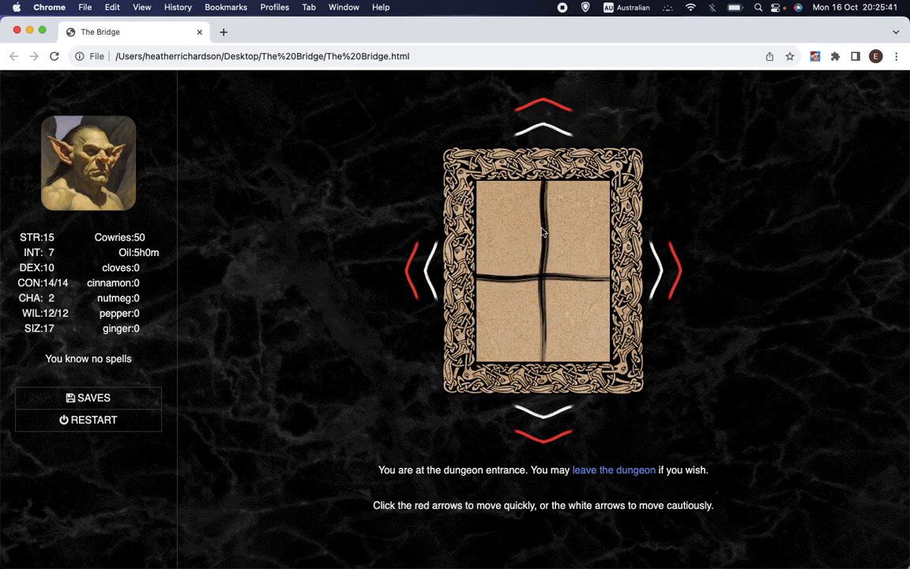
mouse_move(551, 265)
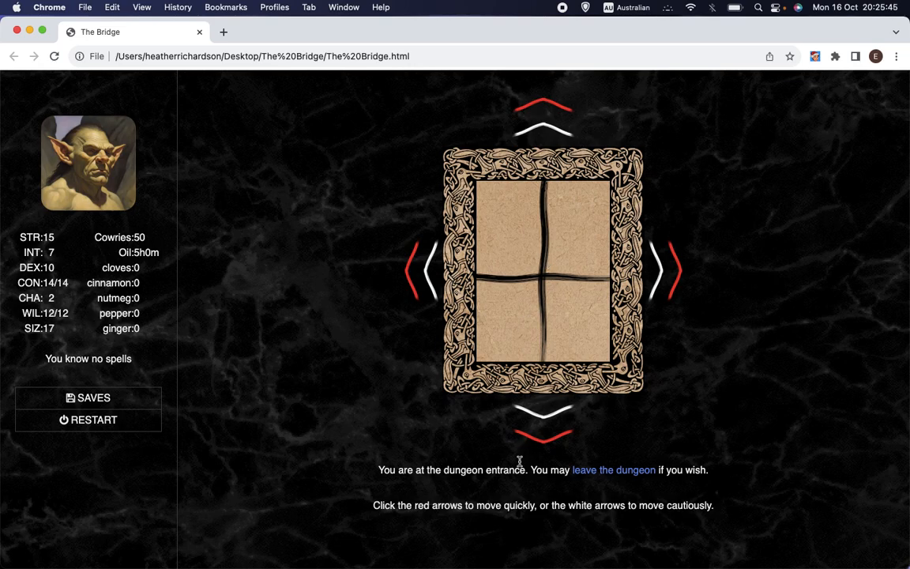
mouse_move(531, 257)
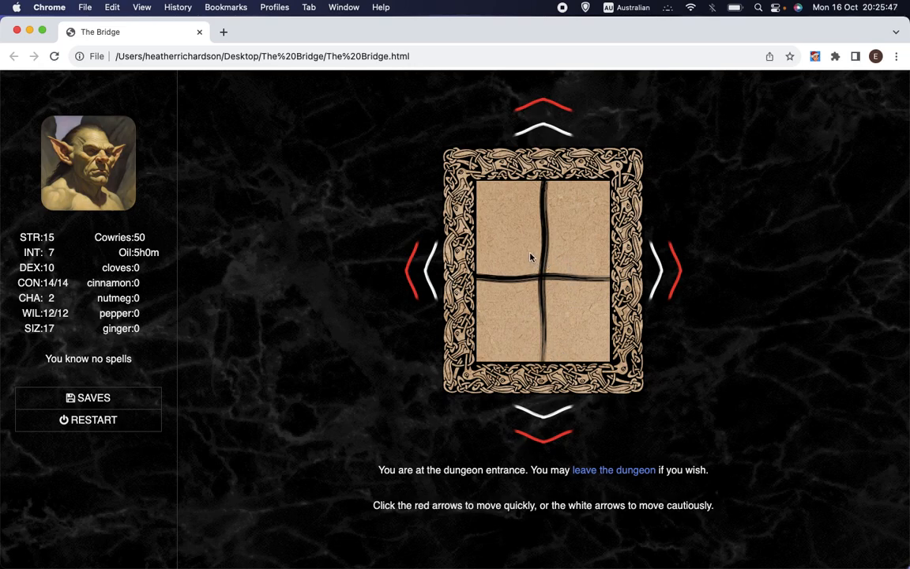
mouse_move(544, 247)
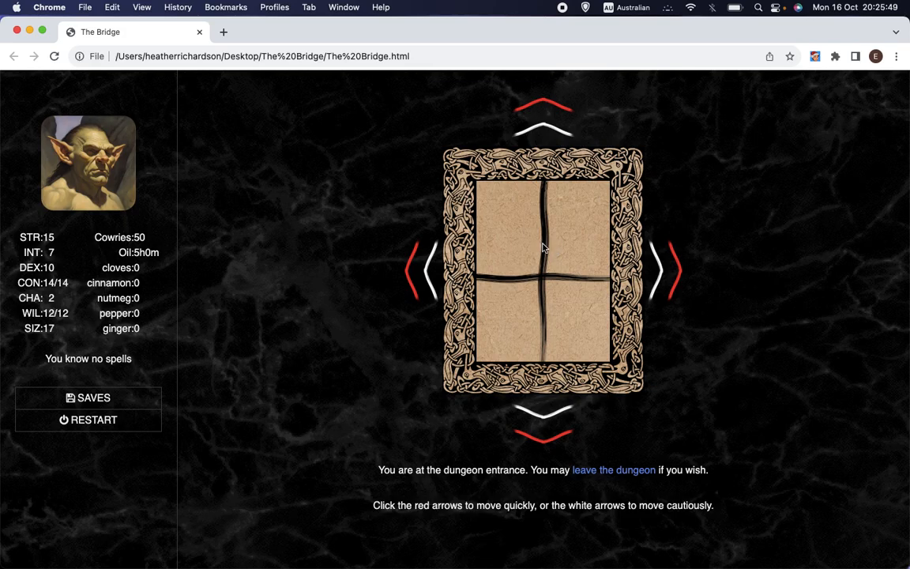
mouse_move(563, 235)
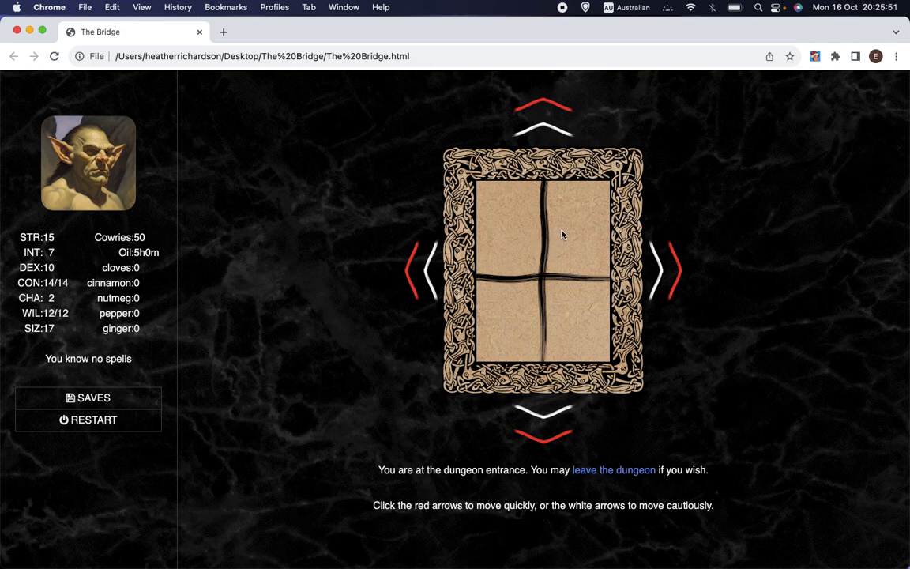
mouse_move(521, 239)
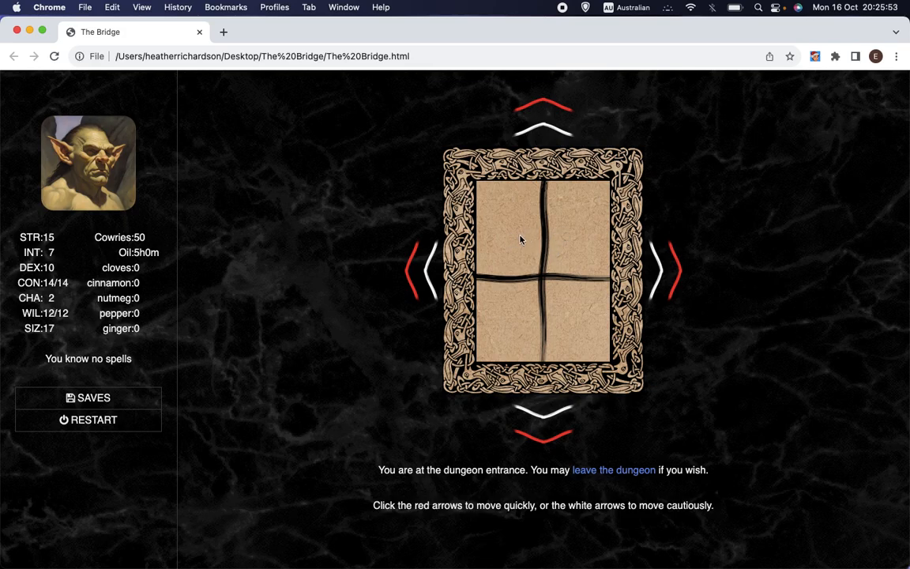
mouse_move(505, 345)
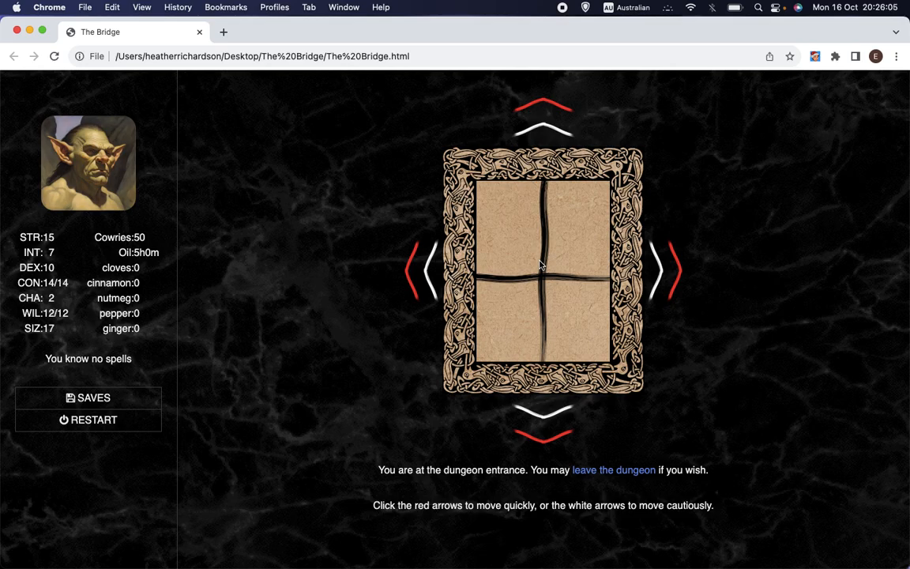
mouse_move(481, 281)
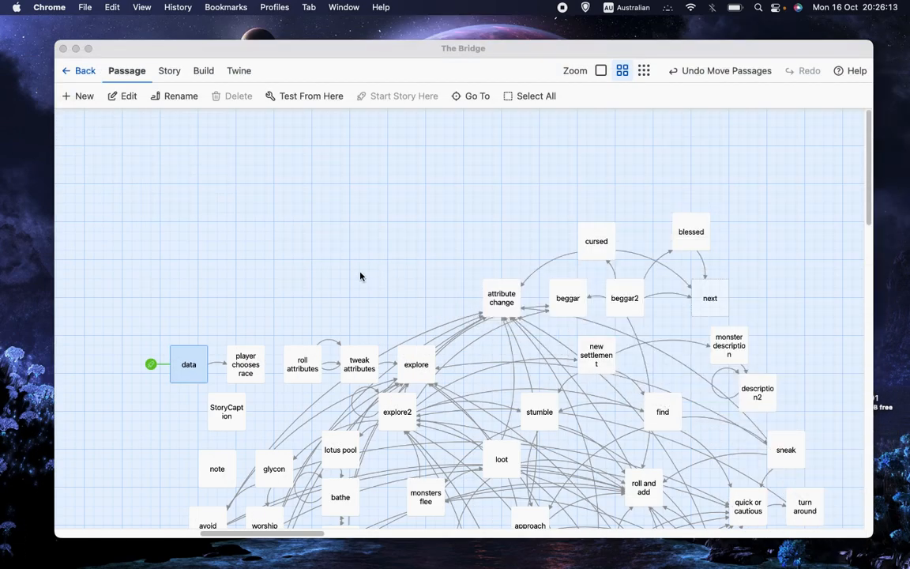
Open the explore passage and add a blank line after the <<set $z=...>> line
double_click(416, 364)
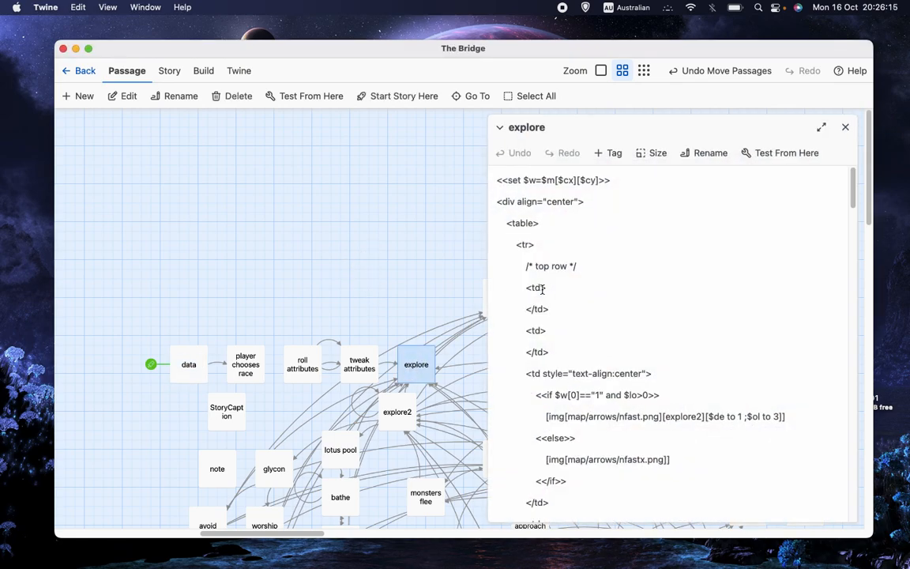
scroll("down", 3)
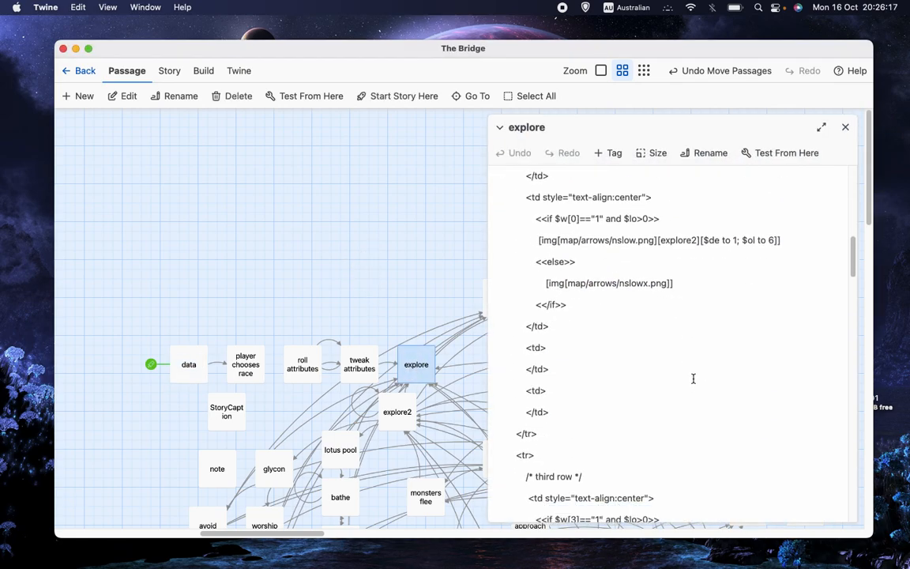
scroll("down", 3)
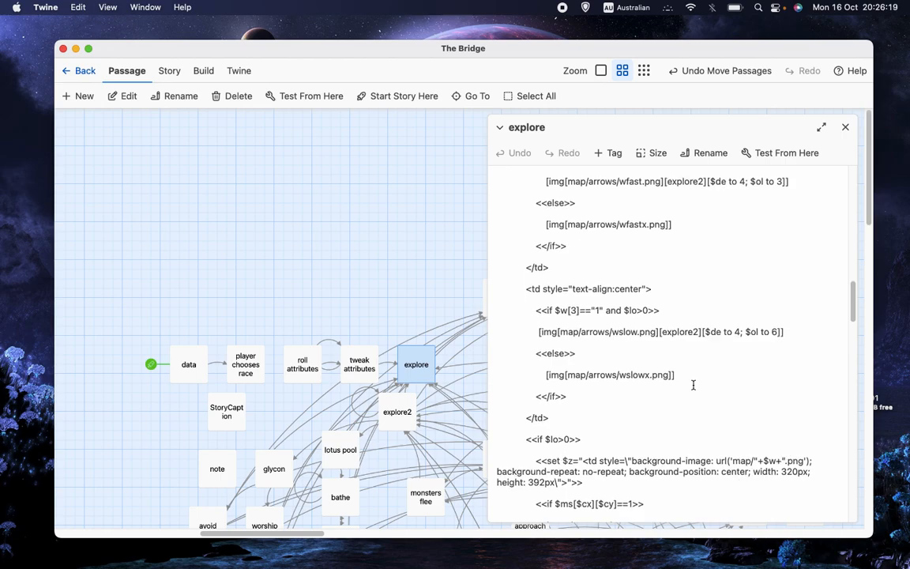
scroll("down", 3)
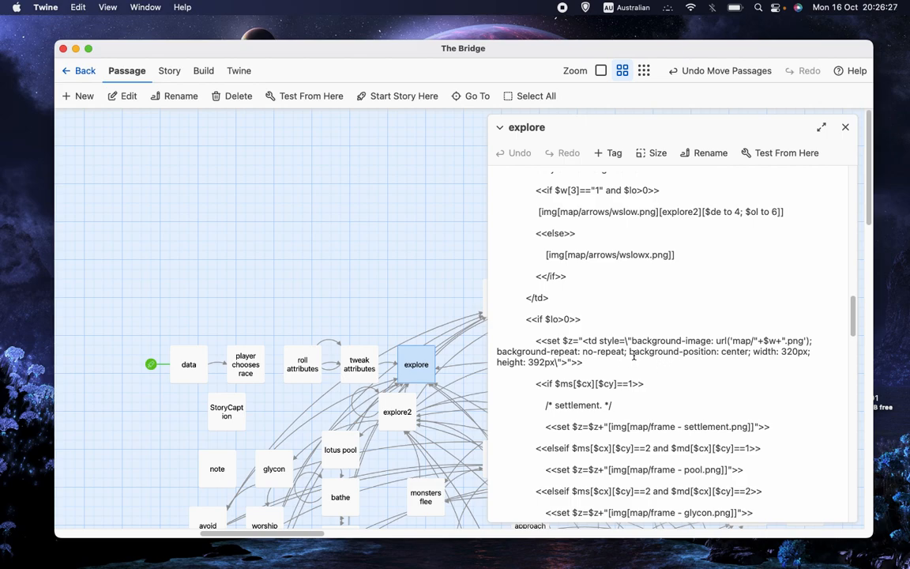
left_click_drag(630, 351, 745, 352)
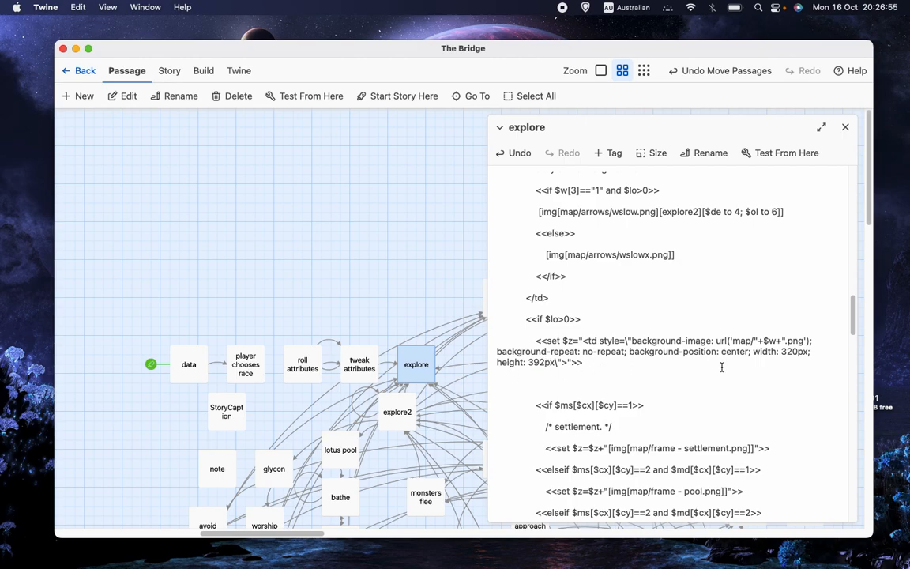
Begin a new line reading <td style="background image on the blank line
type("<td st")
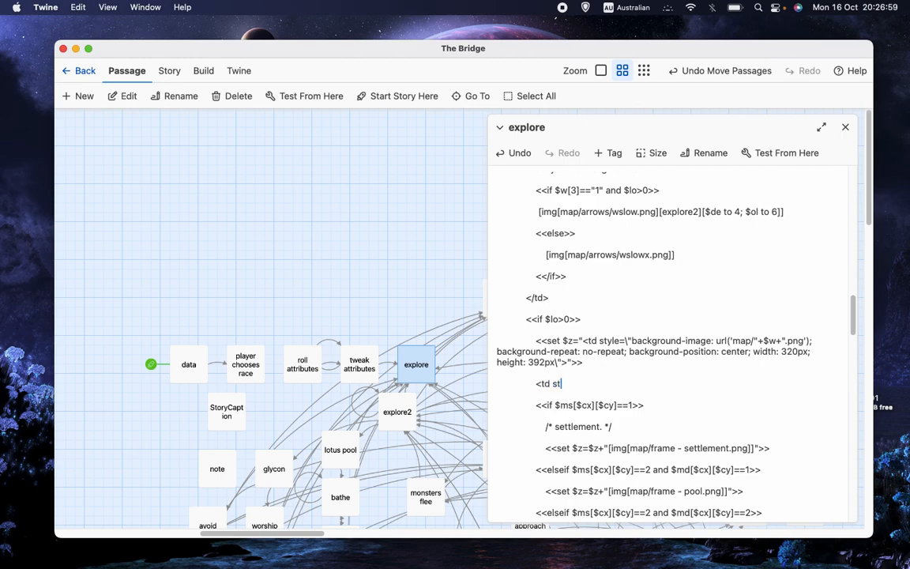
type("yle=\"ba")
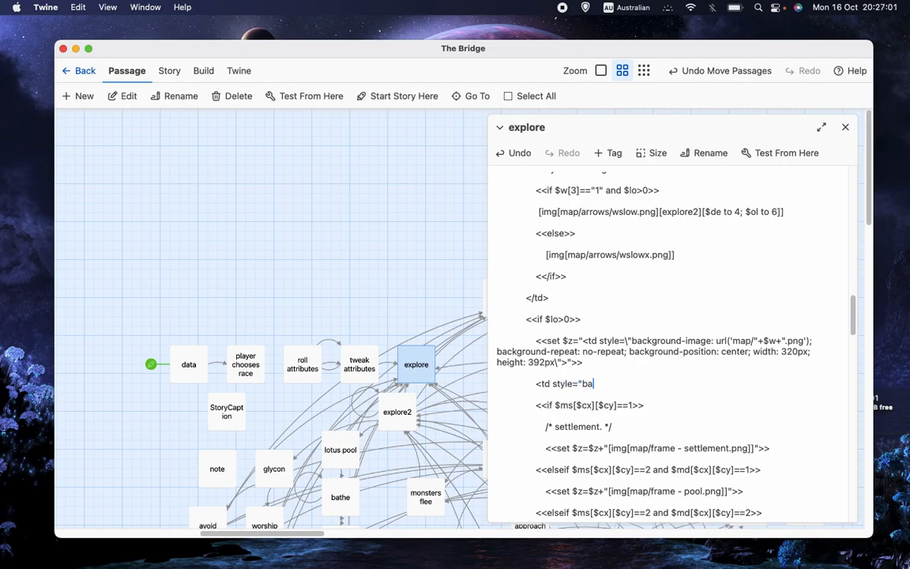
type("ckground image")
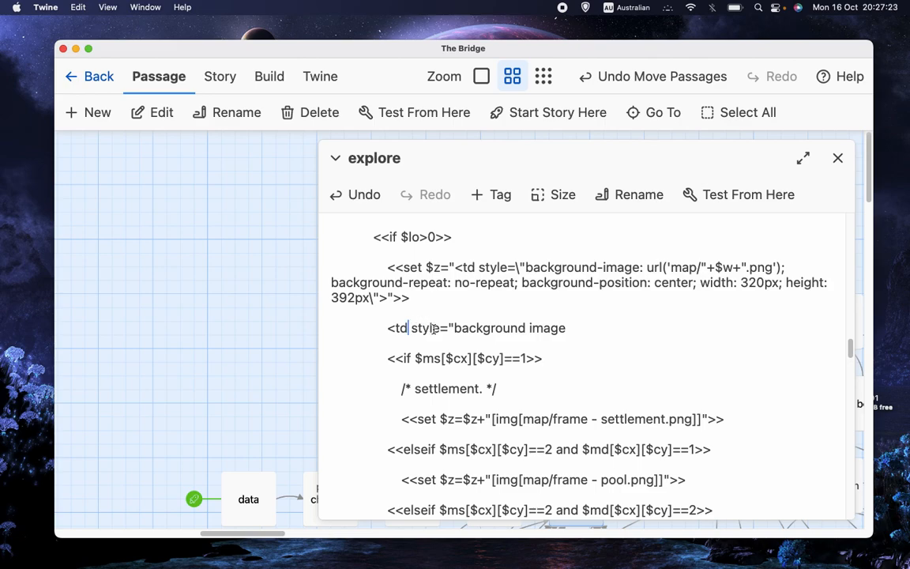
Replace the placeholder wording with background-image: url("map/1101.png") in the cell's style
double_click(427, 328)
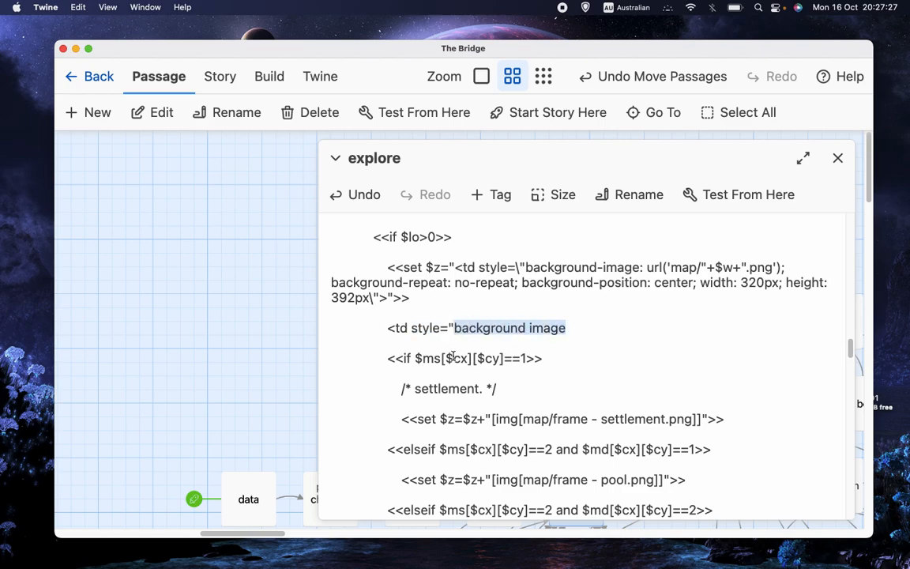
key("Delete")
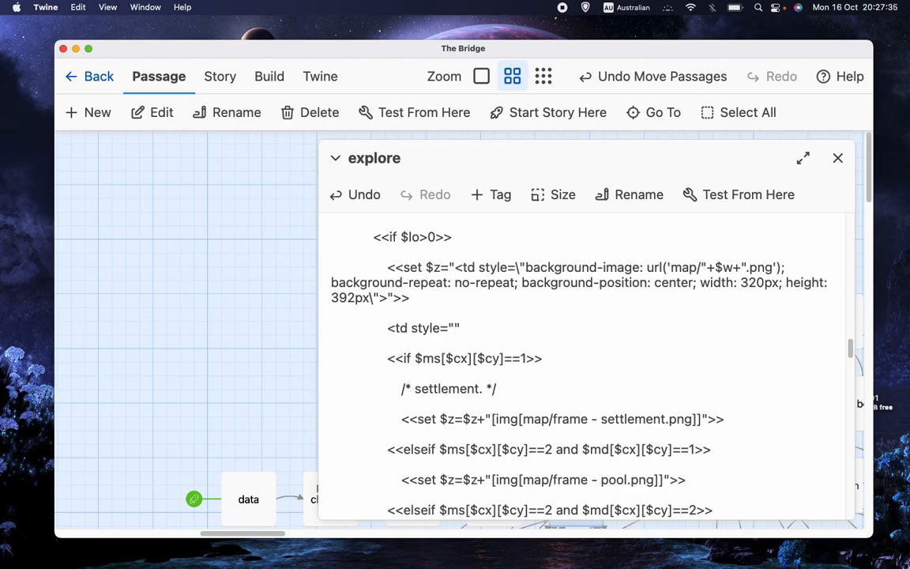
left_click(455, 328)
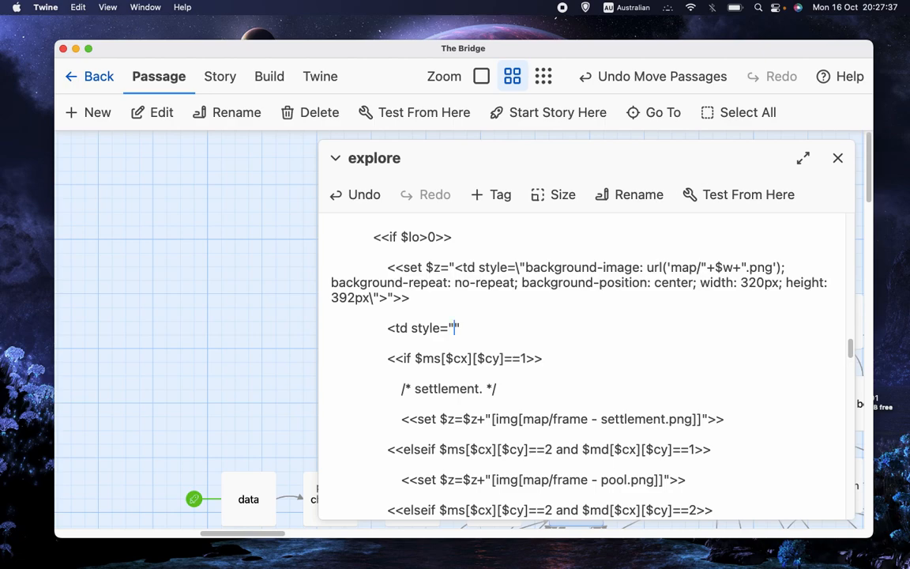
type("bac")
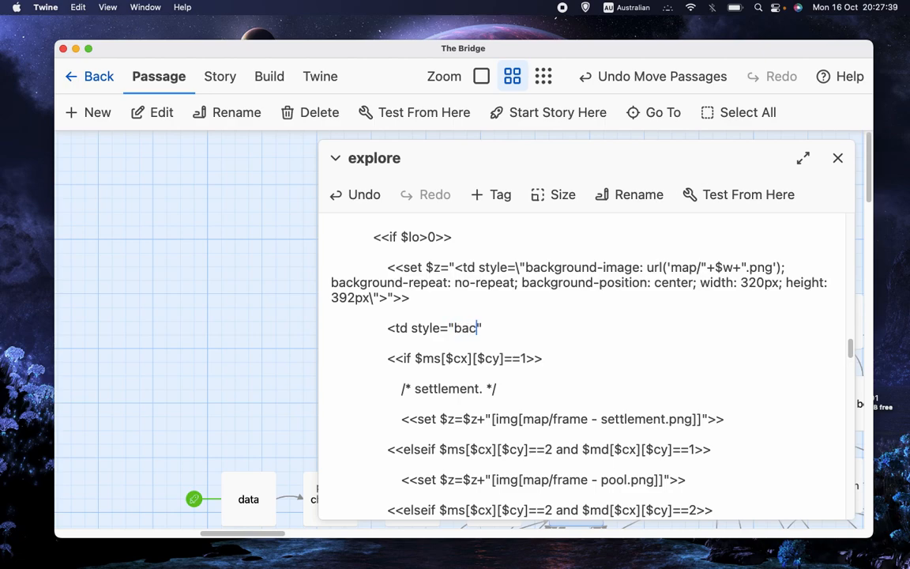
type("kground")
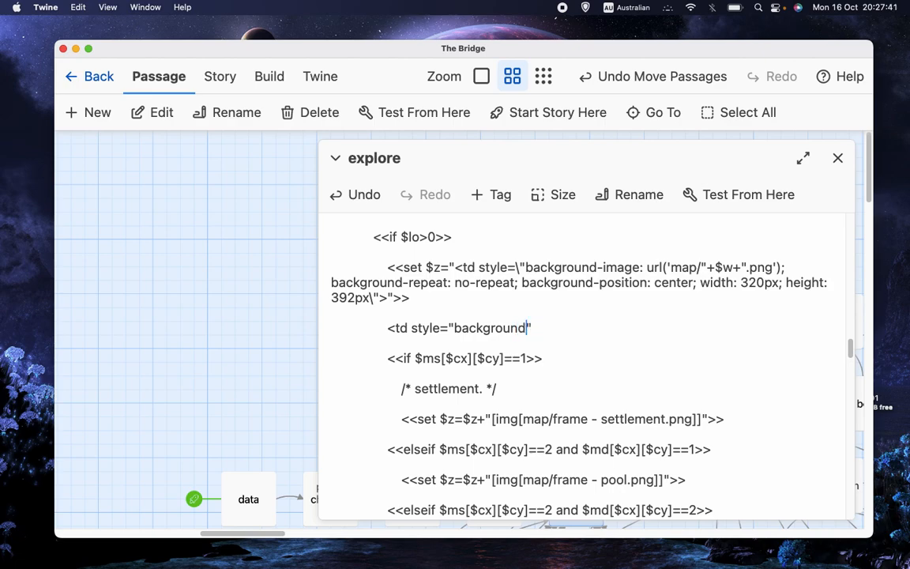
type("-image:")
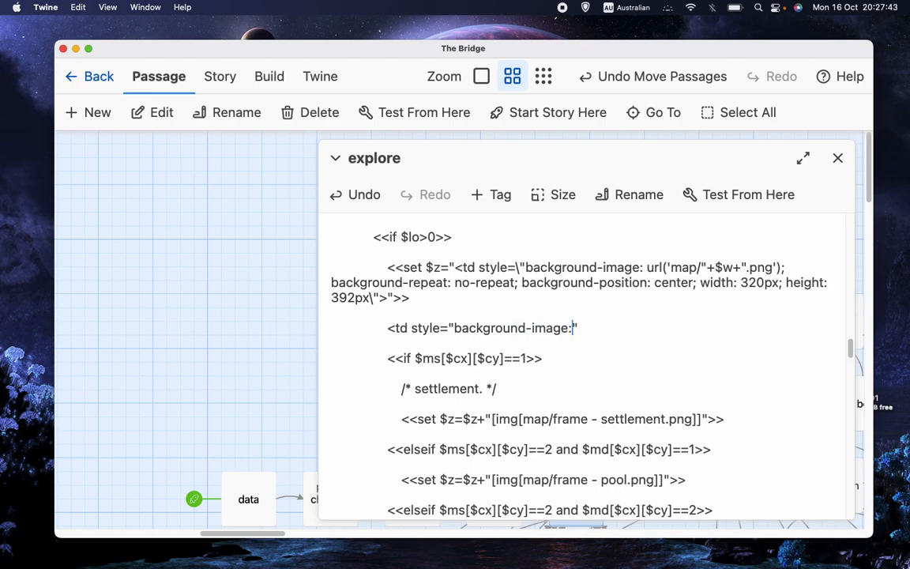
type("url")
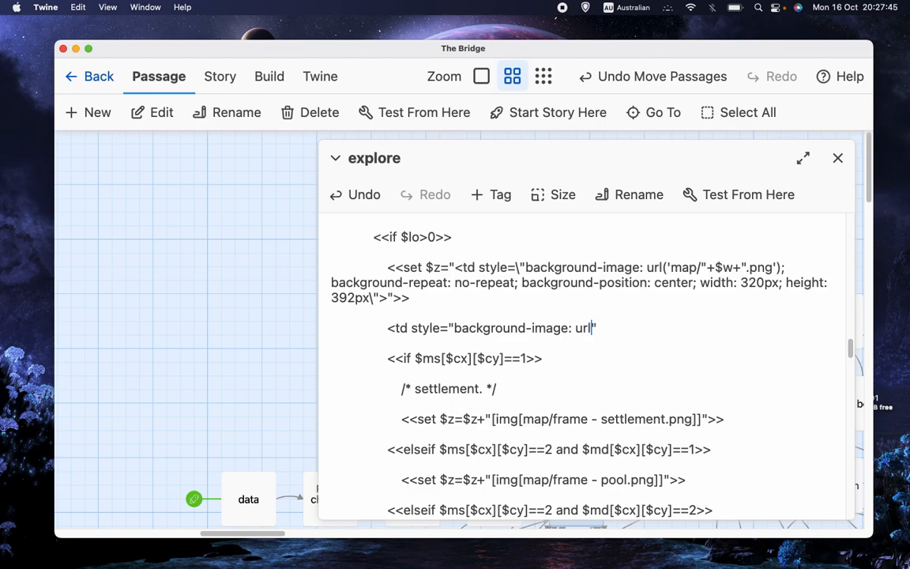
type("(\"")
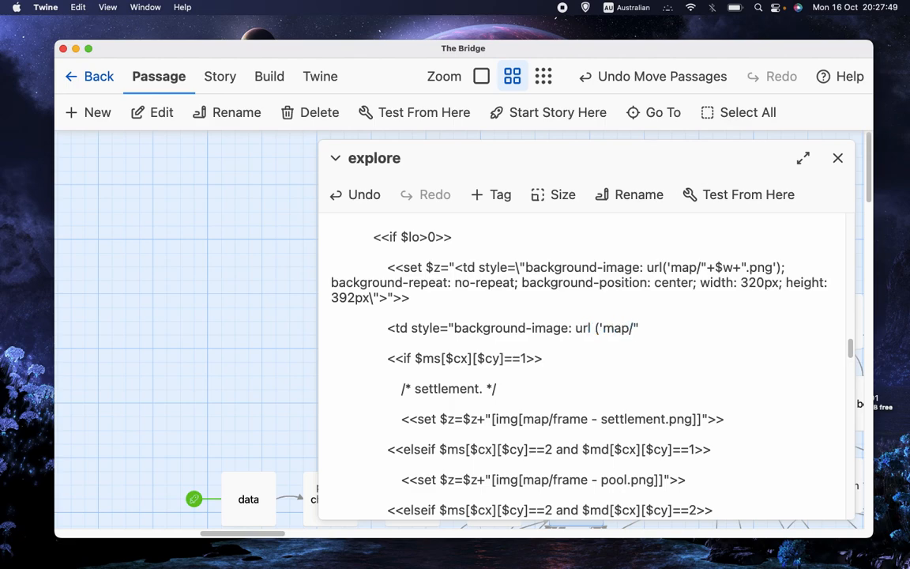
type("1101")
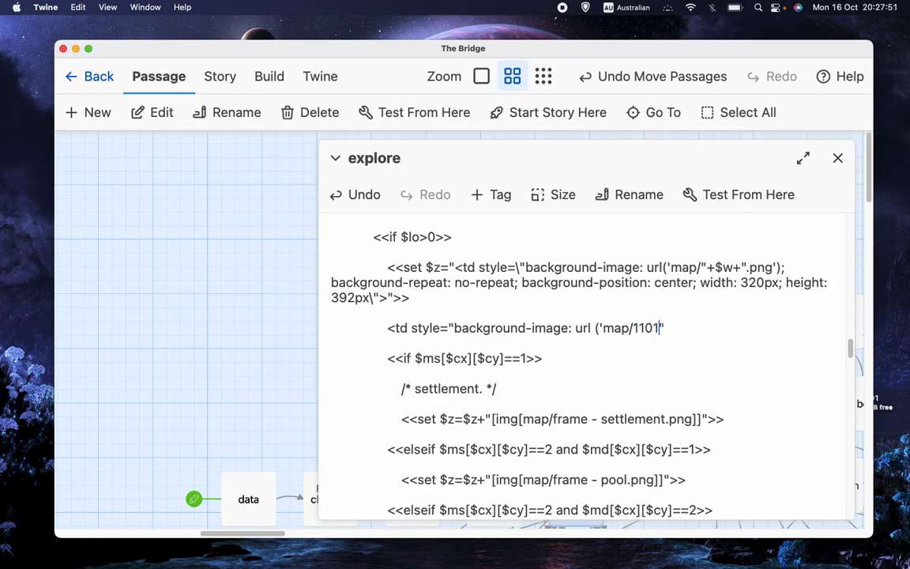
type(".png');")
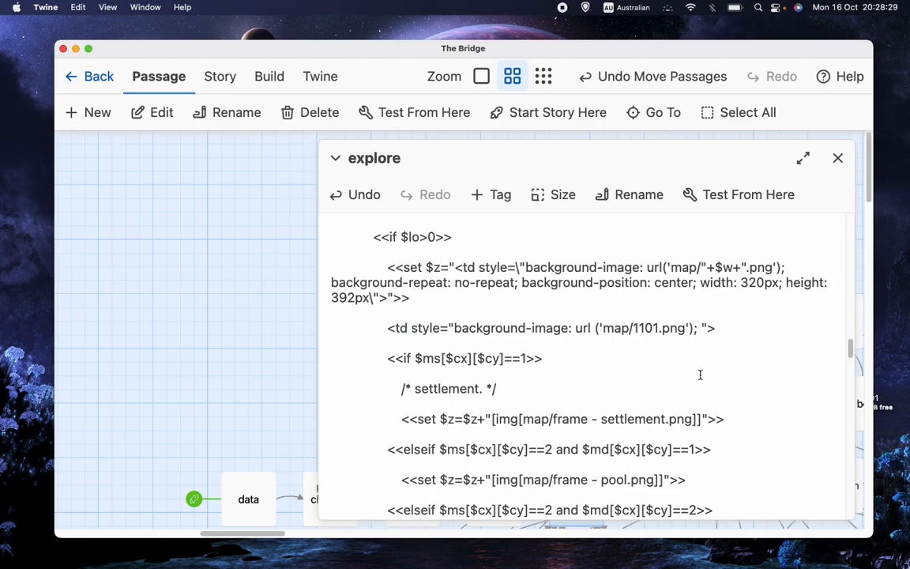
Add width 320px and a height setting to the test cell's style
type("width")
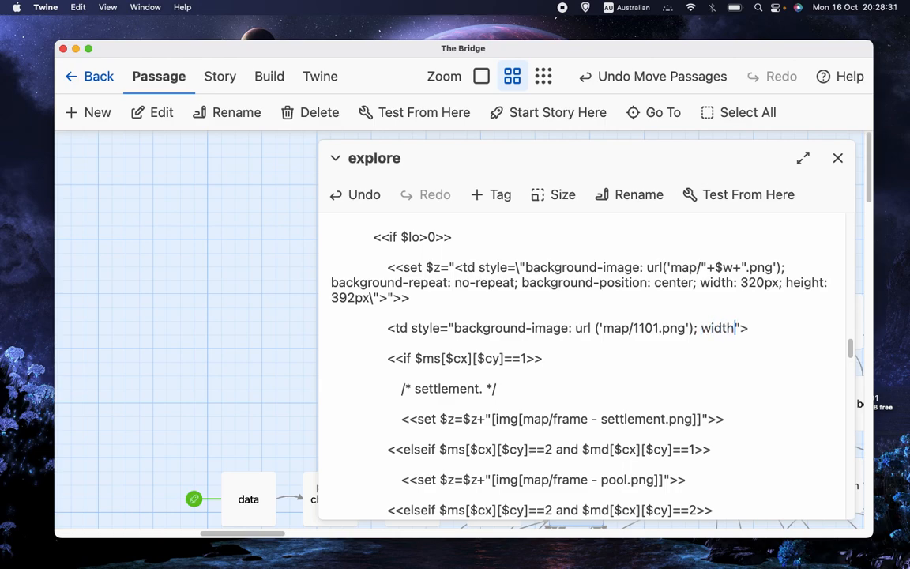
type("320")
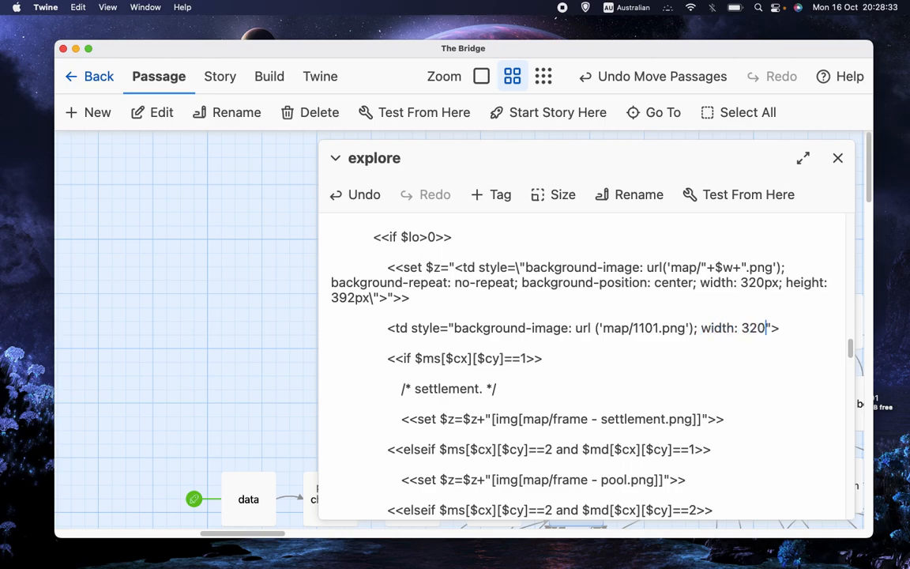
type("height: 29")
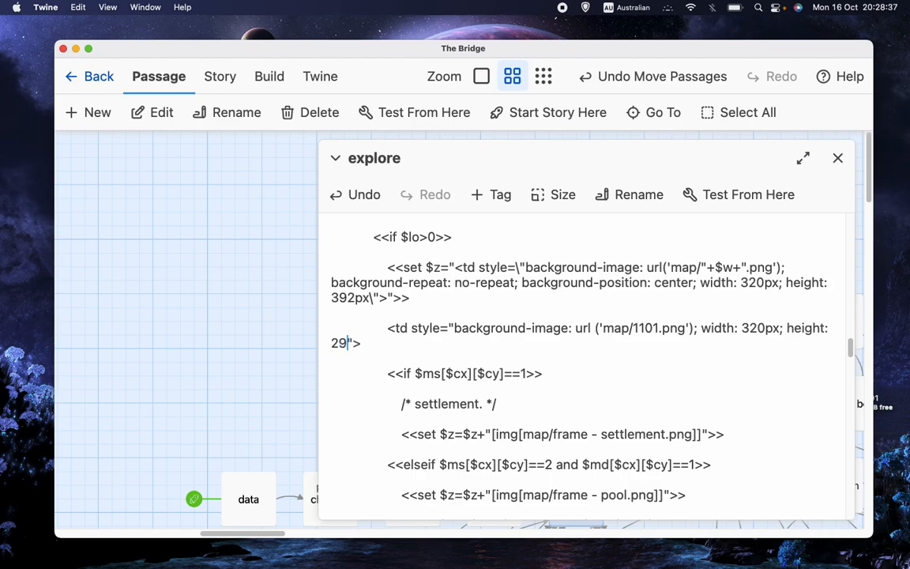
key("Backspace")
type("392px; ")
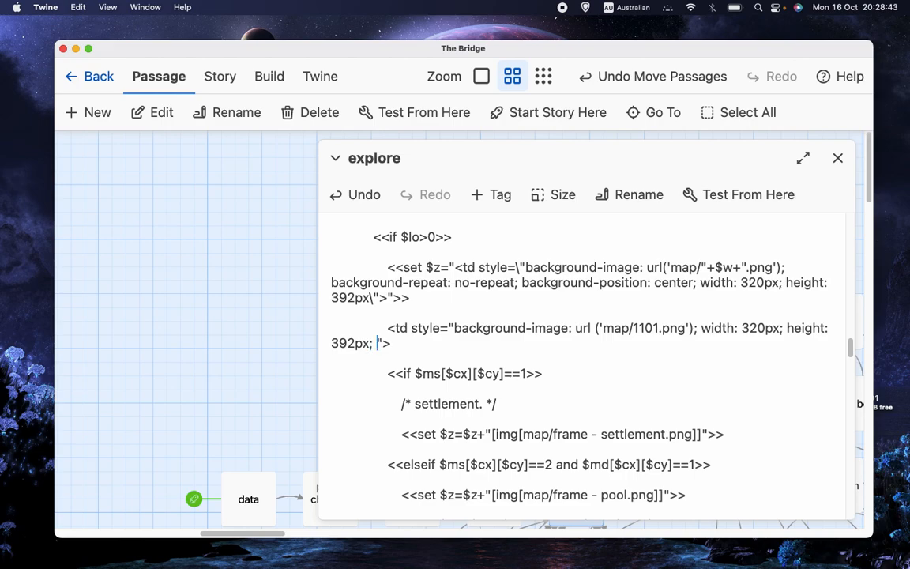
Add background-position: center to the cell, then select the test line's text
type("background")
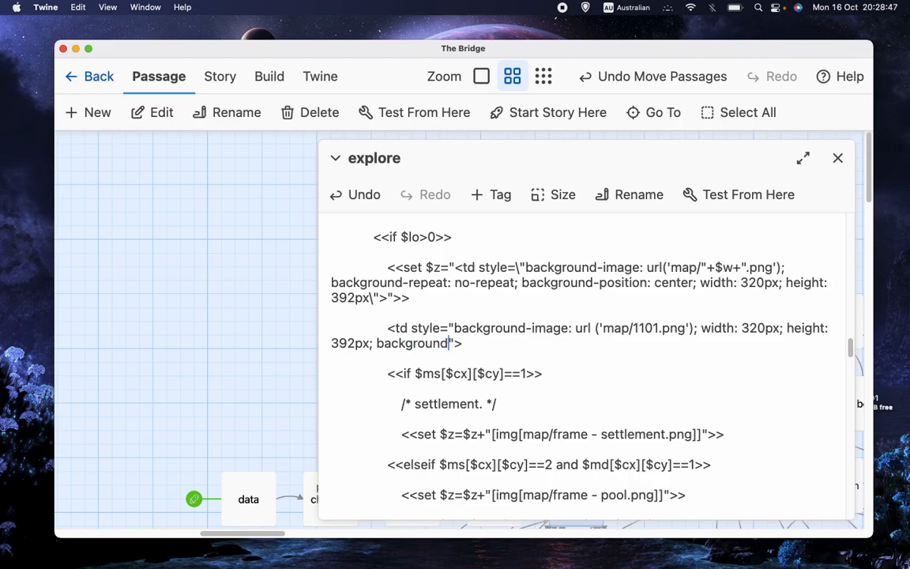
type("-position: cent")
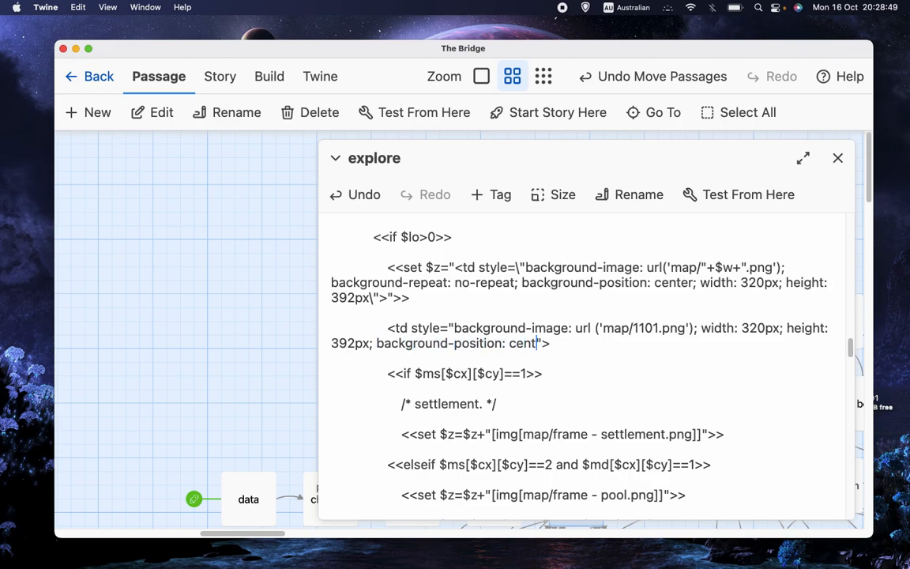
type("er")
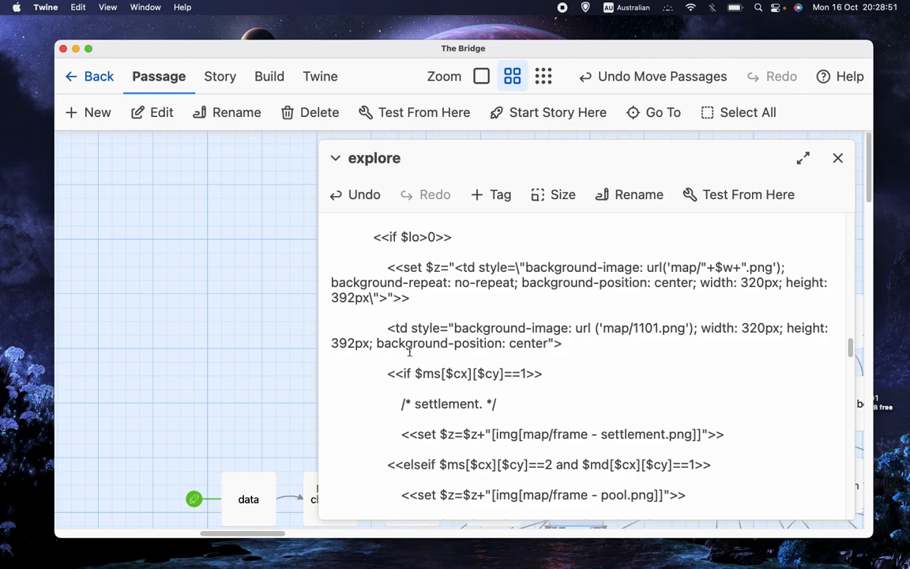
double_click(400, 343)
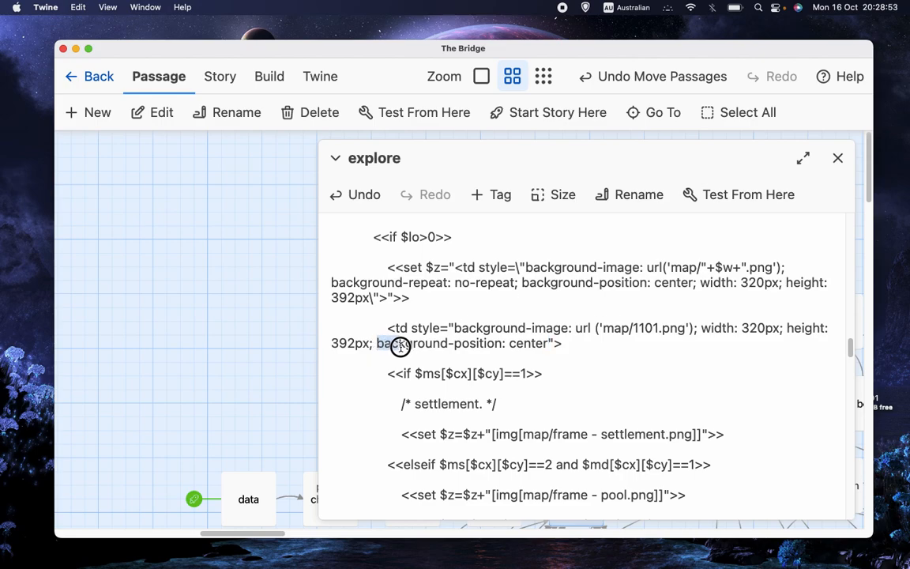
double_click(411, 343)
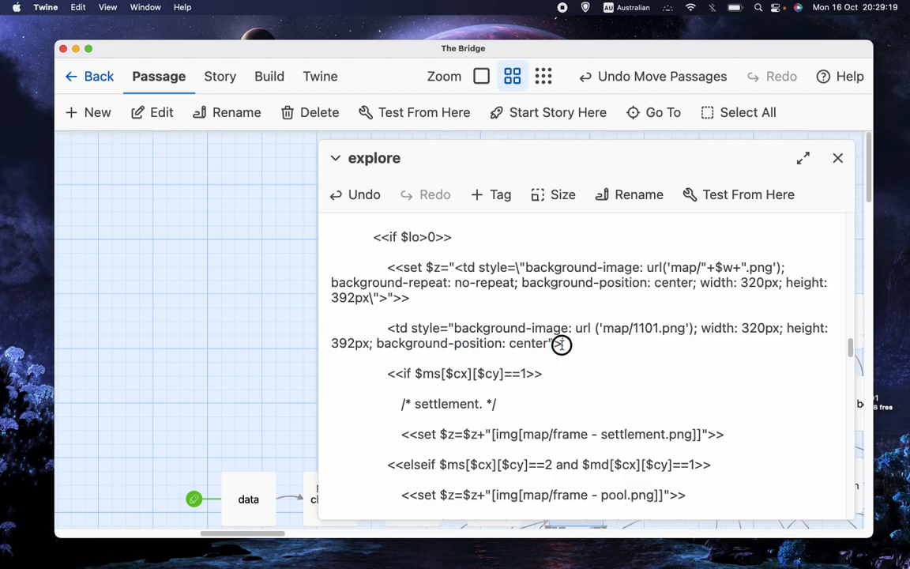
mouse_move(571, 345)
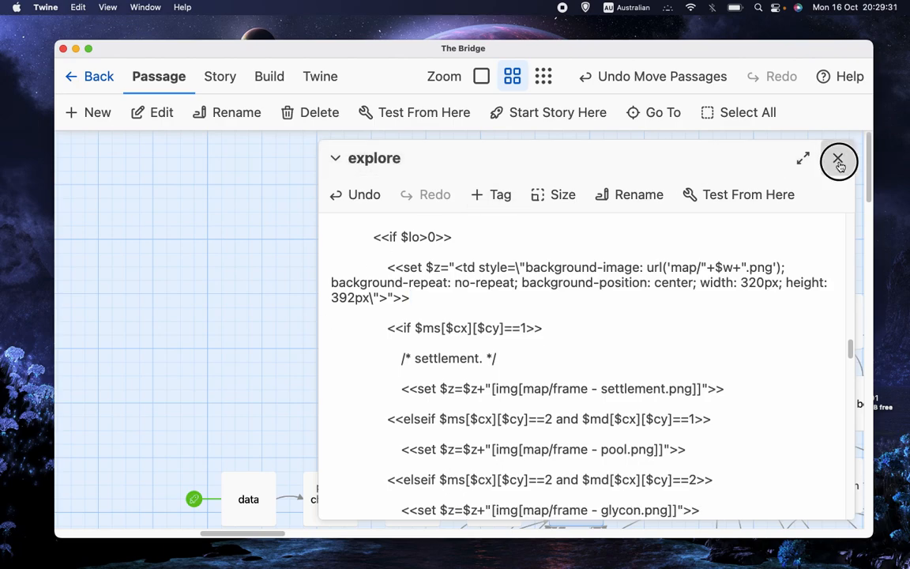
Close the explore passage editor
left_click(839, 161)
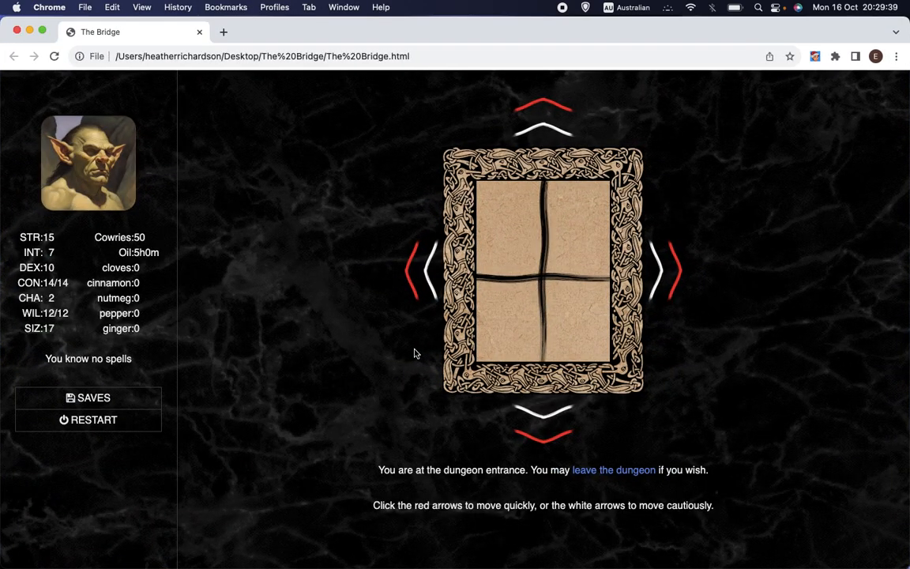
mouse_move(312, 289)
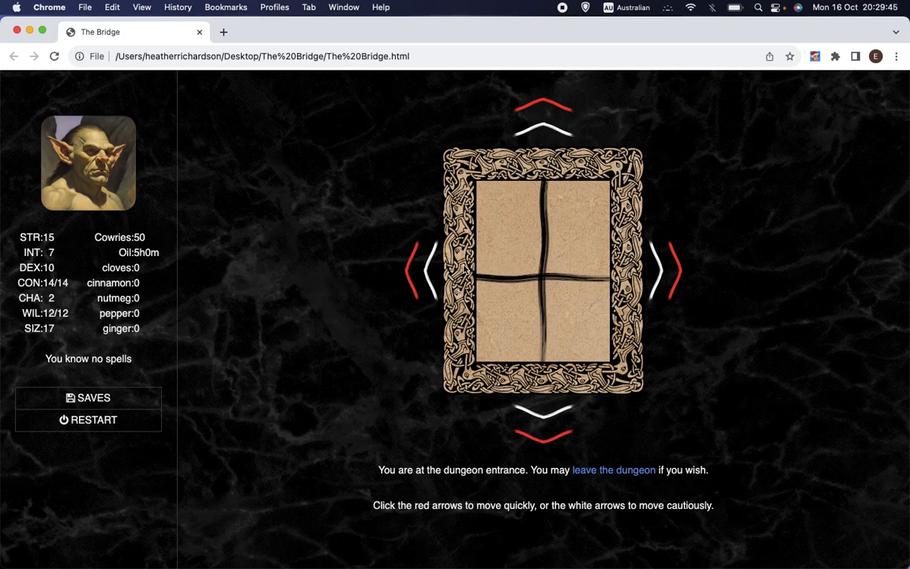
mouse_move(428, 316)
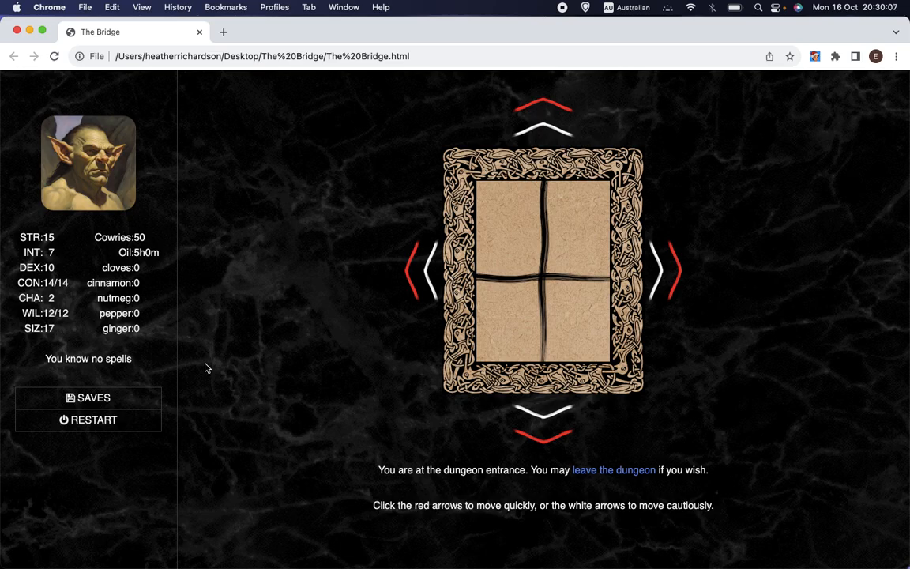
mouse_move(220, 360)
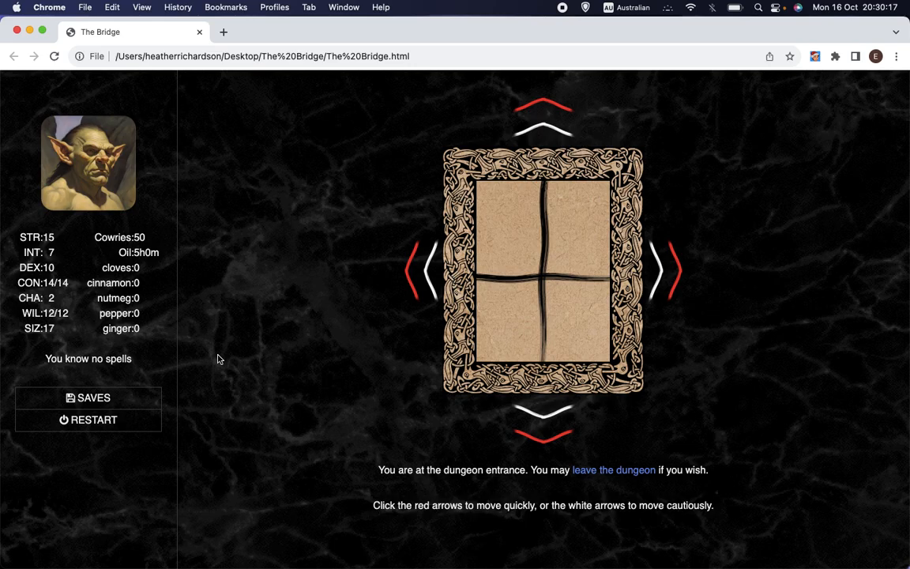
mouse_move(518, 281)
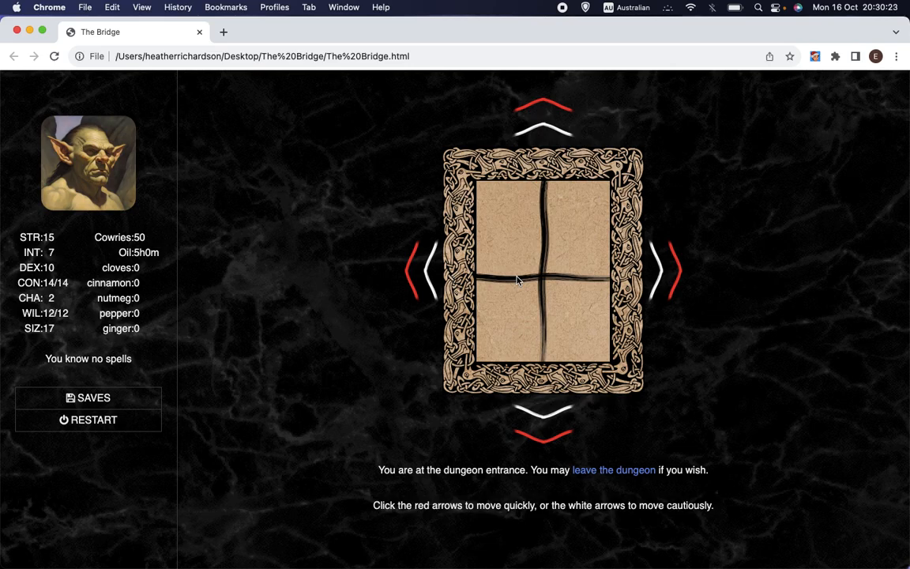
mouse_move(765, 272)
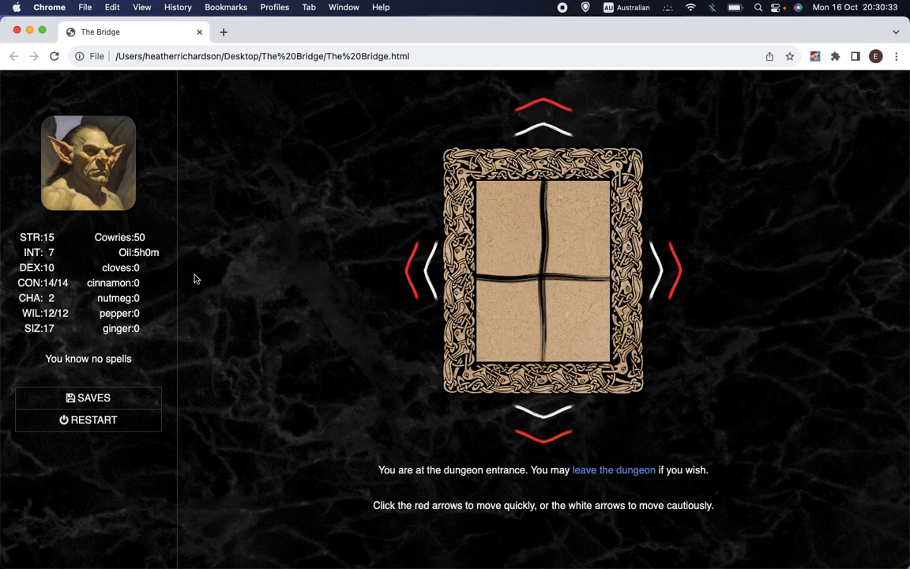
mouse_move(636, 204)
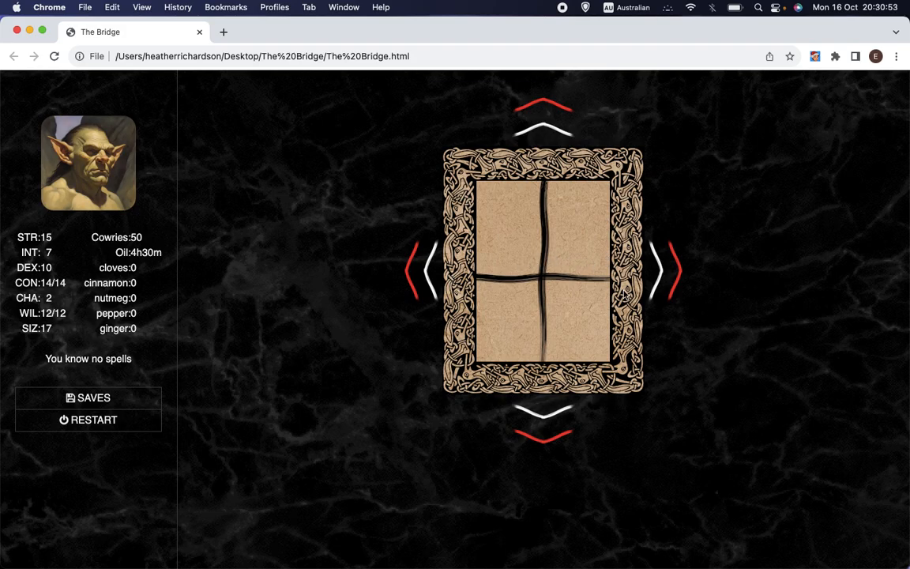
mouse_move(566, 371)
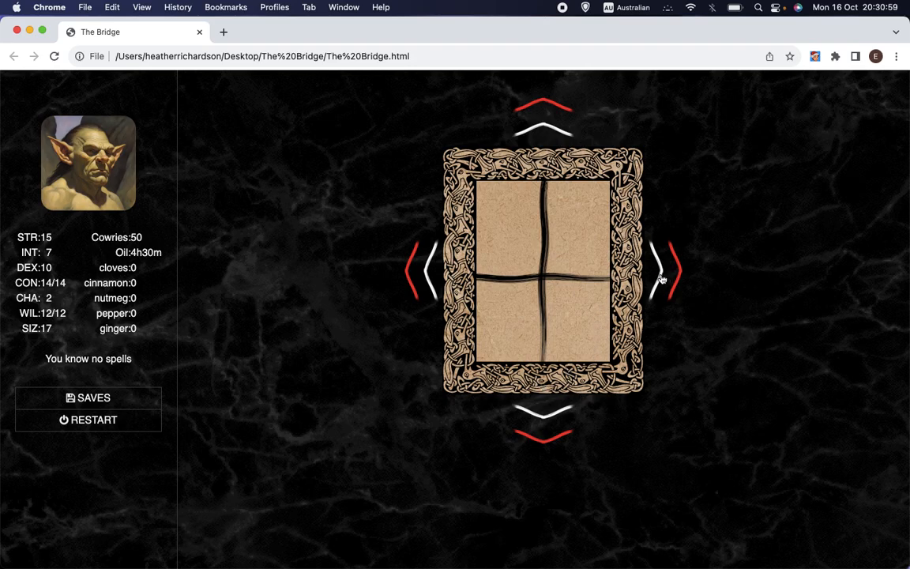
Move cautiously one square right into the dungeon
left_click(666, 271)
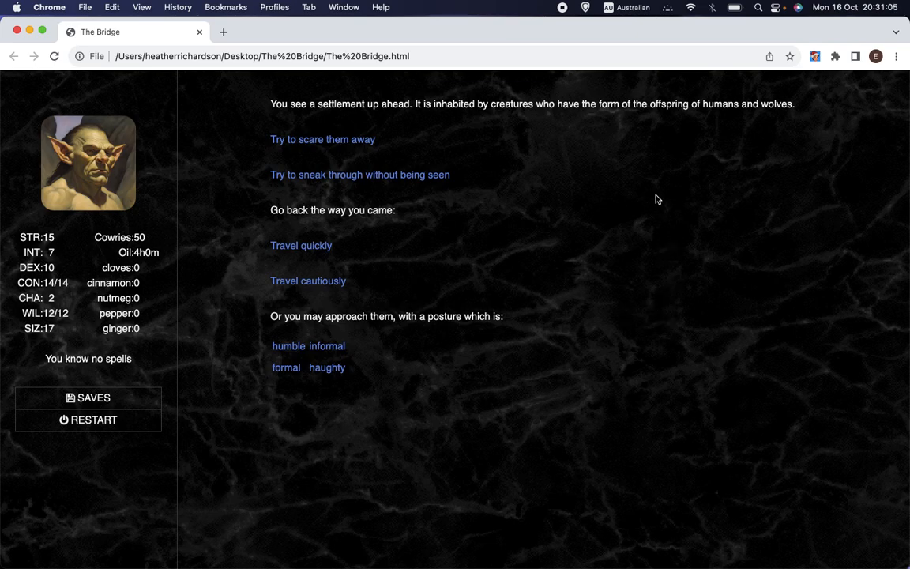
mouse_move(652, 188)
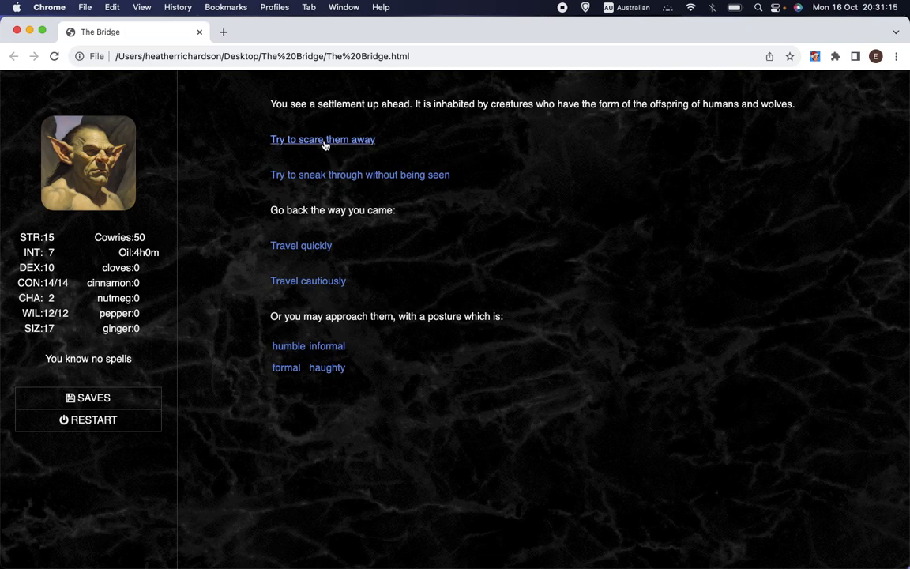
Try scaring the wolf-folk, approach humbly, fight them, then travel away from the settlement
left_click(323, 139)
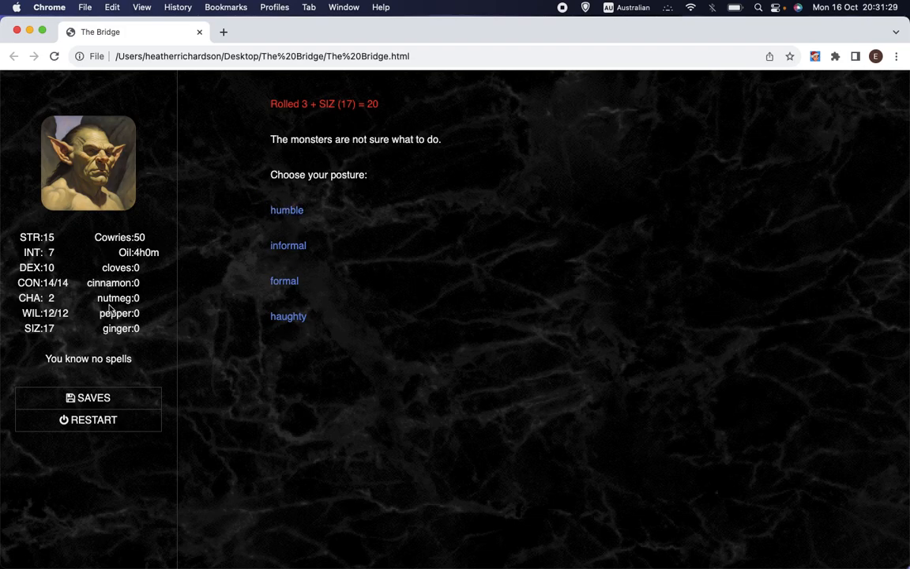
mouse_move(277, 221)
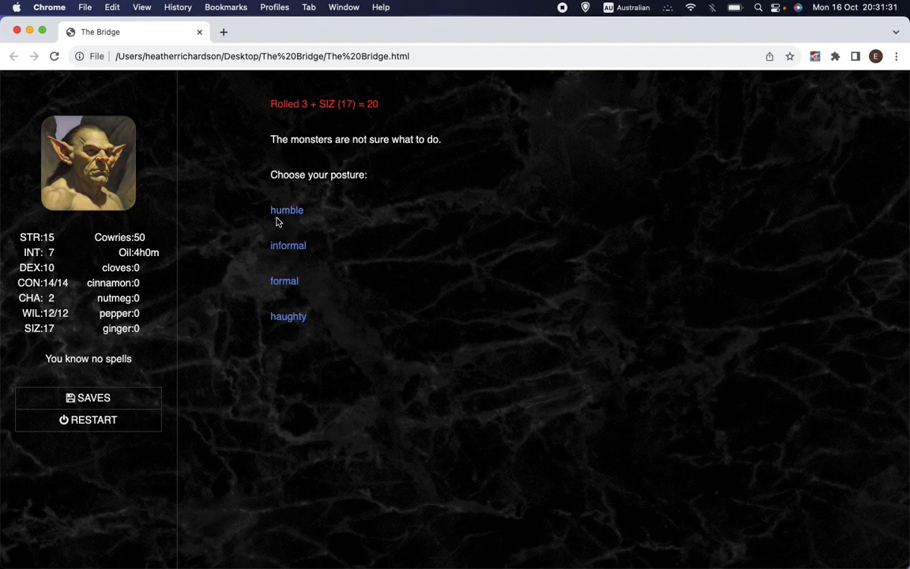
left_click(288, 245)
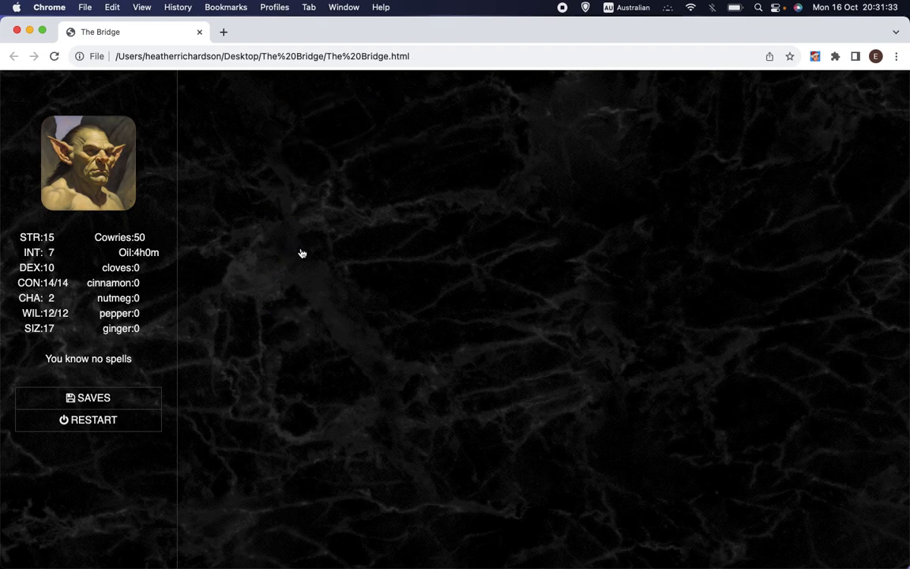
left_click(302, 253)
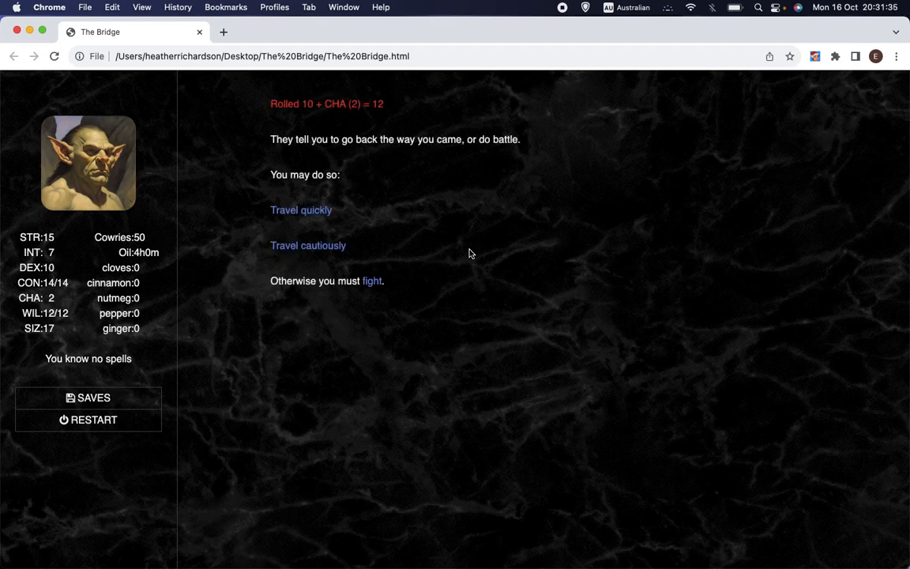
mouse_move(371, 281)
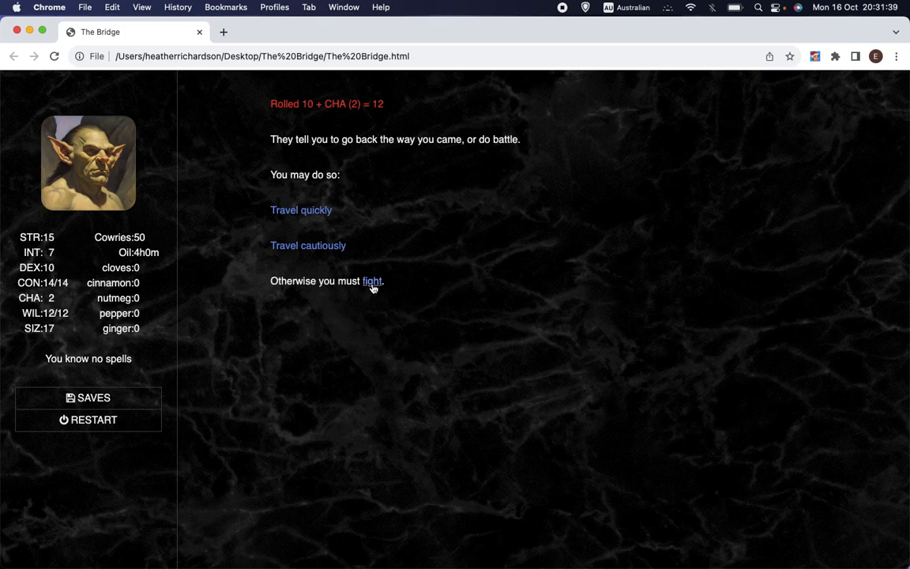
left_click(372, 280)
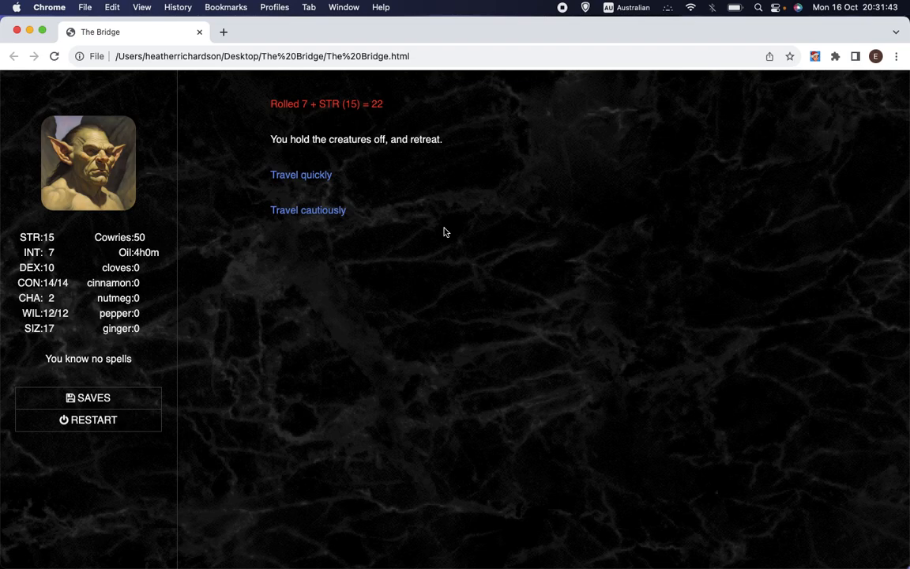
left_click(301, 175)
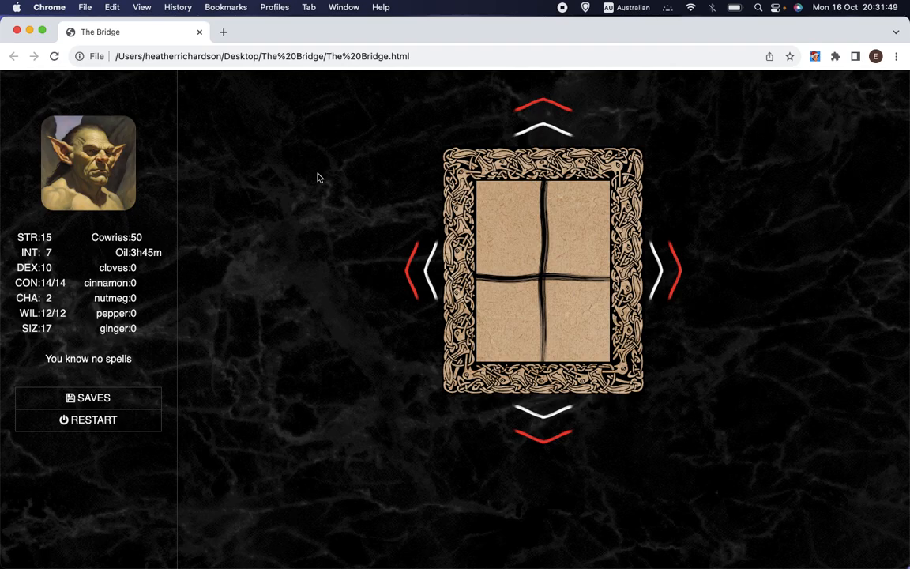
mouse_move(541, 425)
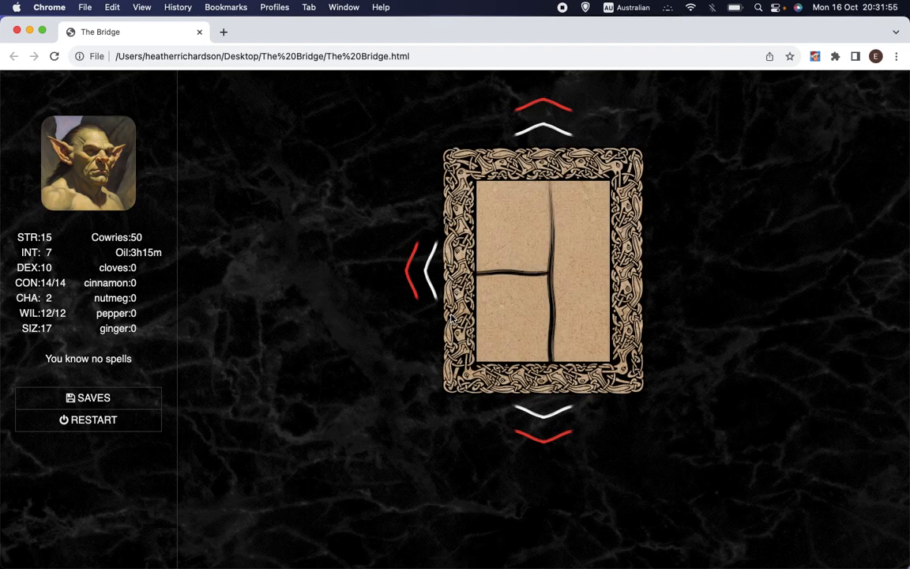
mouse_move(400, 306)
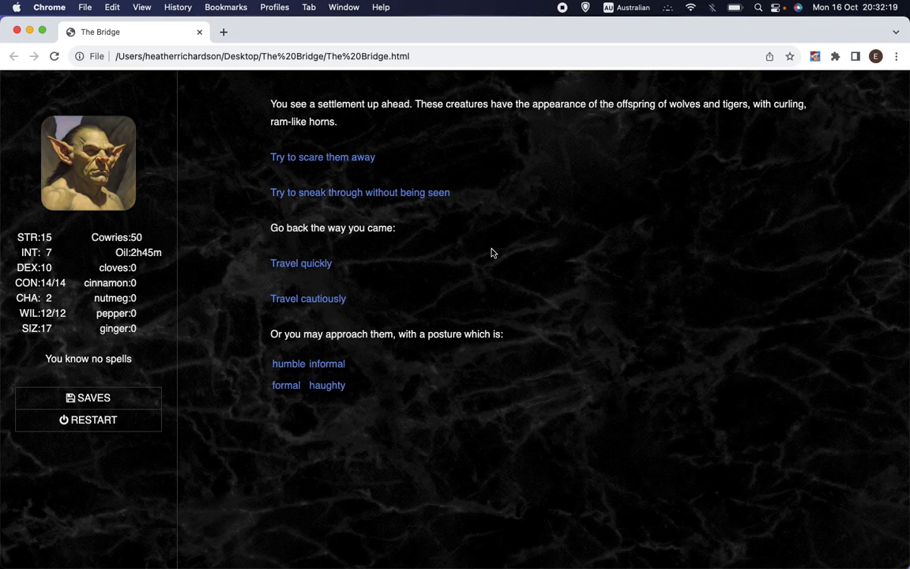
mouse_move(488, 235)
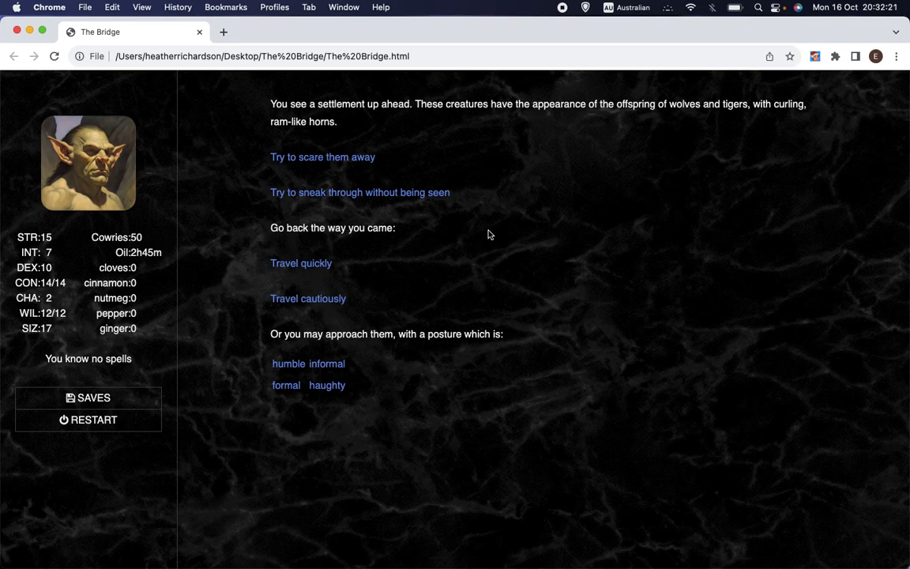
mouse_move(647, 108)
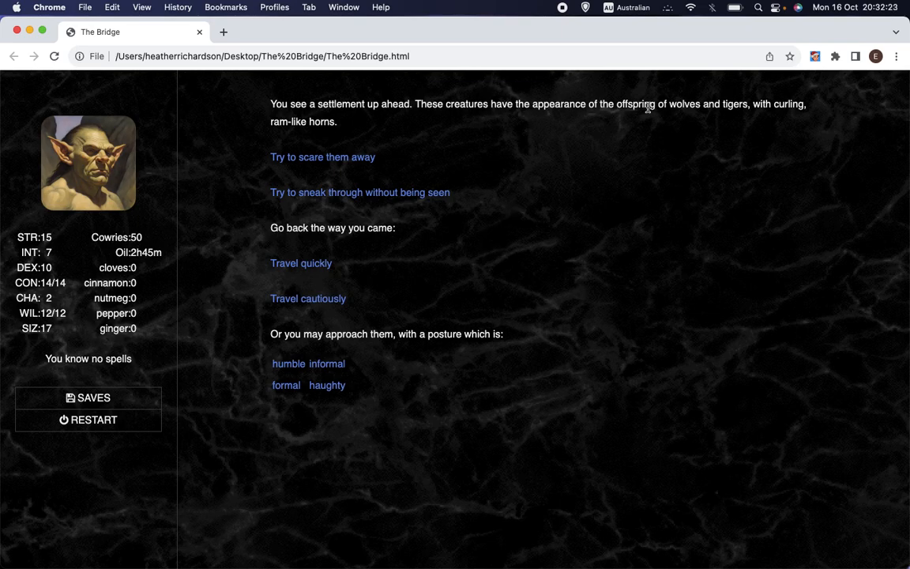
mouse_move(423, 145)
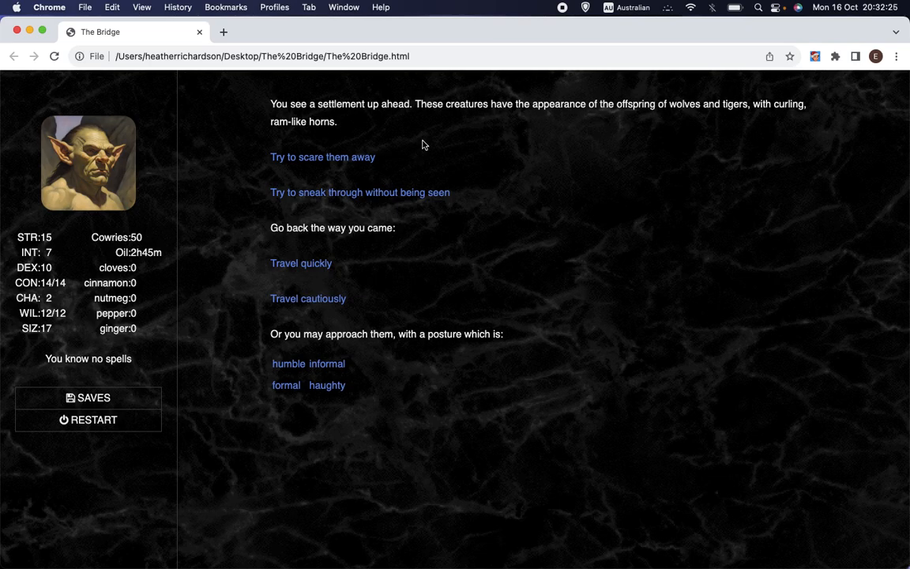
mouse_move(430, 145)
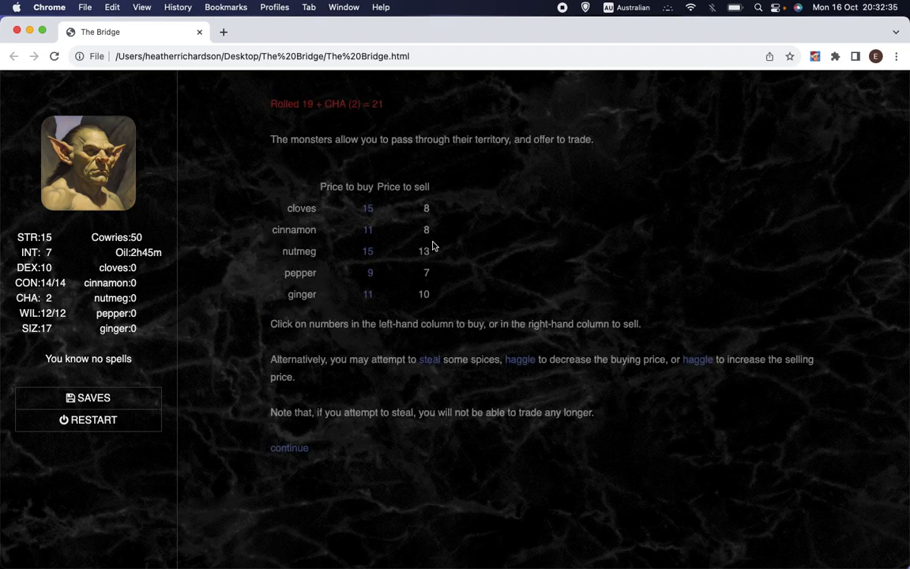
mouse_move(540, 237)
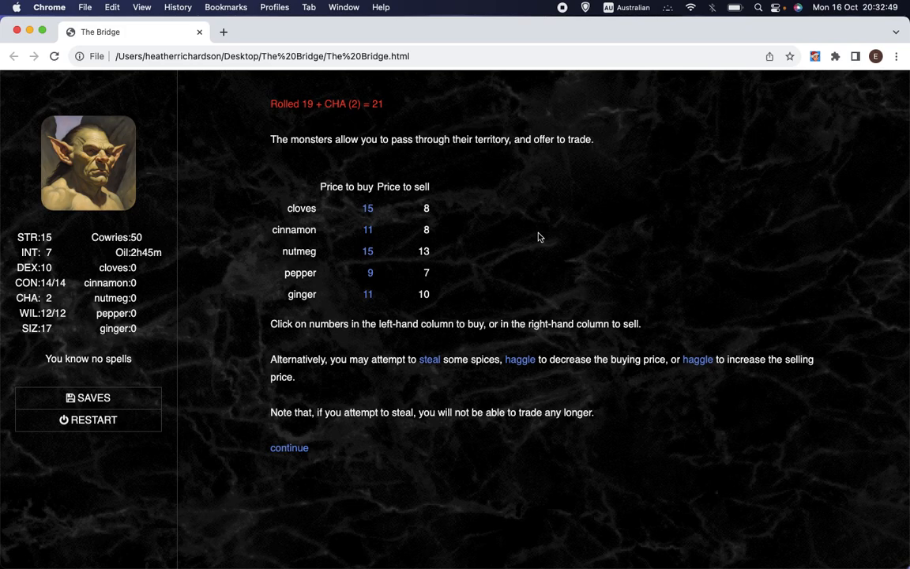
mouse_move(552, 234)
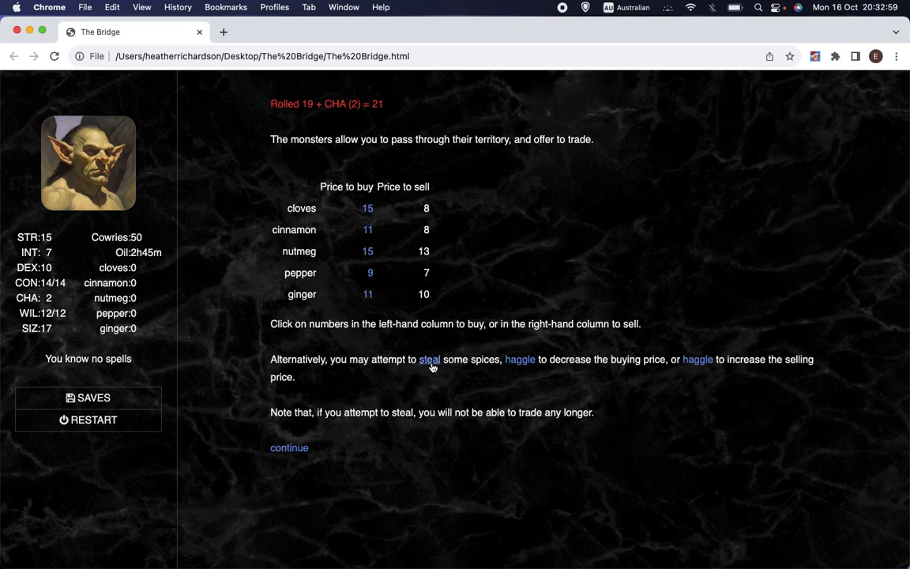
Choose to steal spices from the horned creatures instead of trading
left_click(429, 358)
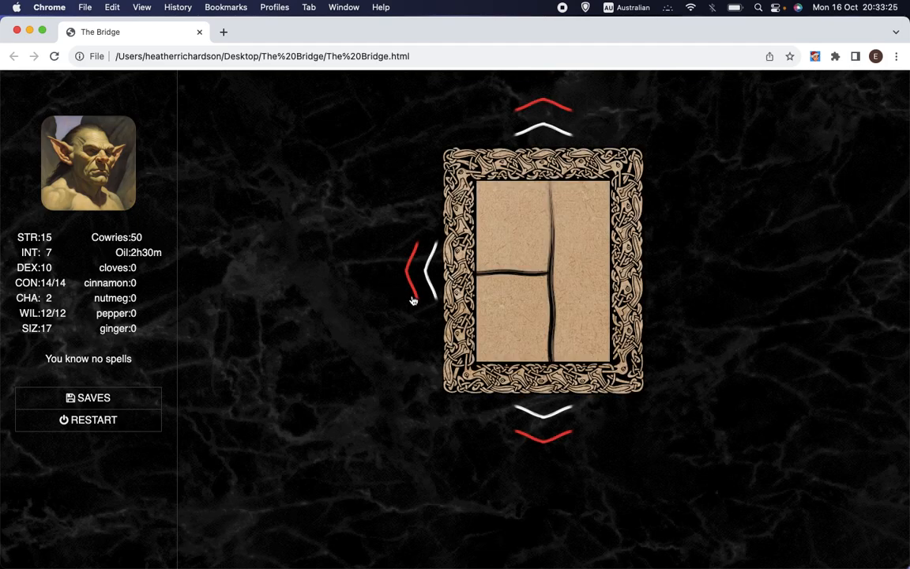
mouse_move(541, 417)
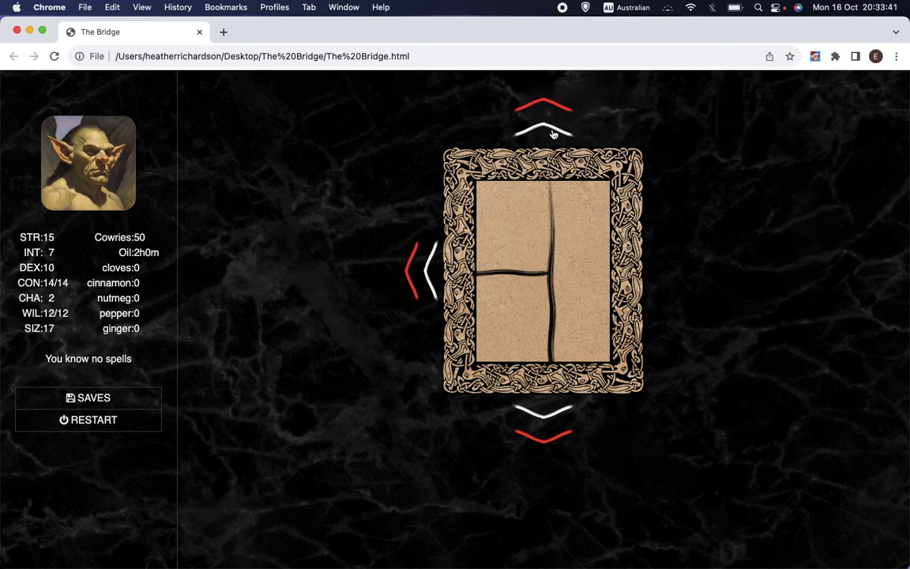
mouse_move(427, 277)
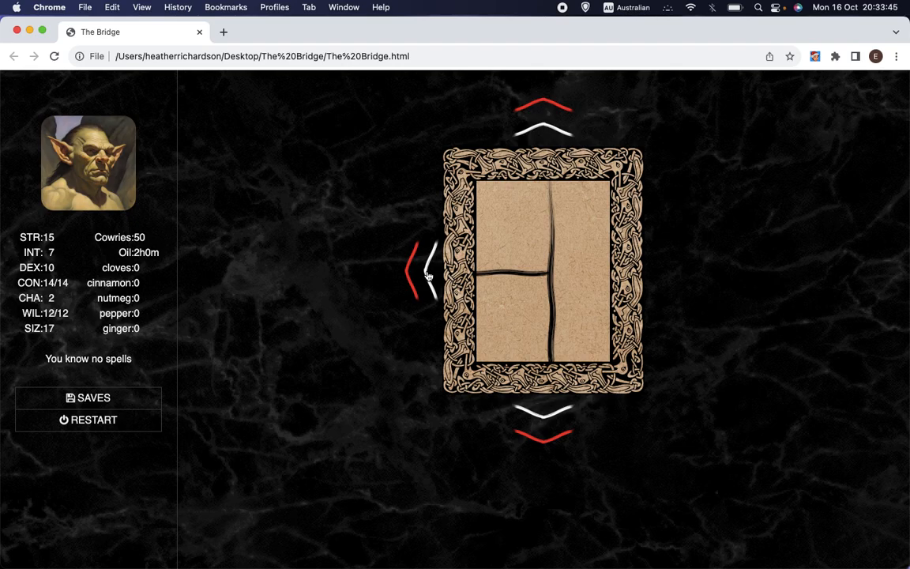
Travel west into the lily pool room
left_click(424, 271)
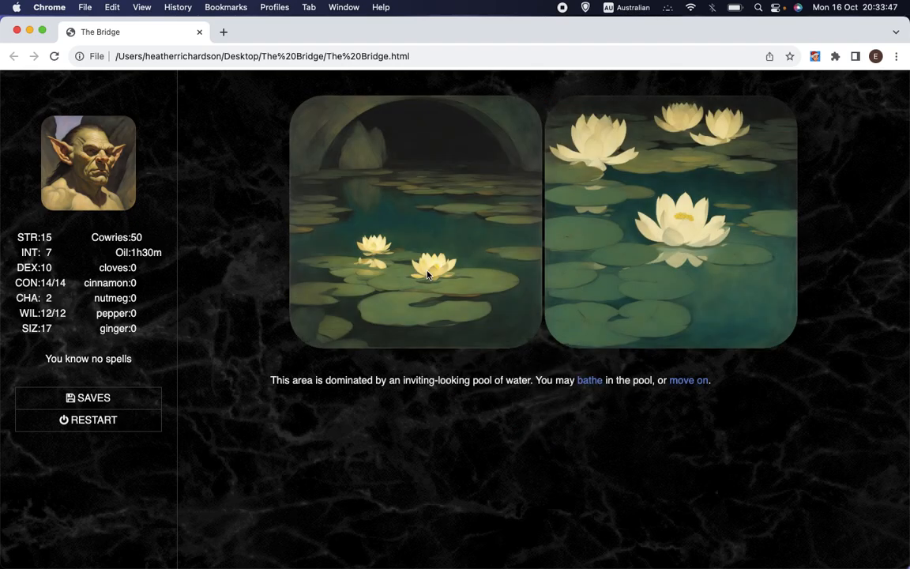
mouse_move(432, 279)
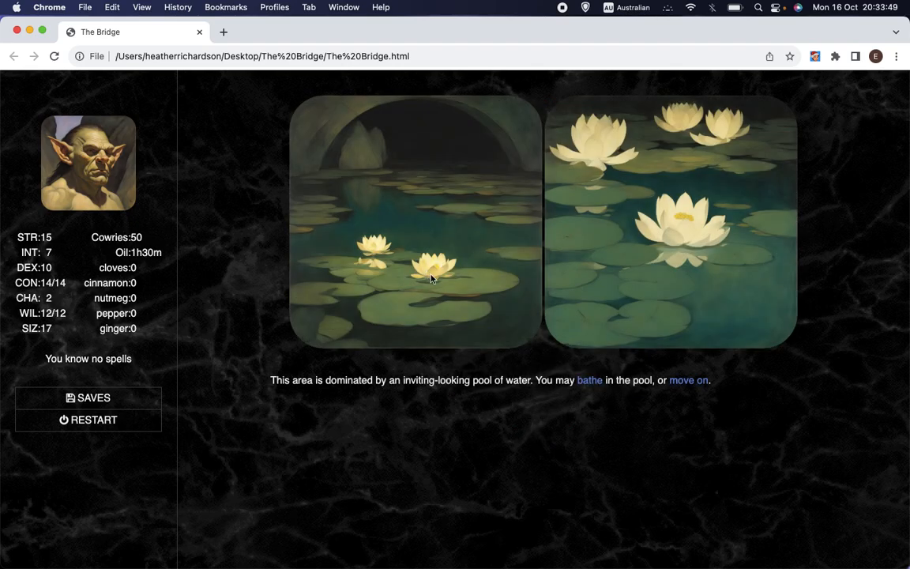
mouse_move(593, 391)
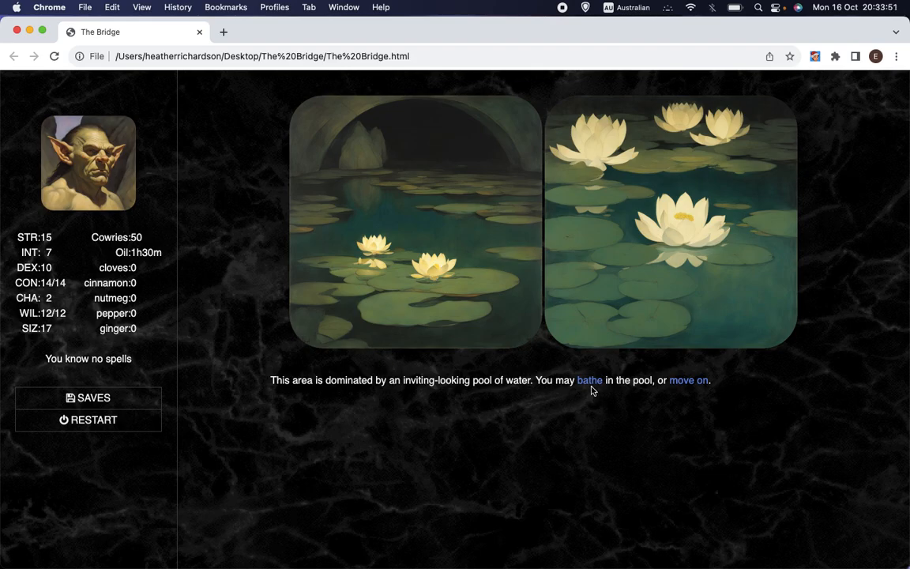
Bathe in the lily pool, then try to leave as the lamp oil runs out
left_click(589, 380)
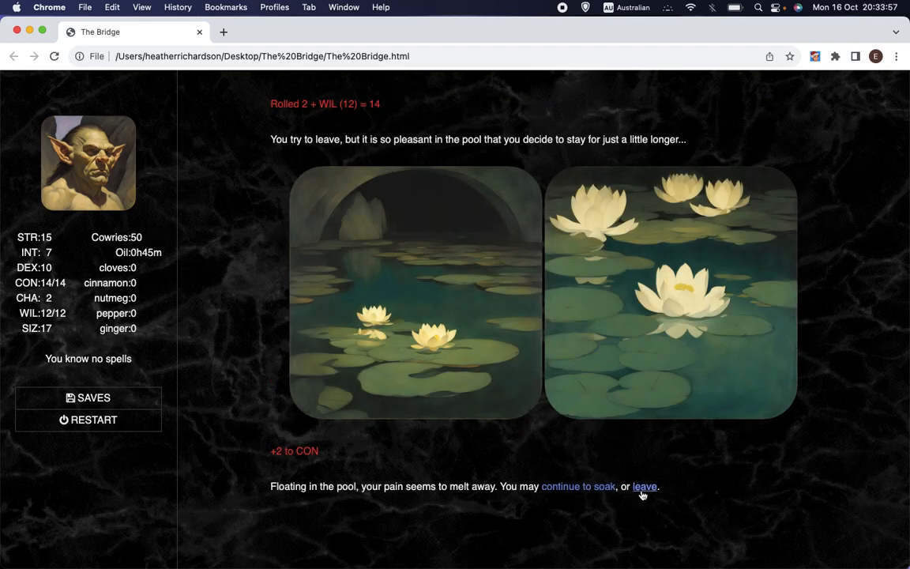
left_click(579, 486)
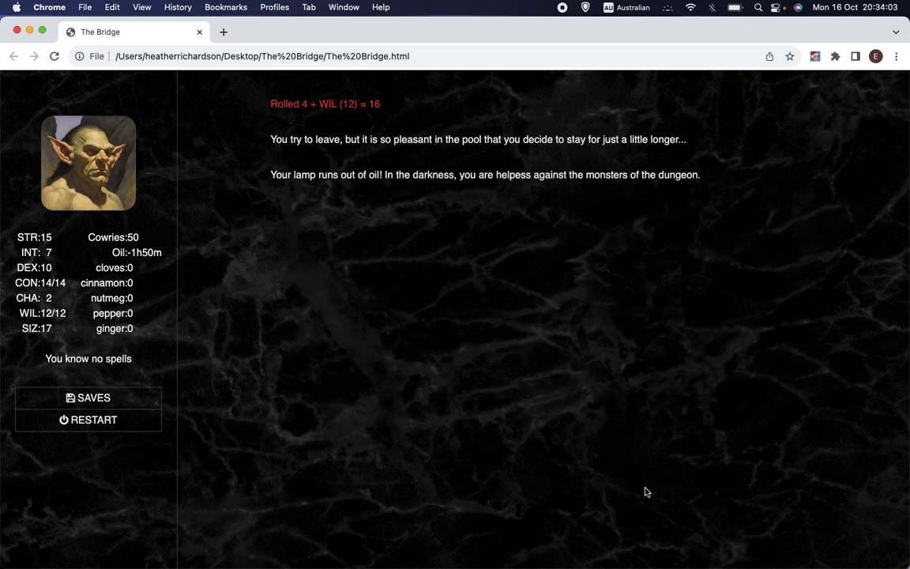
double_click(678, 174)
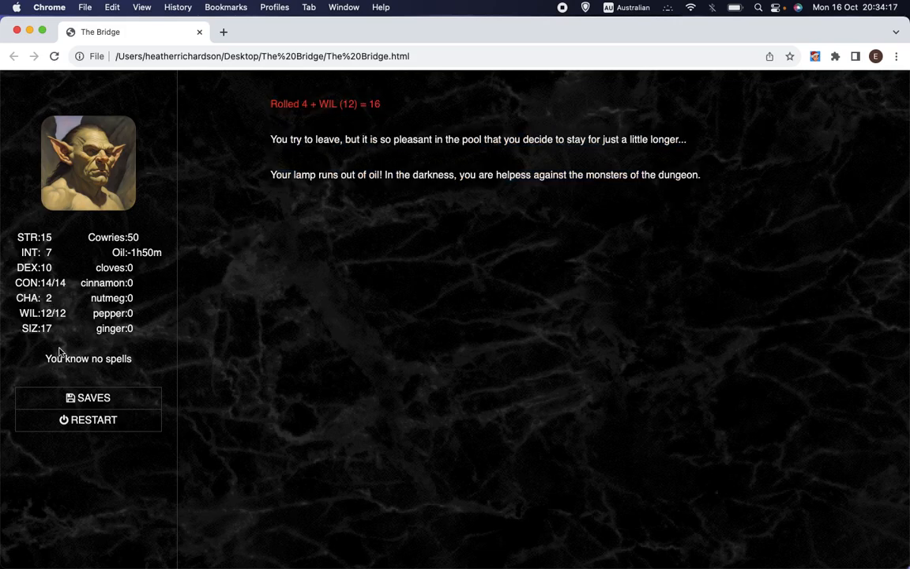
mouse_move(6, 323)
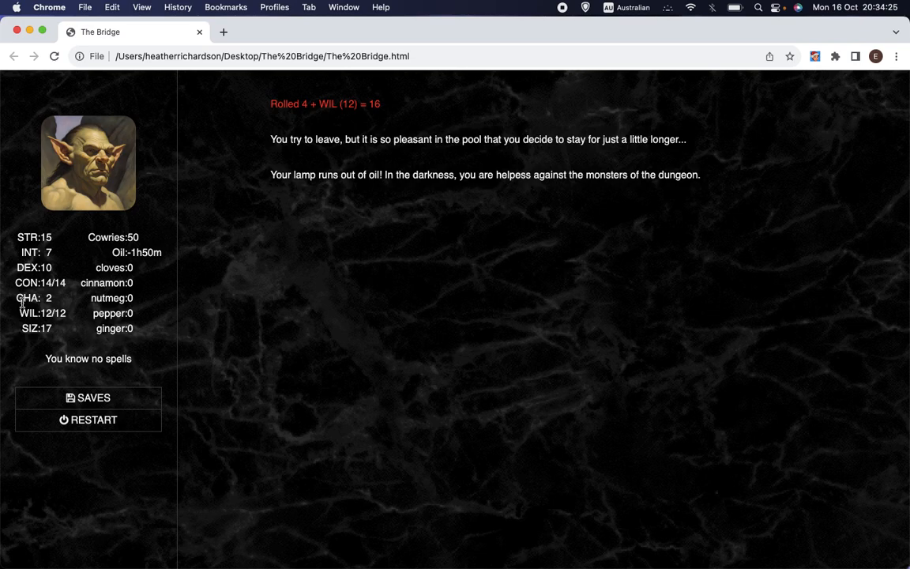
mouse_move(235, 324)
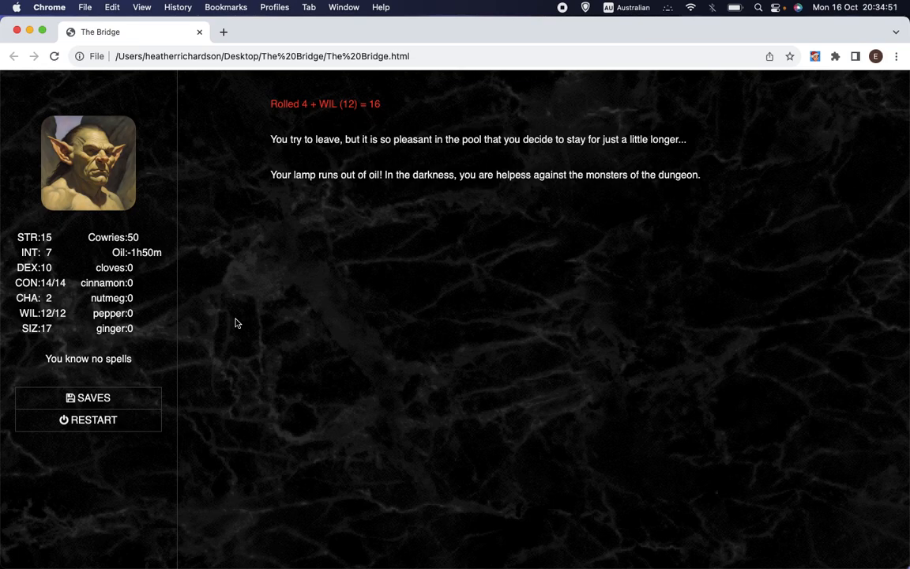
mouse_move(200, 335)
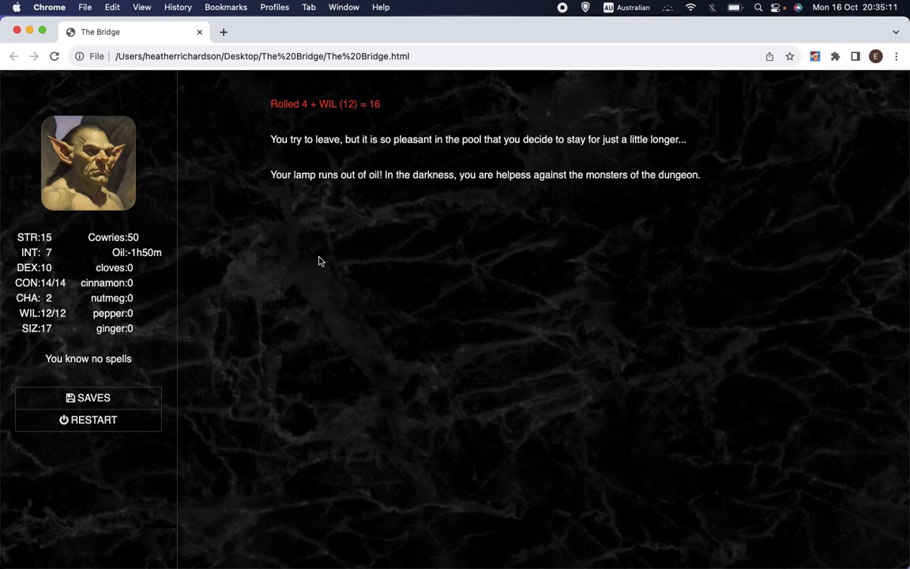
mouse_move(329, 268)
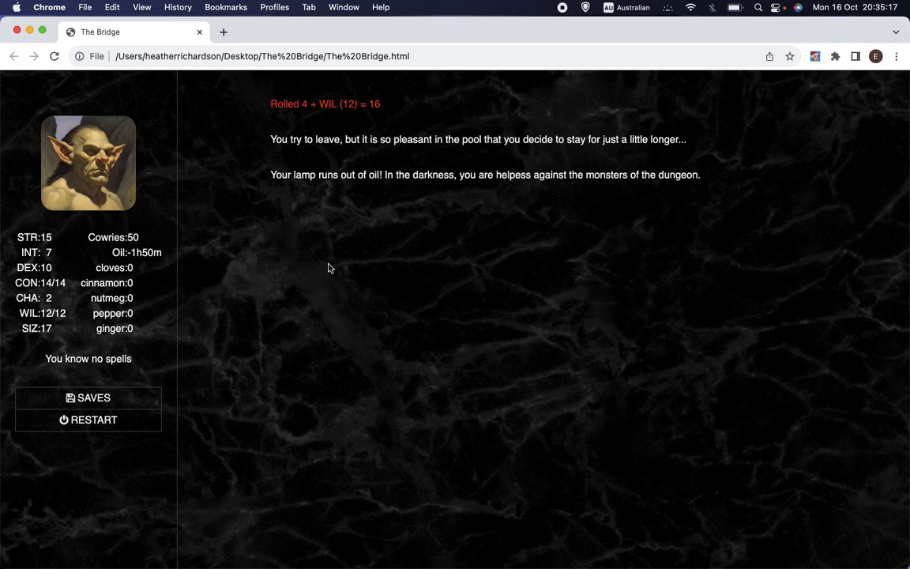
mouse_move(334, 350)
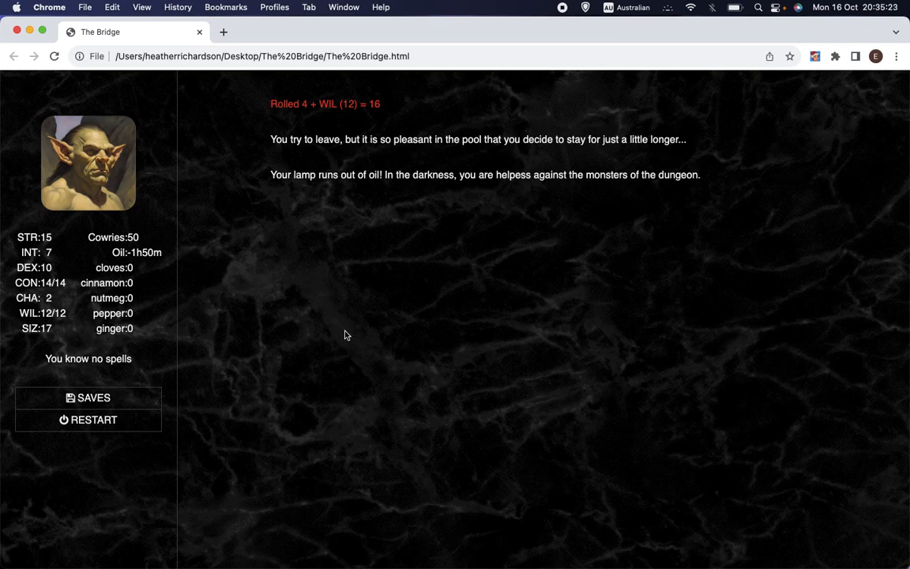
mouse_move(384, 308)
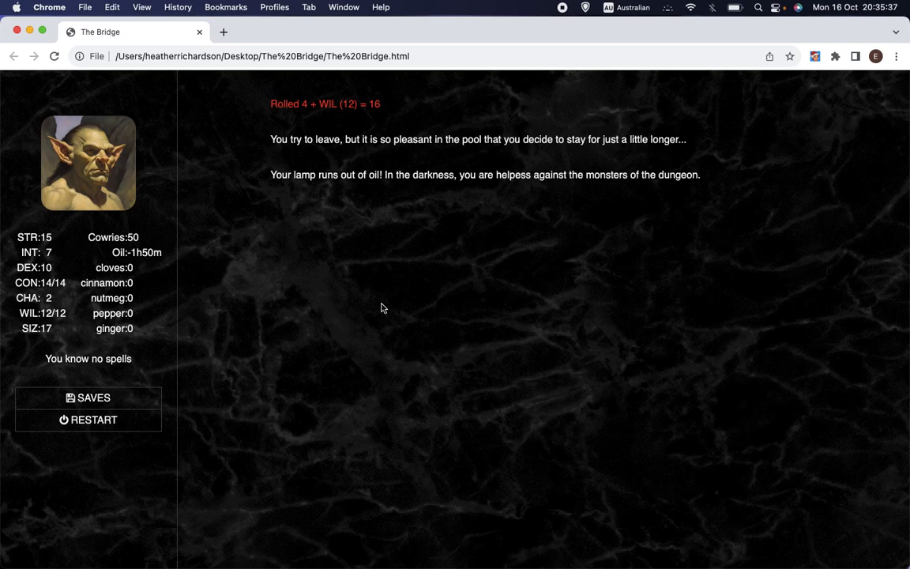
mouse_move(414, 276)
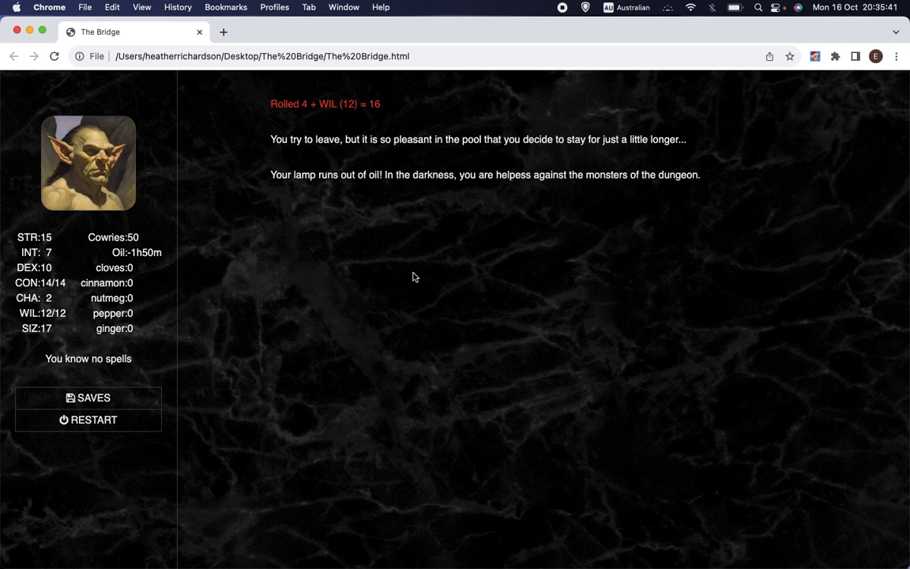
mouse_move(364, 281)
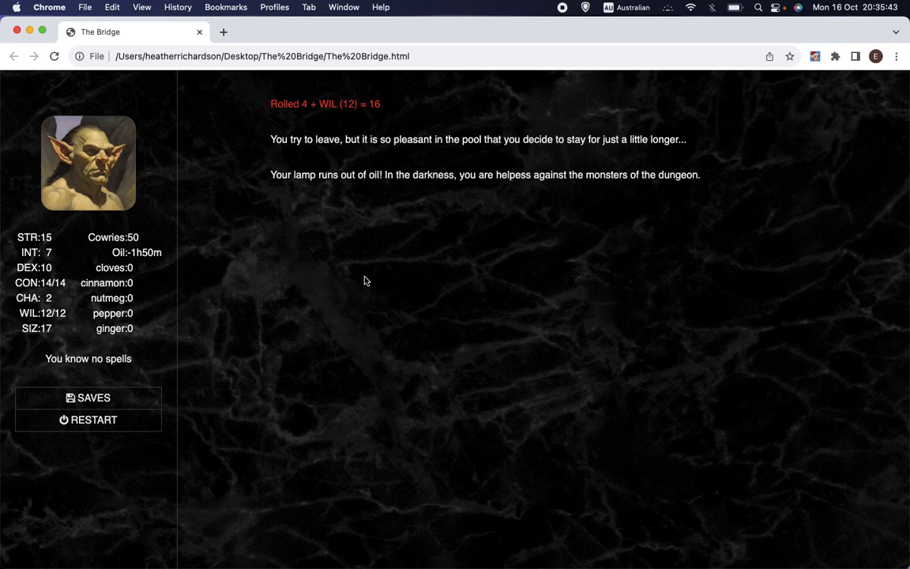
mouse_move(332, 260)
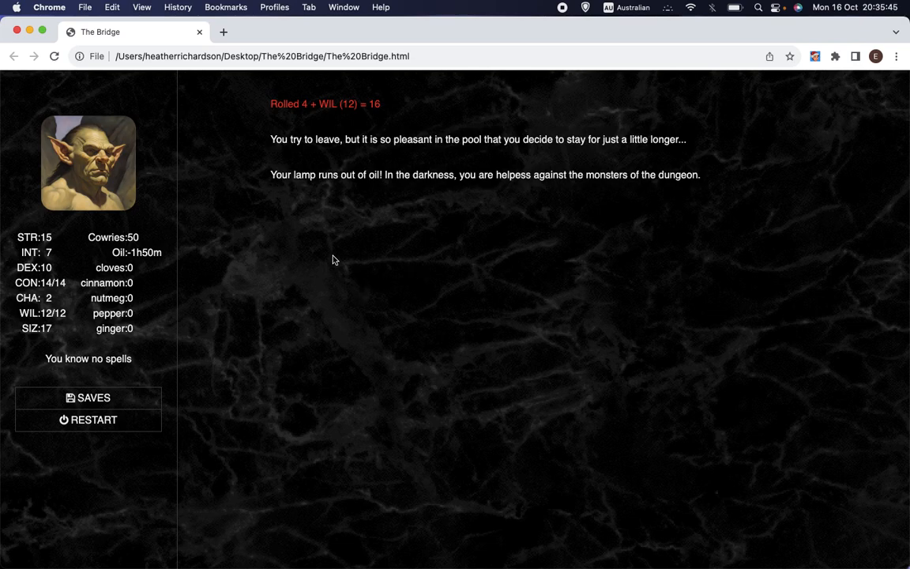
mouse_move(286, 297)
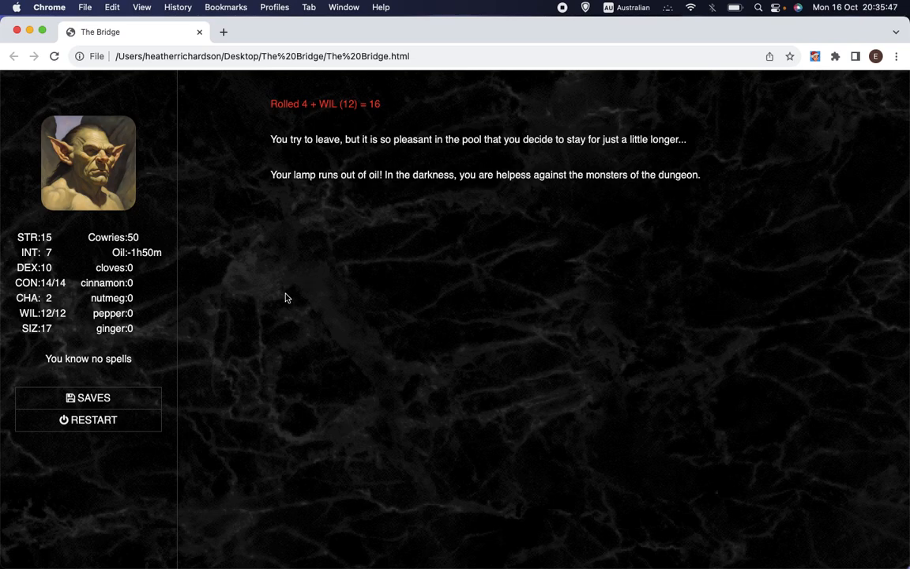
mouse_move(288, 302)
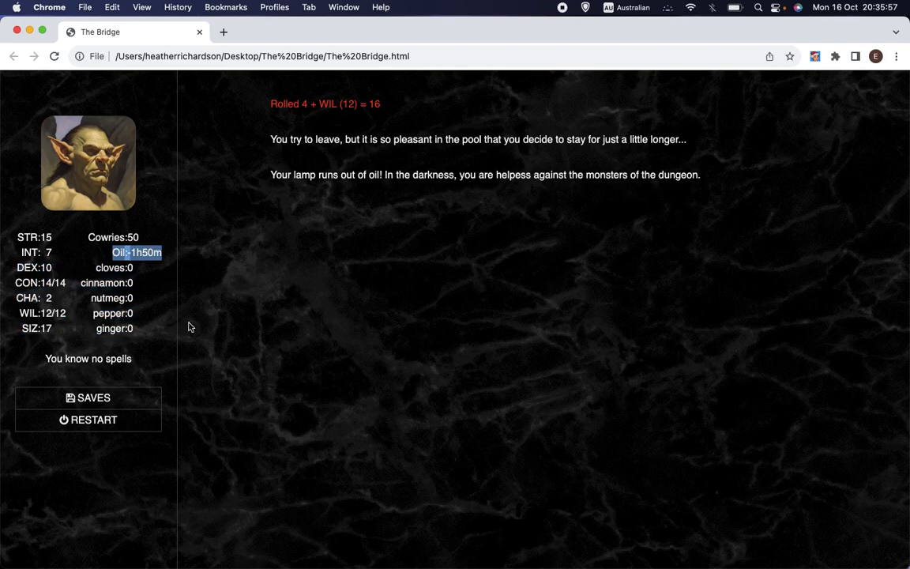
mouse_move(251, 313)
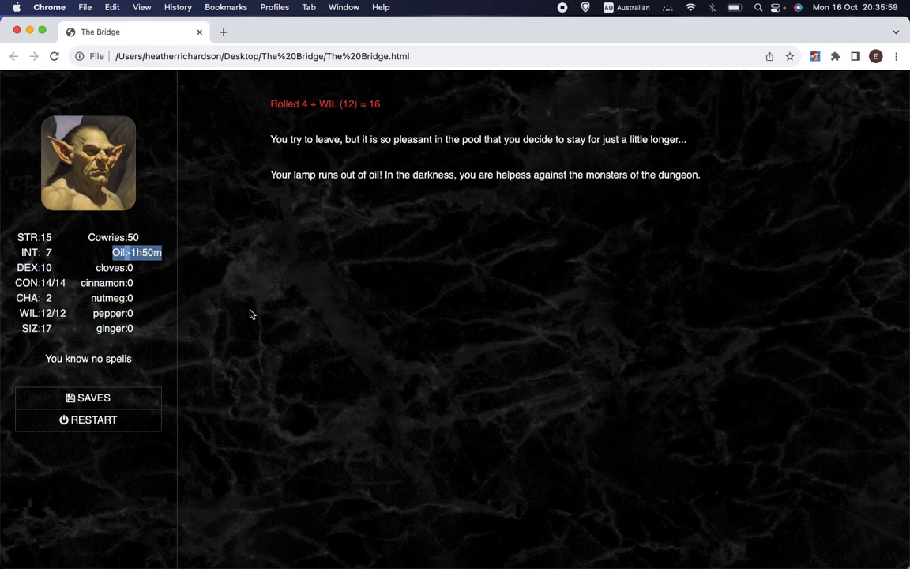